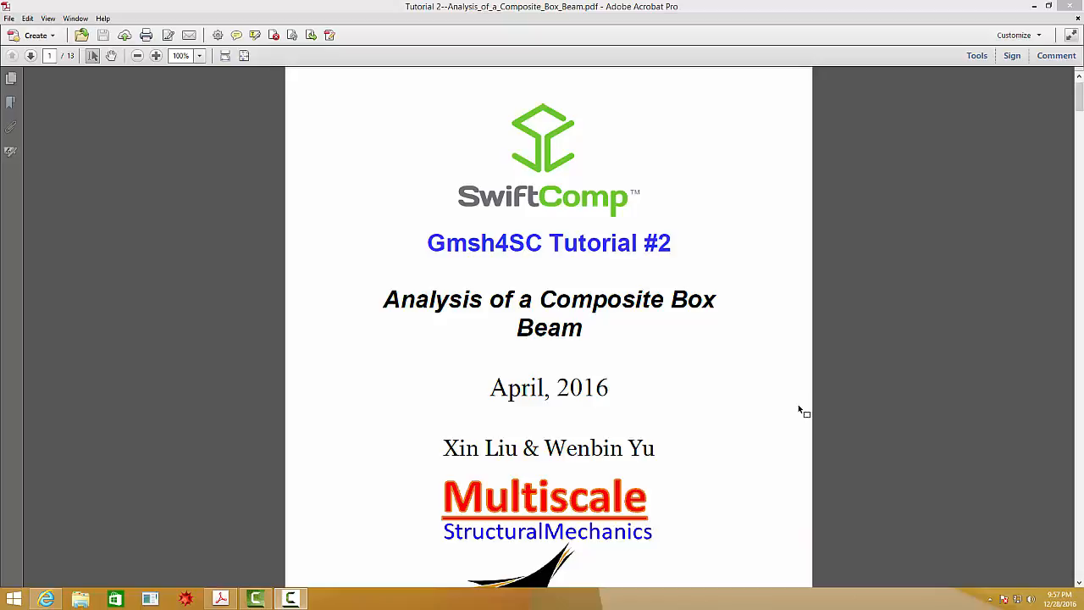
mouse_move(781, 421)
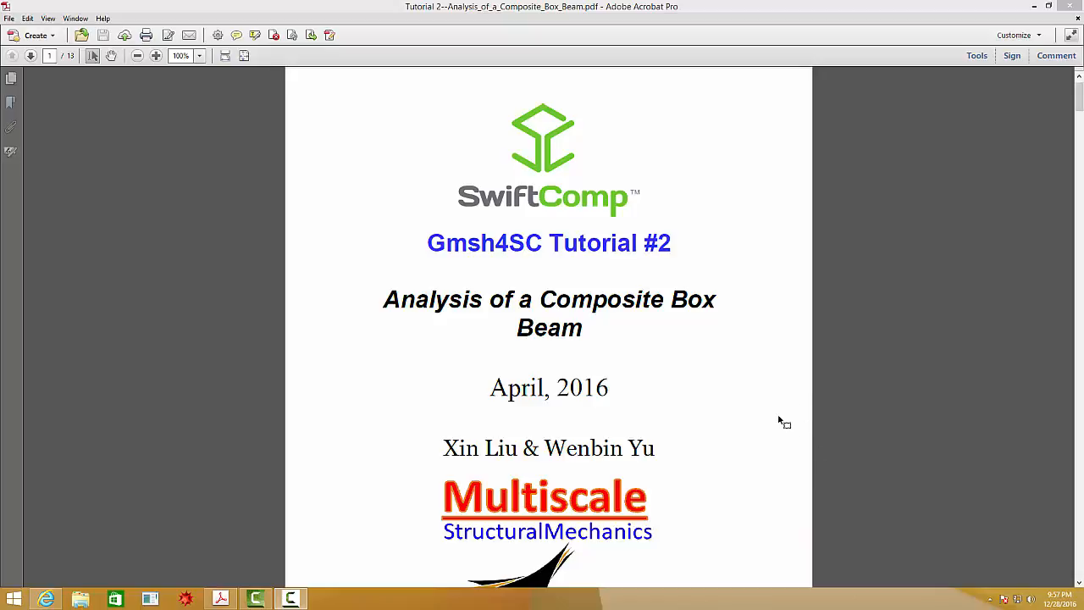
mouse_move(687, 411)
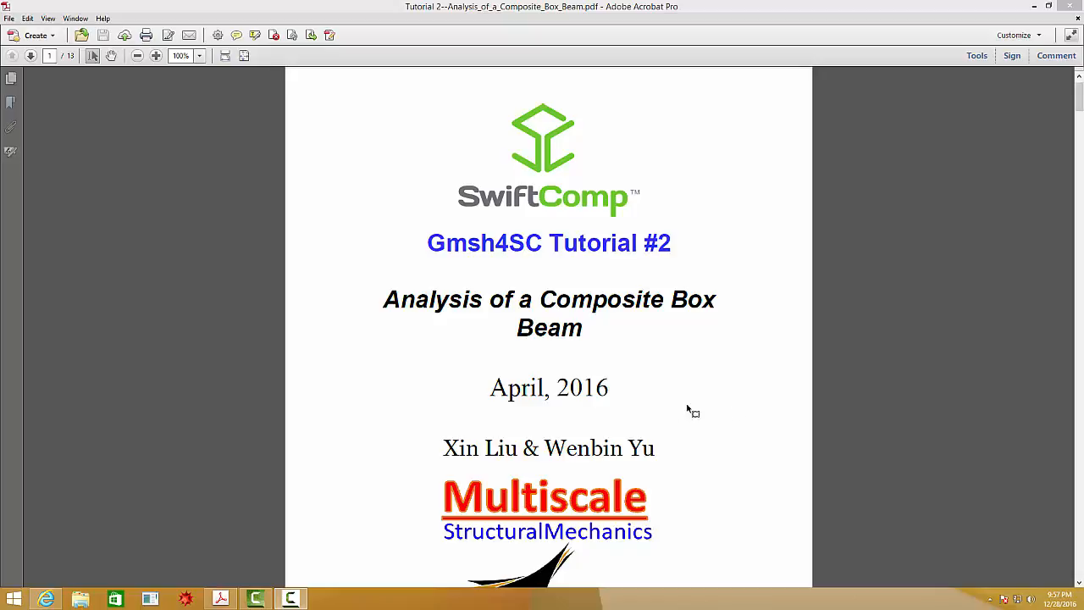
mouse_move(850, 356)
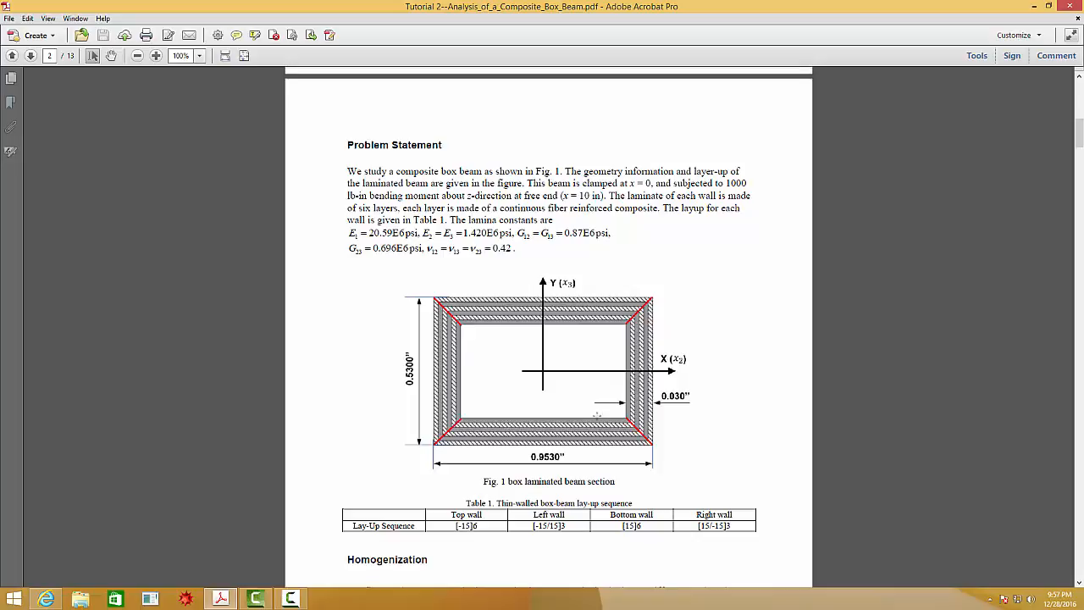
mouse_move(718, 337)
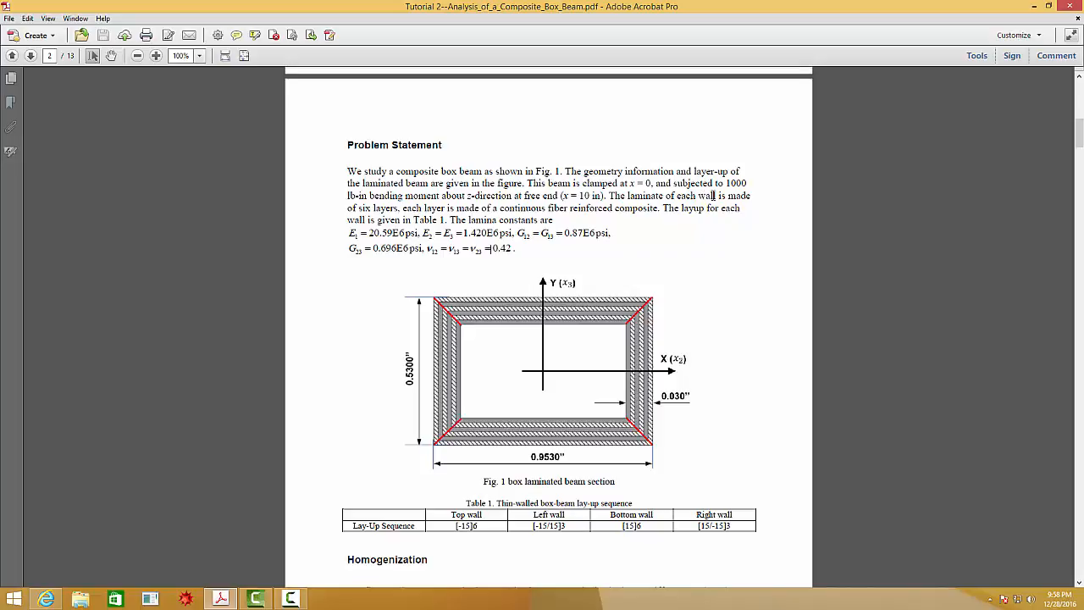
Select the phrase 'free end' in the box-beam problem statement while reading it.
drag(442, 196, 523, 196)
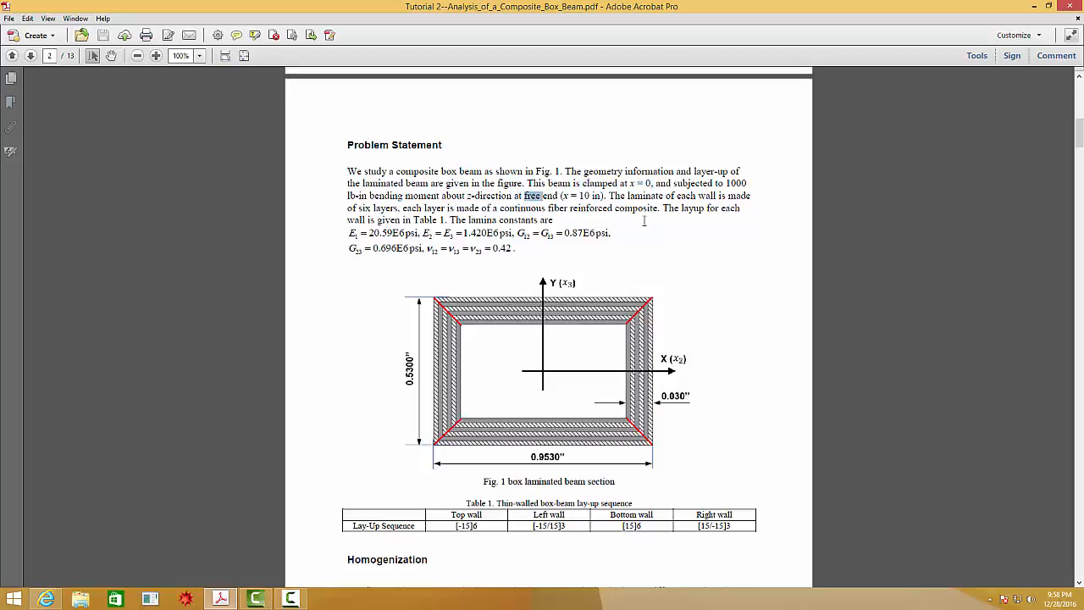
mouse_move(674, 234)
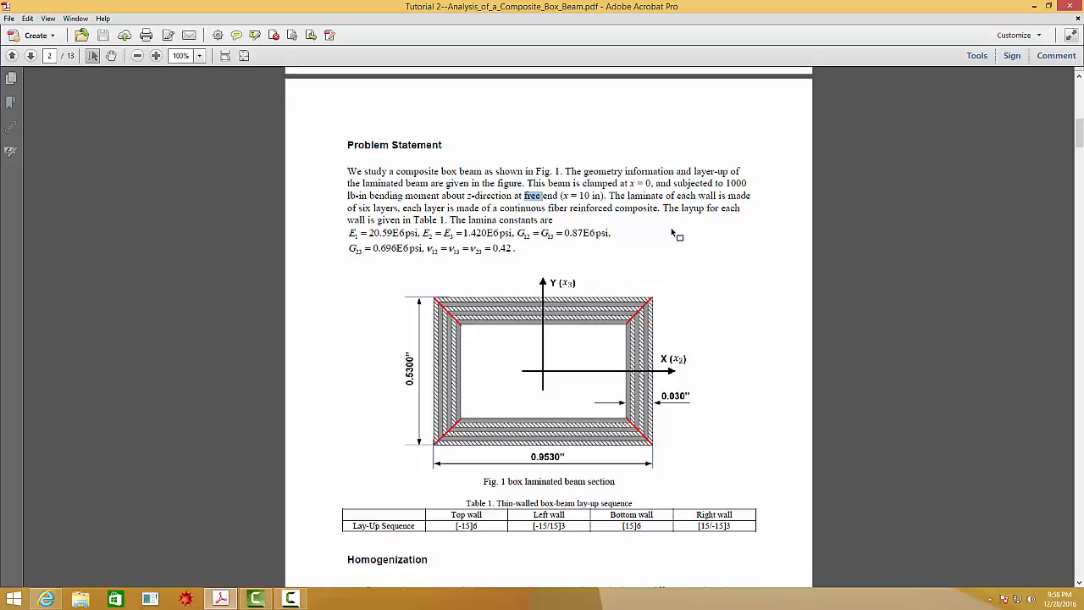
mouse_move(671, 234)
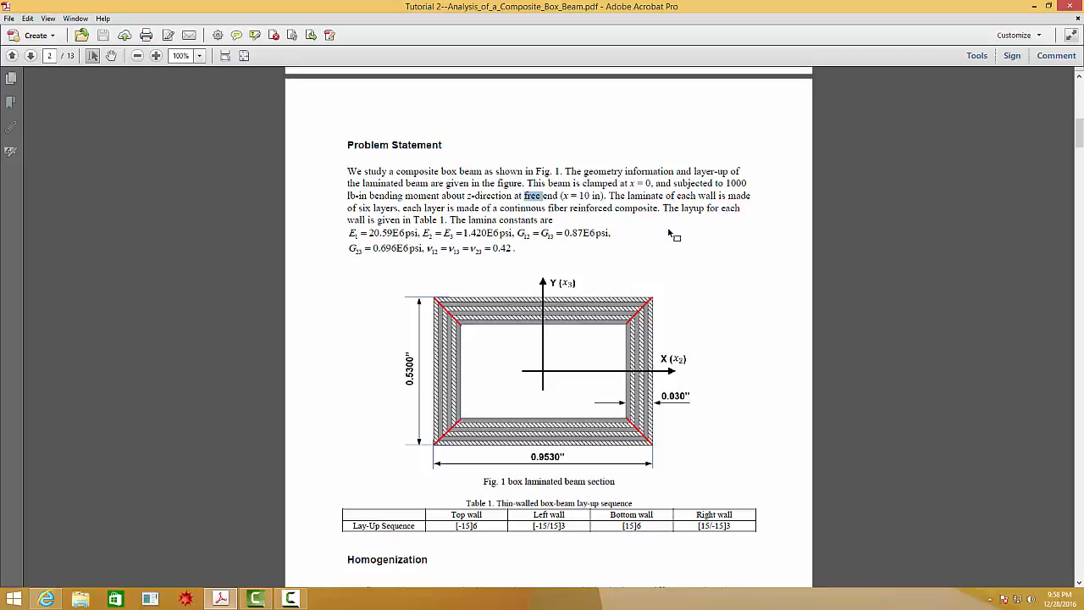
mouse_move(667, 241)
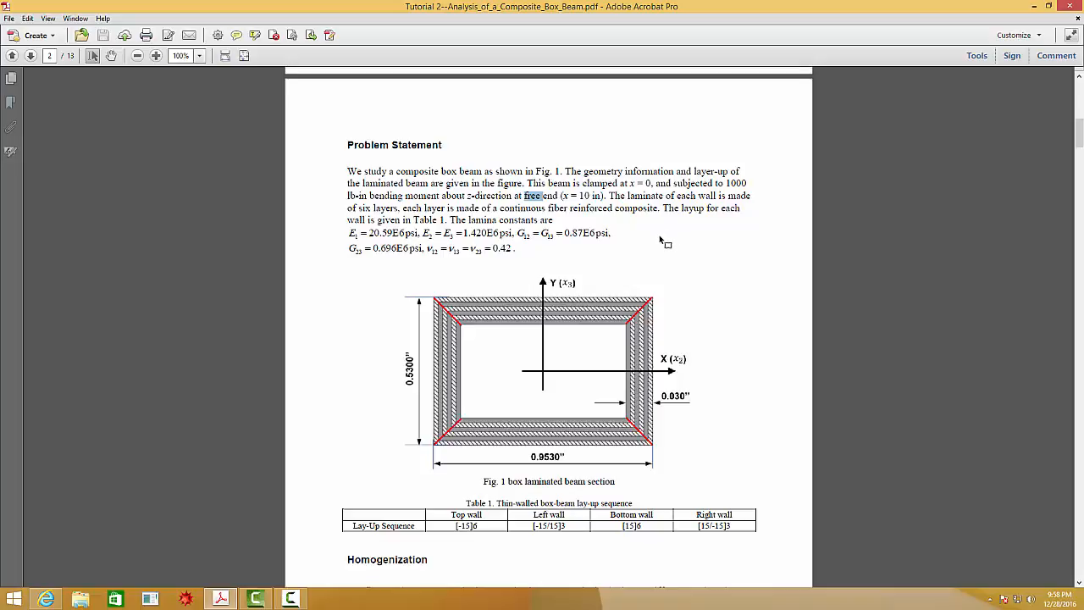
mouse_move(657, 240)
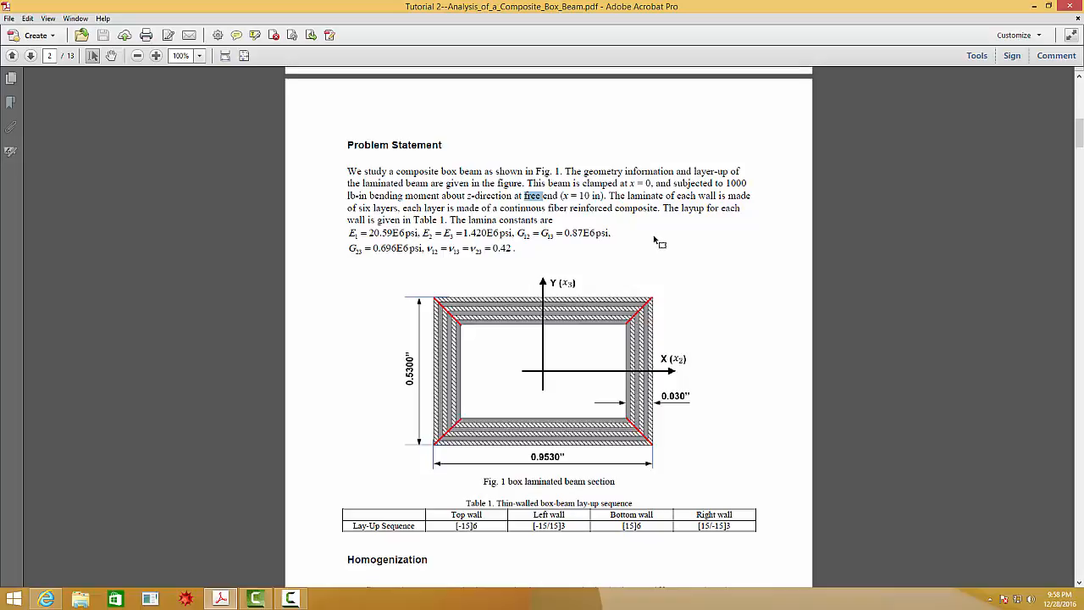
mouse_move(718, 298)
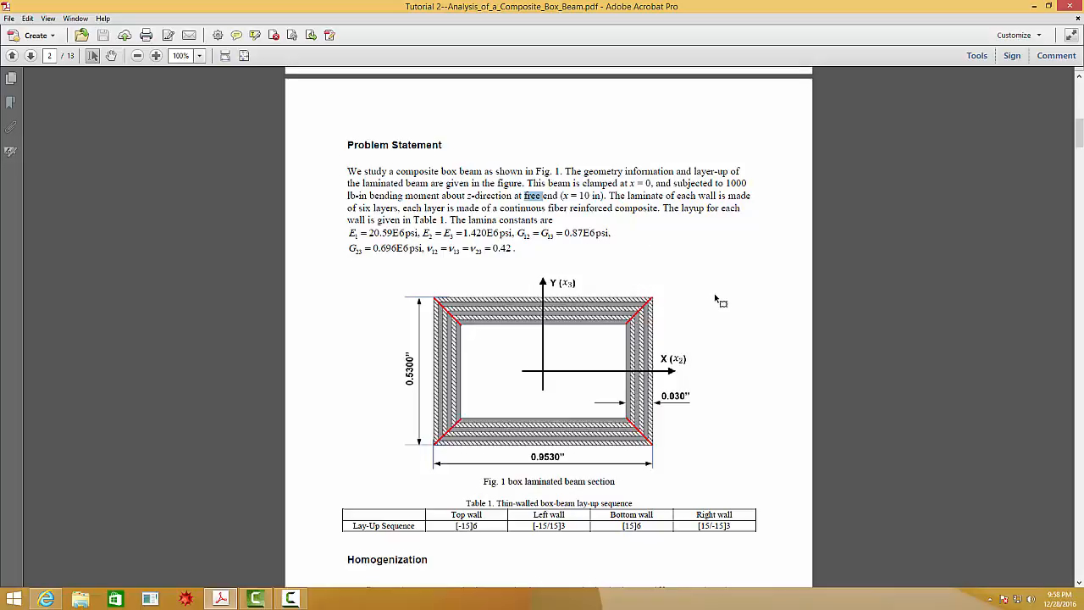
mouse_move(708, 295)
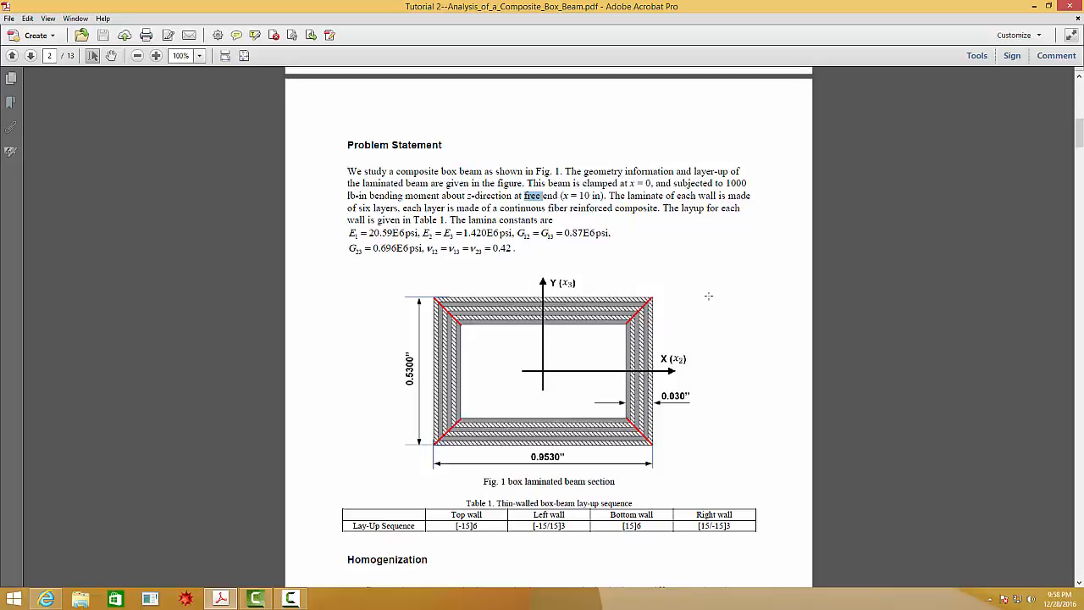
mouse_move(66, 522)
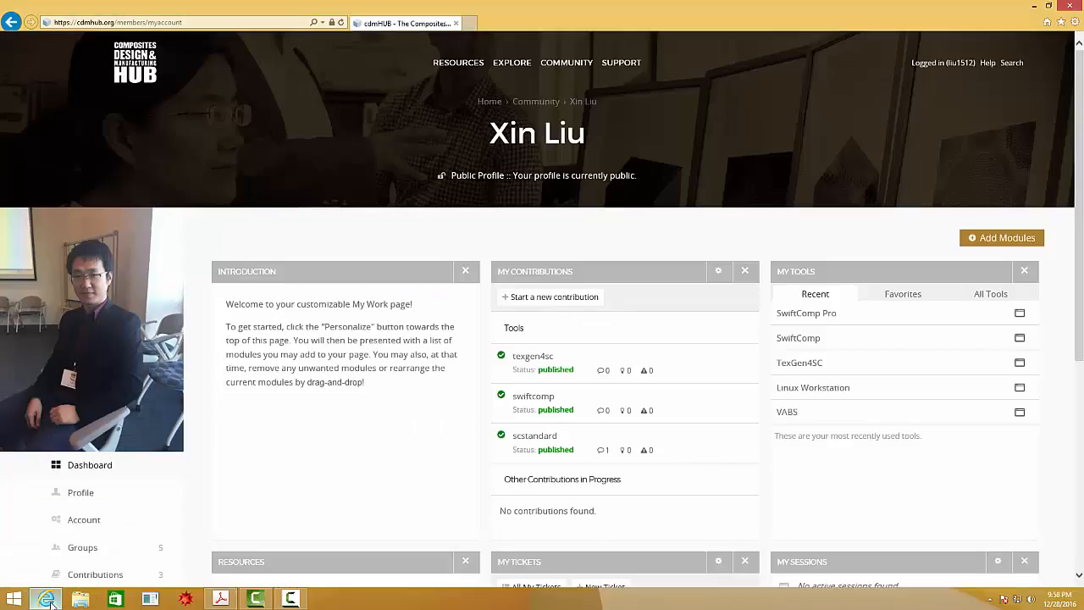
mouse_move(898, 271)
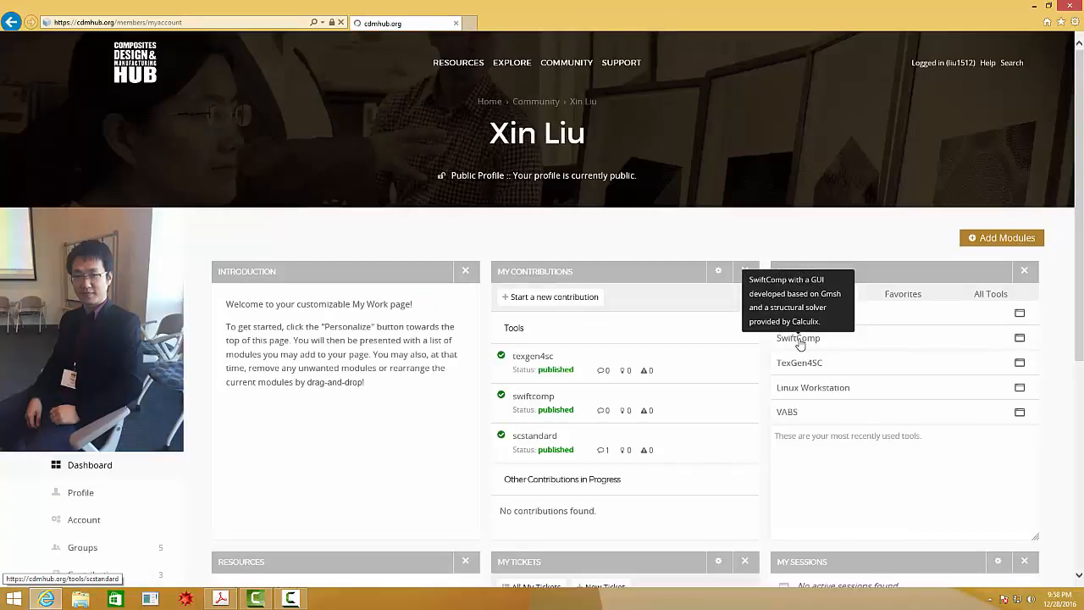
Launch a new SwiftComp session from the dashboard's My Tools list.
click(797, 338)
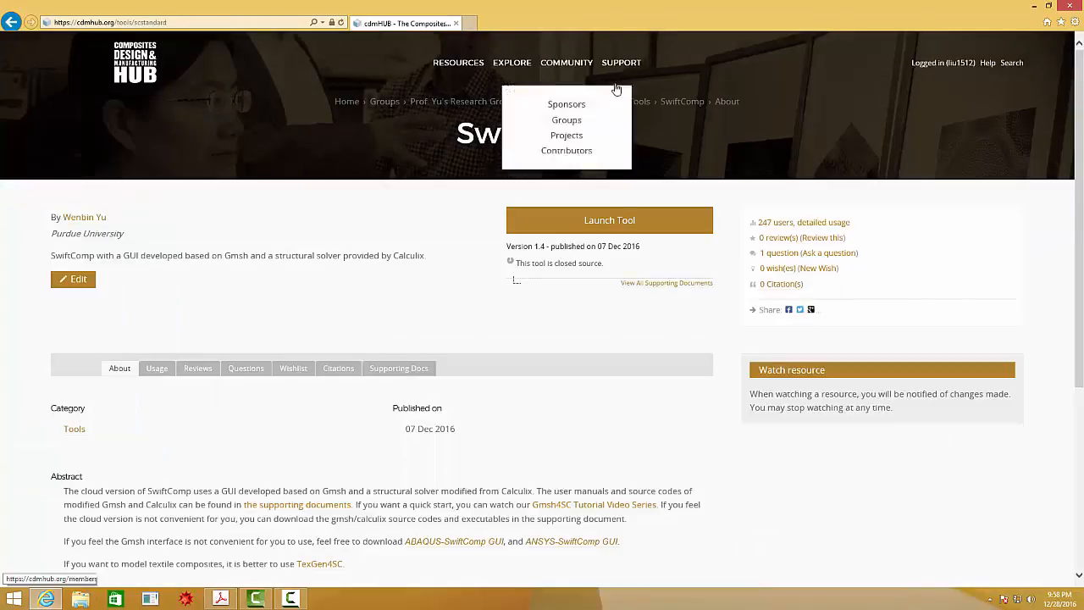
click(609, 220)
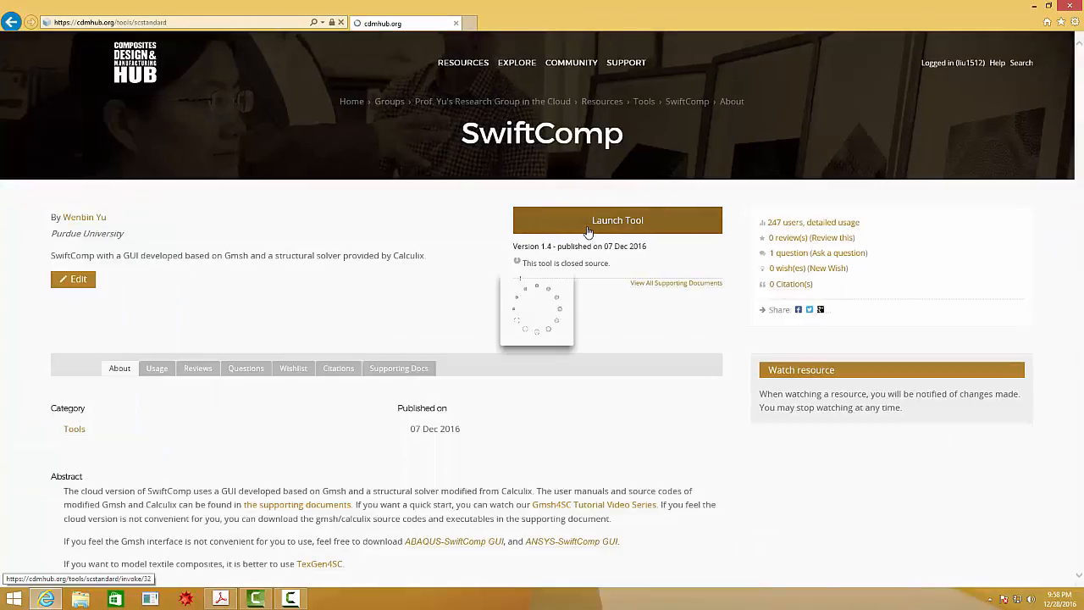
click(617, 221)
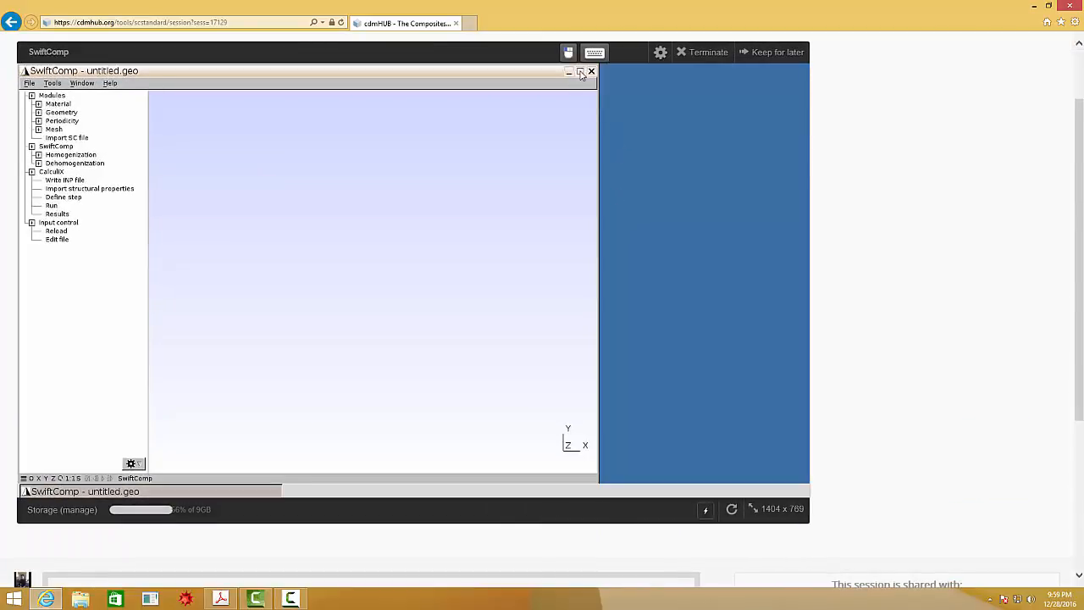
Maximize the SwiftComp window and load the box.geo geometry file.
click(579, 71)
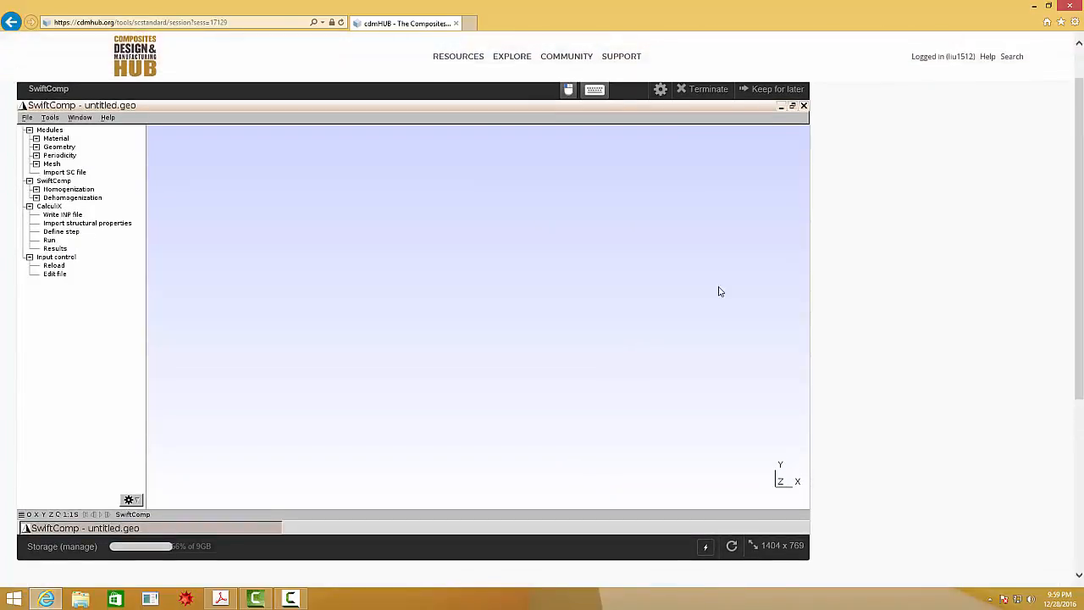
mouse_move(223, 210)
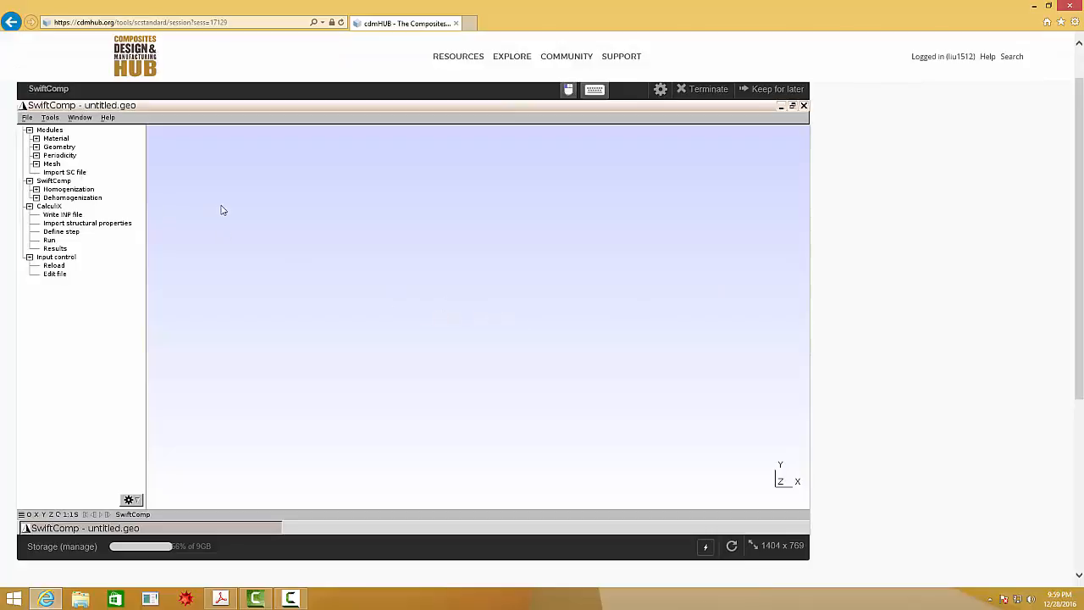
click(49, 117)
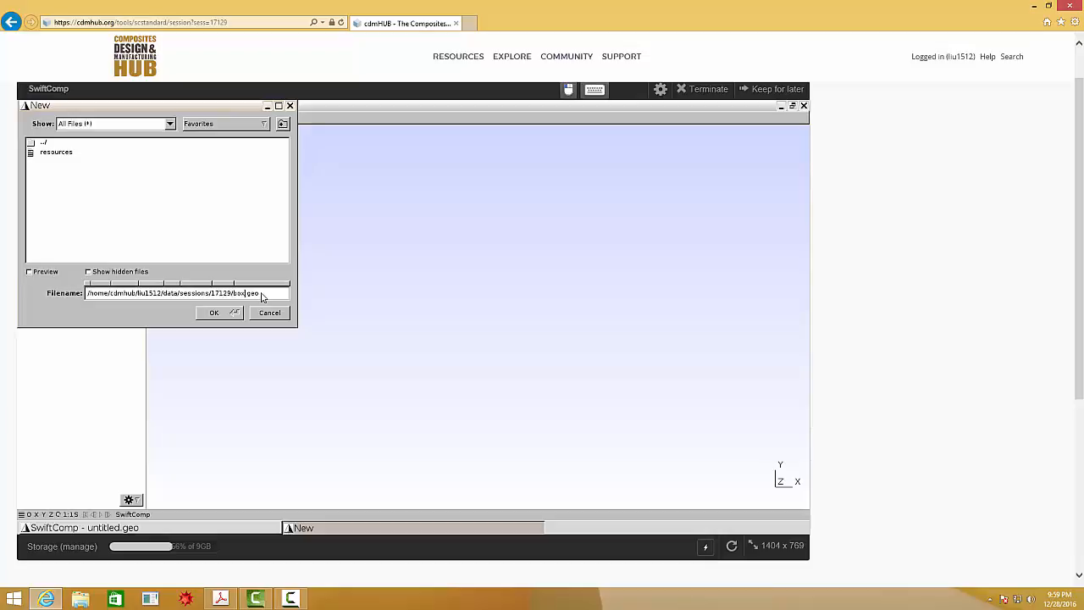
click(213, 312)
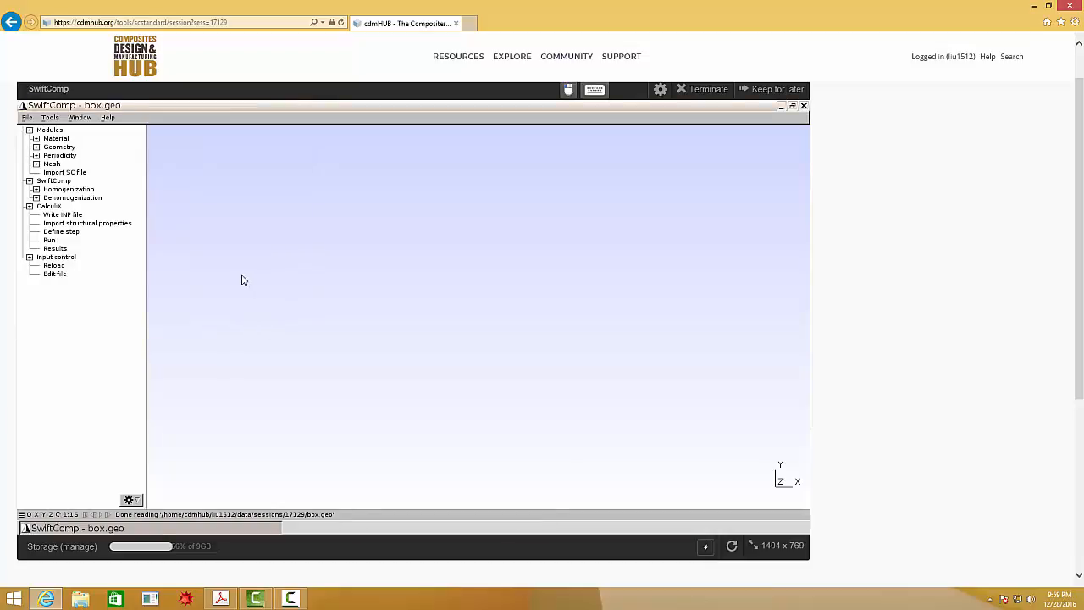
Enter MAT1 orthotropic Young's moduli (20.59, 1.4, 1.42e..) and first shear modulus 0.87e..
click(56, 139)
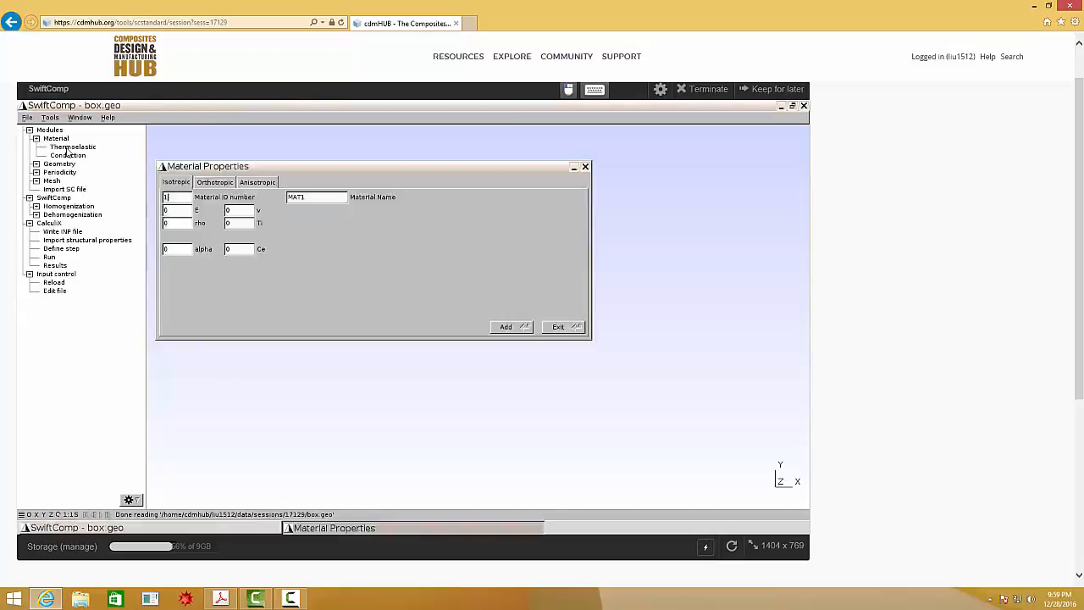
click(213, 183)
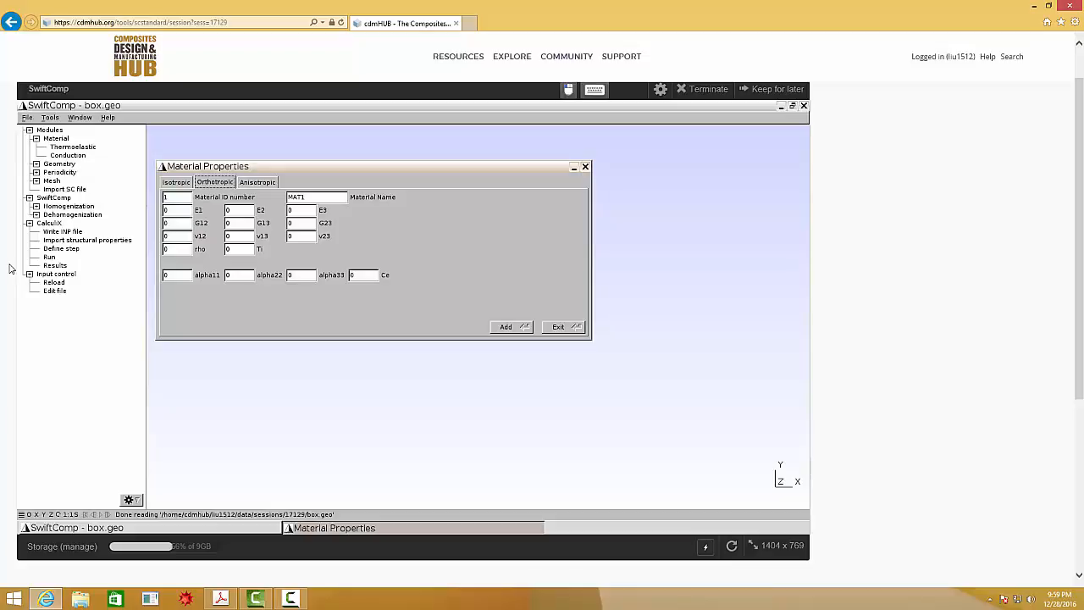
mouse_move(155, 210)
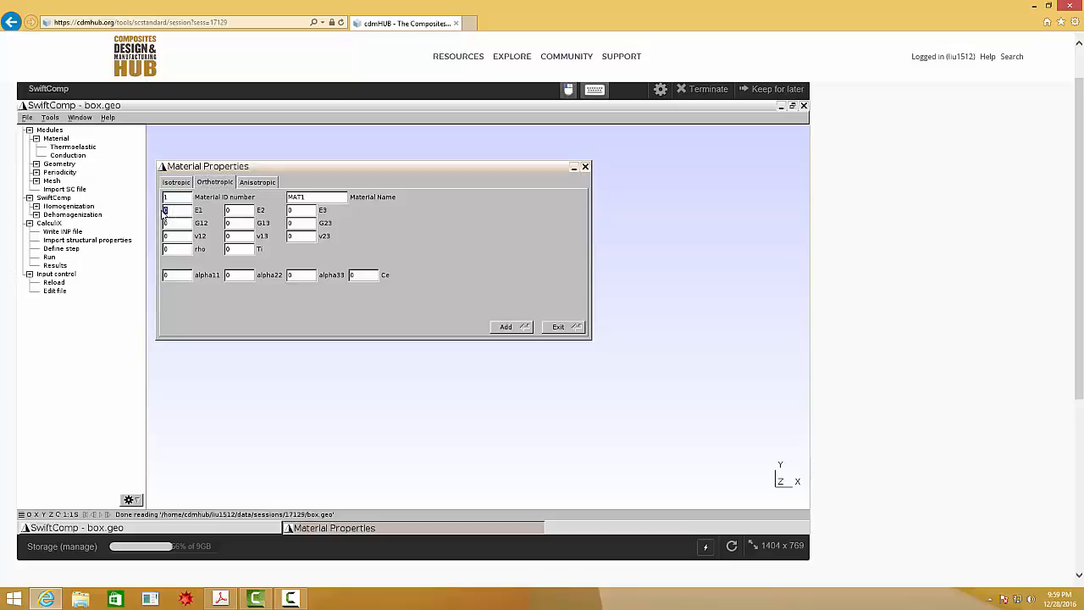
text(20.59e6)
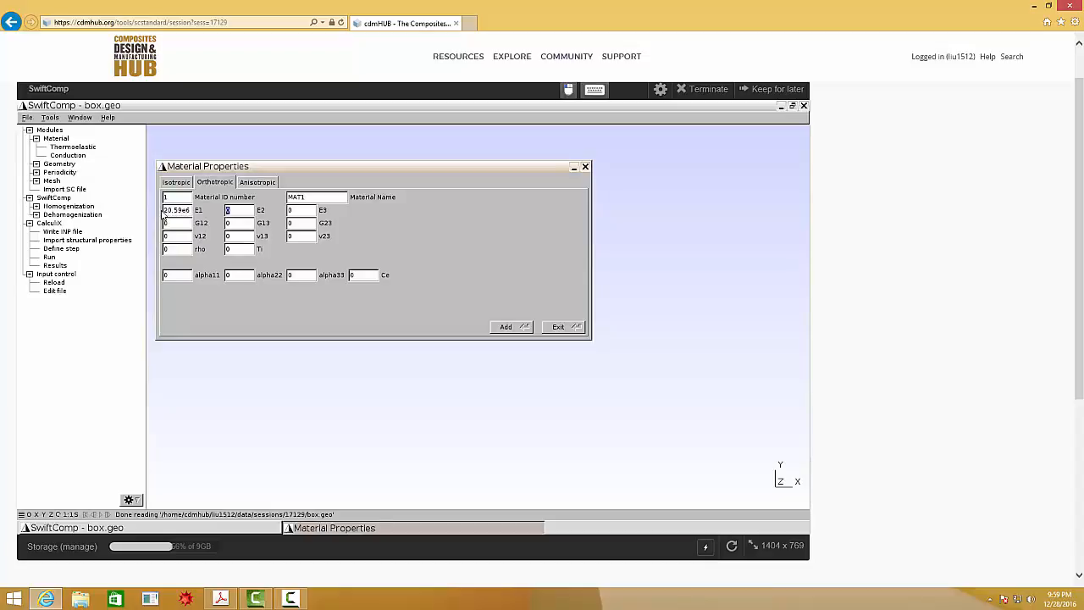
text(1.42e6)
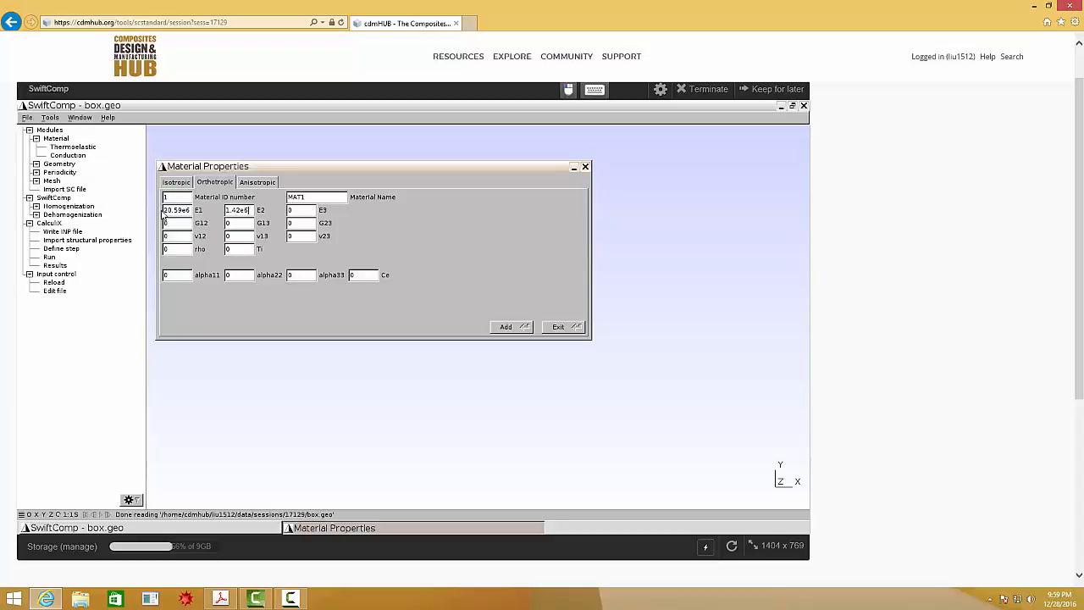
text(1.42e6)
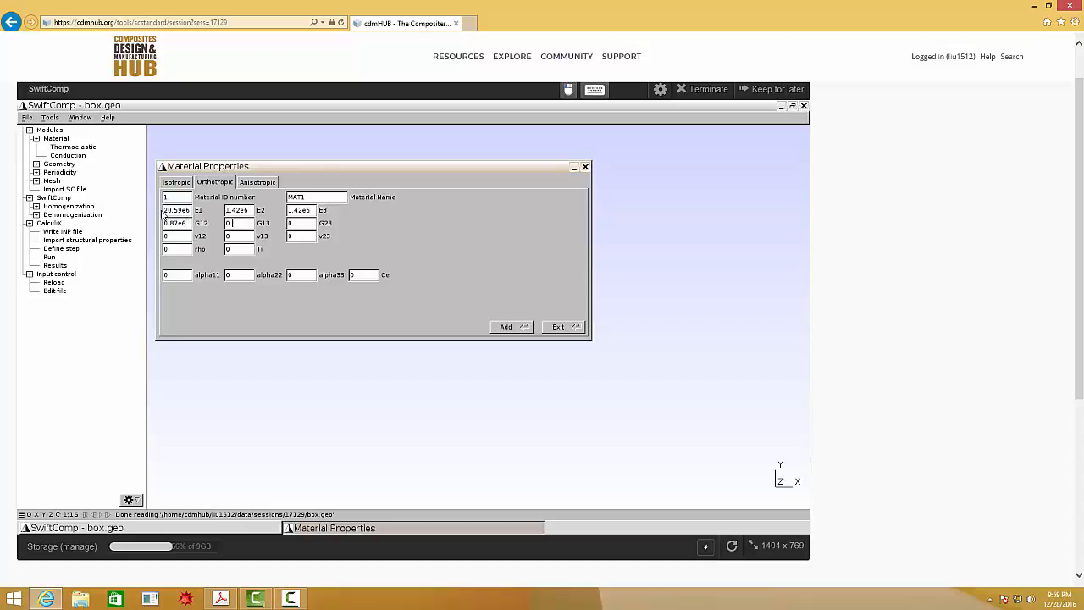
text(0.87e)
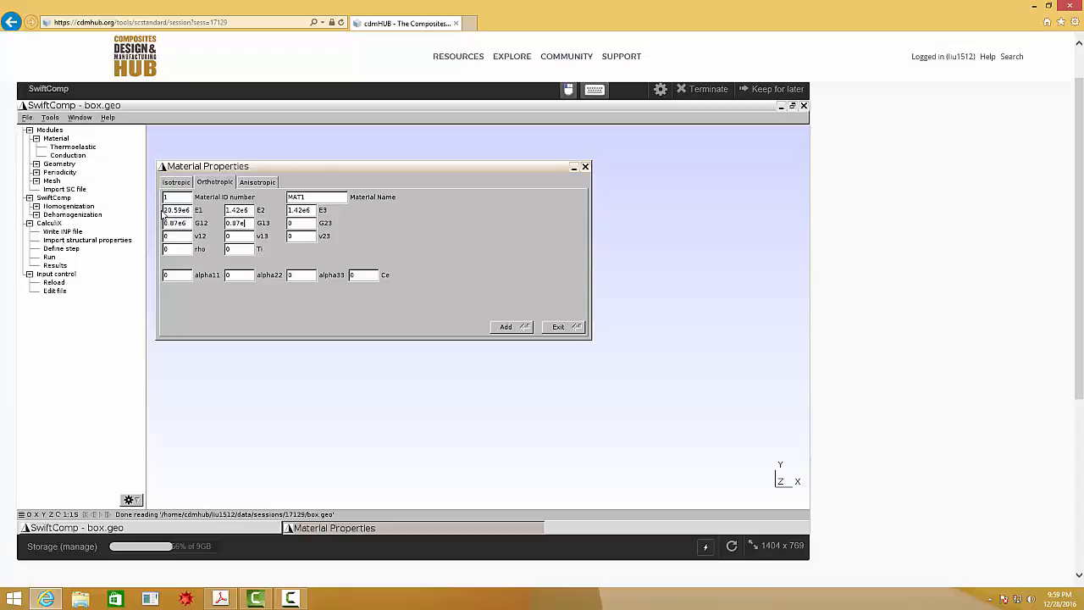
Enter remaining shear moduli (0.696e6) and Poisson's ratios 0.42, 0.4, add MAT1 and exit.
click(301, 224)
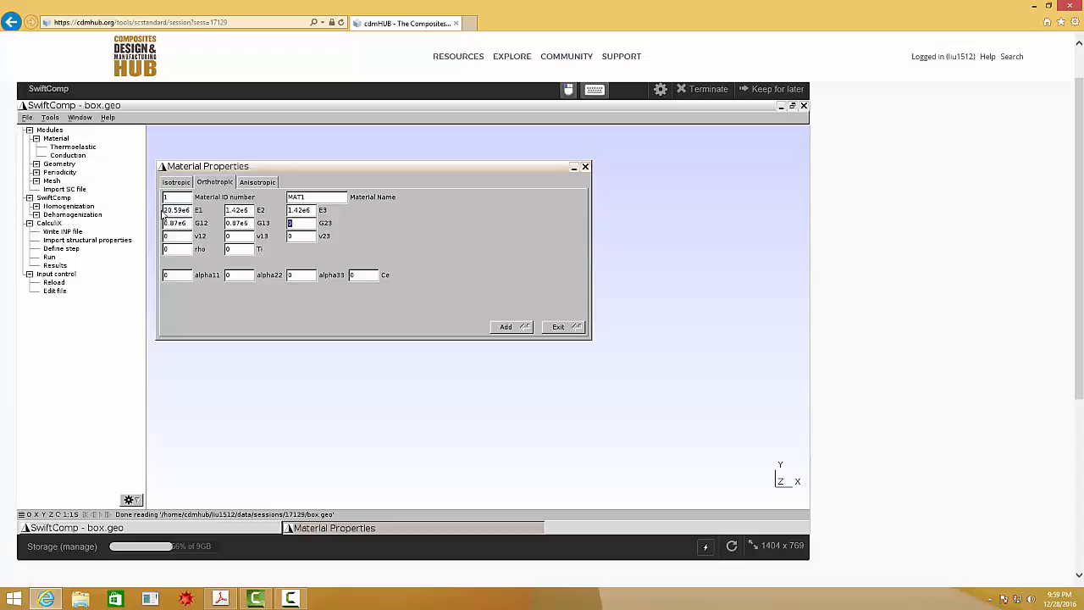
text(0)
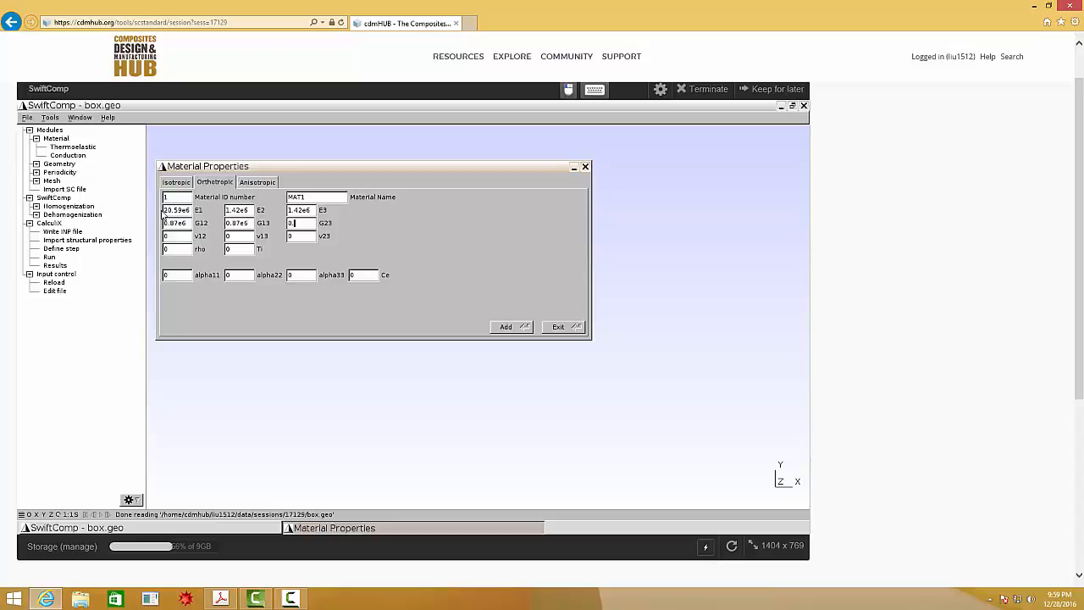
text(0.696e6)
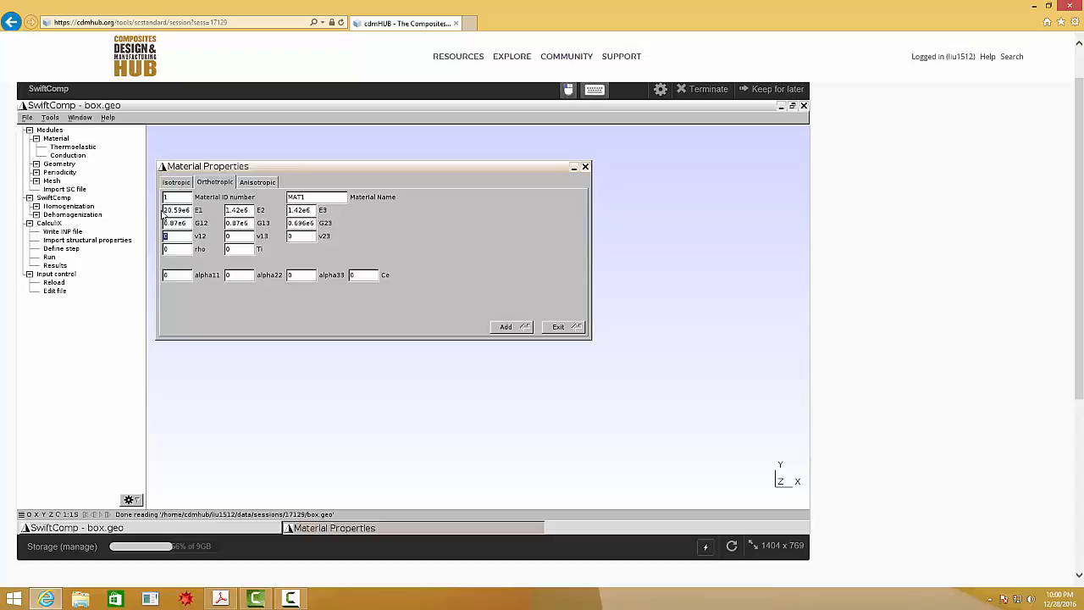
text(0.42)
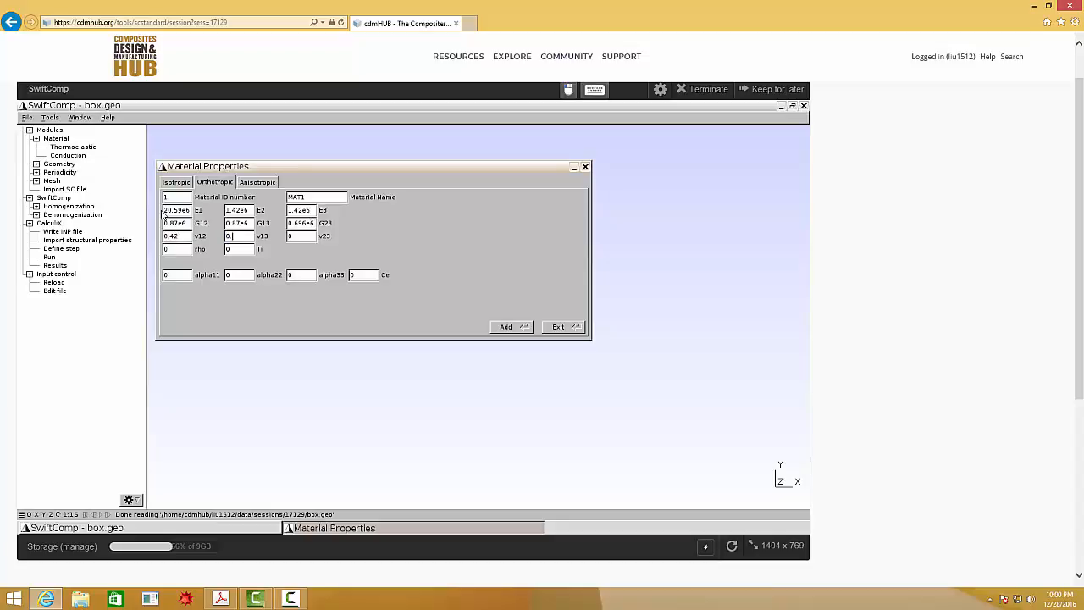
text(0.42)
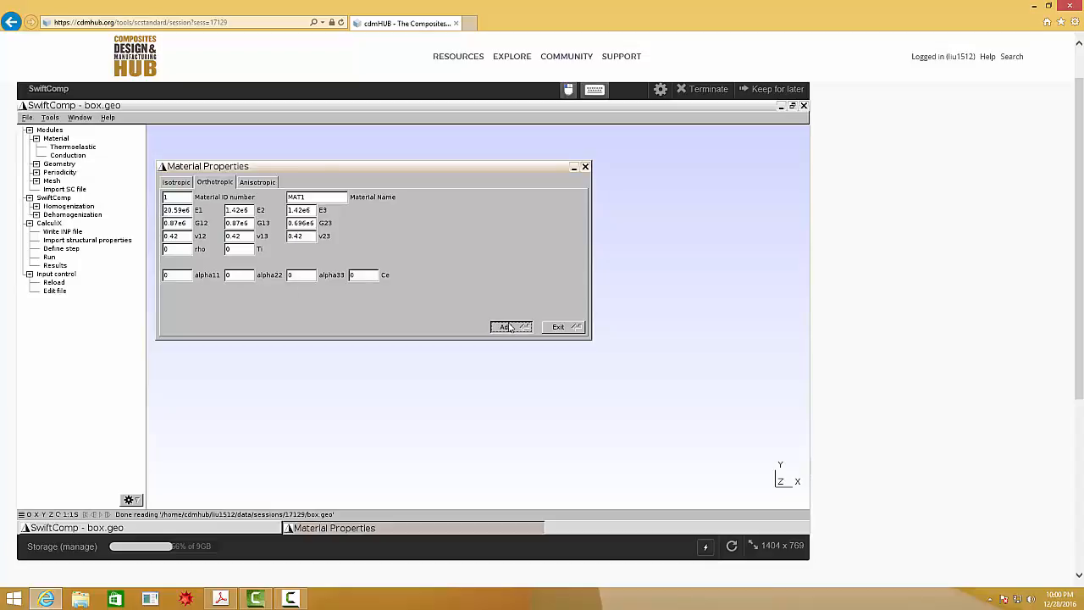
click(505, 327)
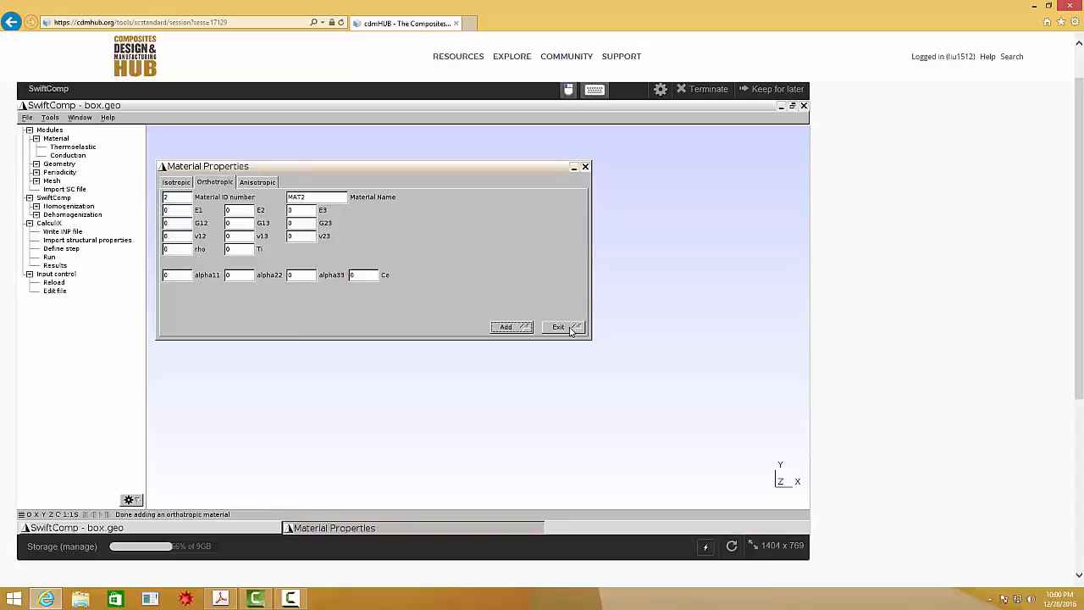
click(557, 326)
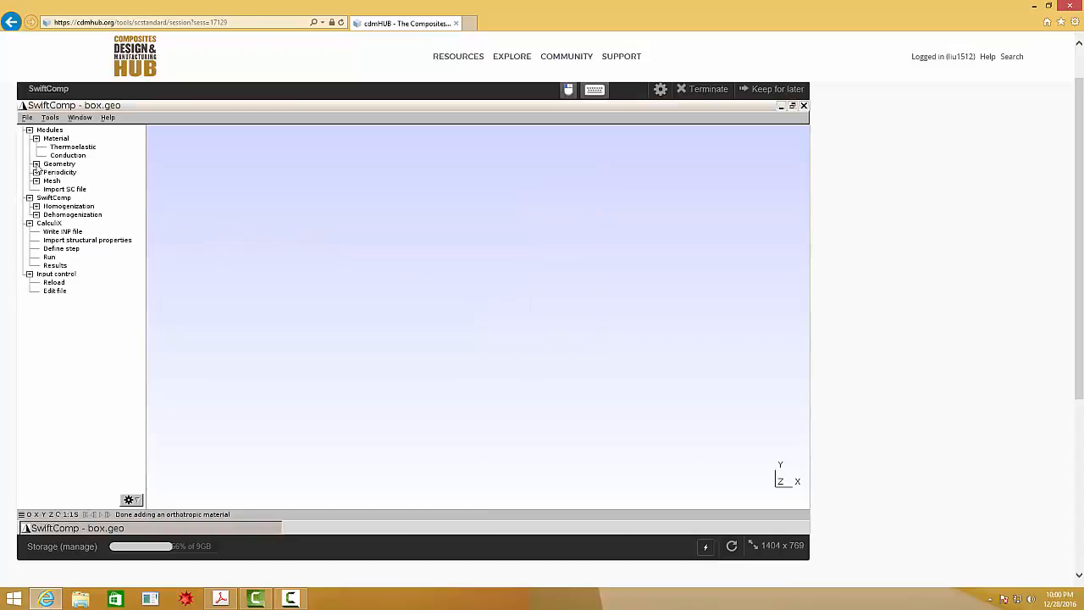
Start a 2D SG beam section as a Box shape with composite walls.
click(37, 163)
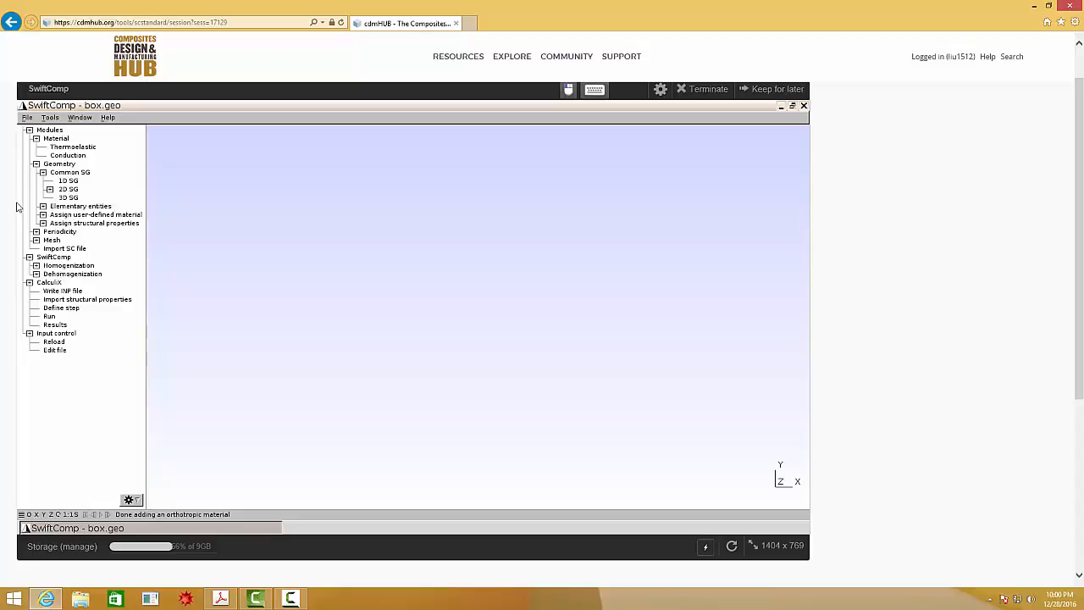
click(49, 189)
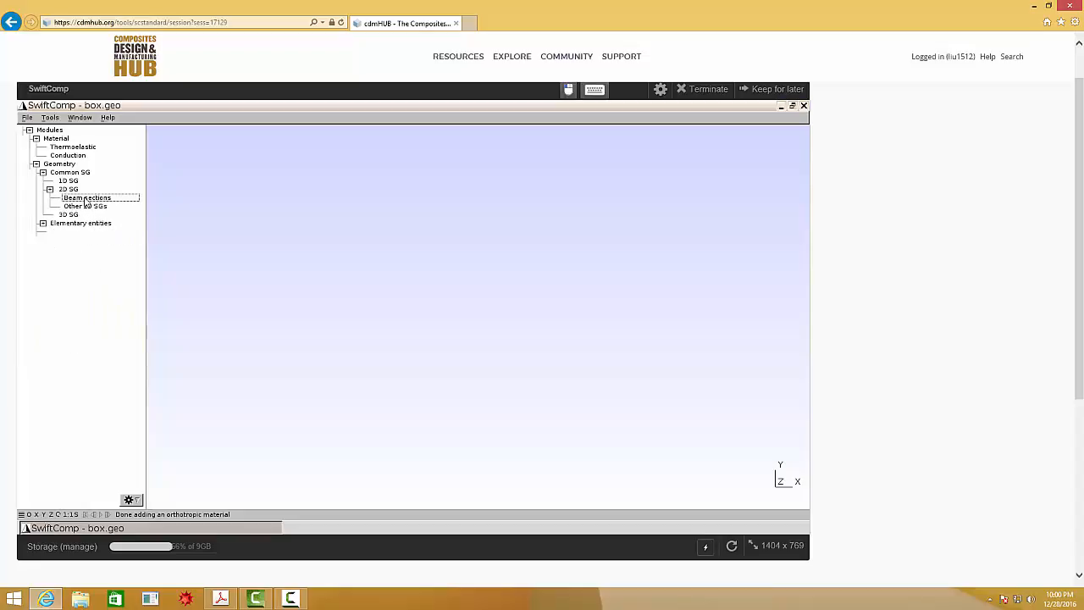
double_click(88, 197)
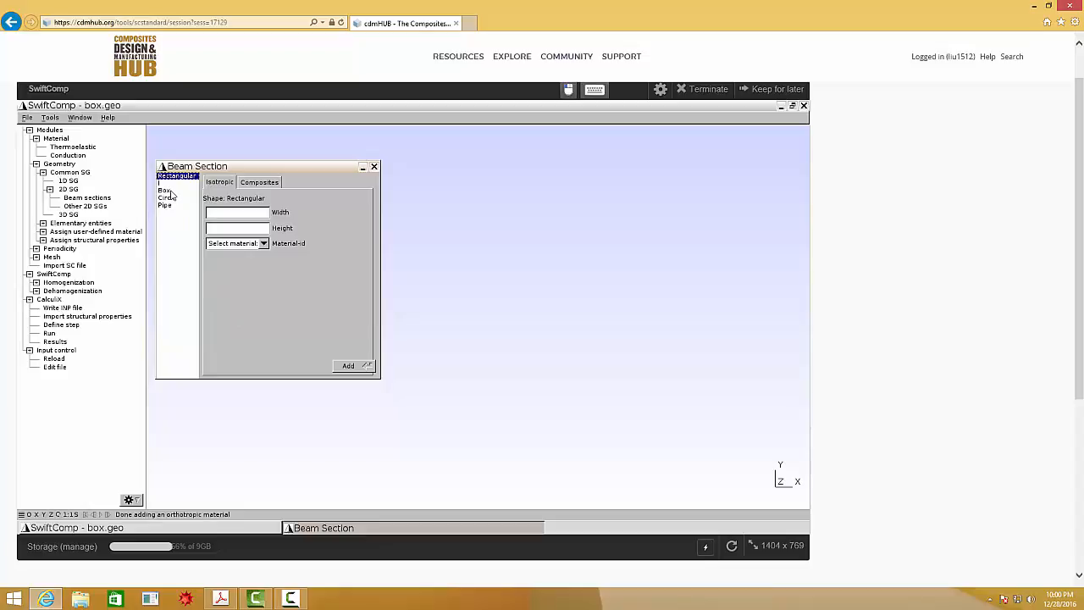
click(166, 190)
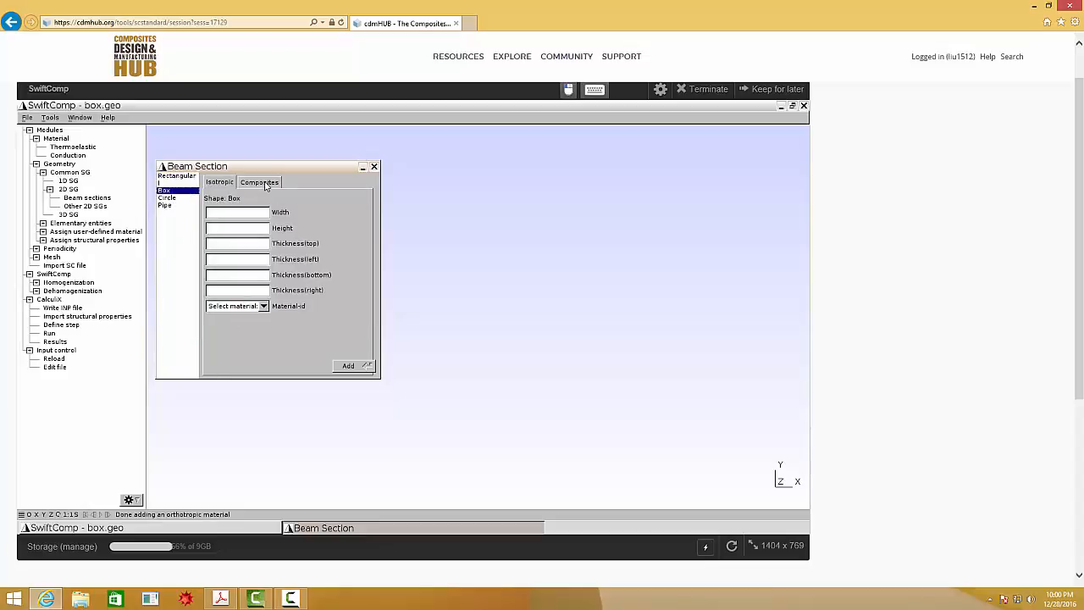
click(259, 183)
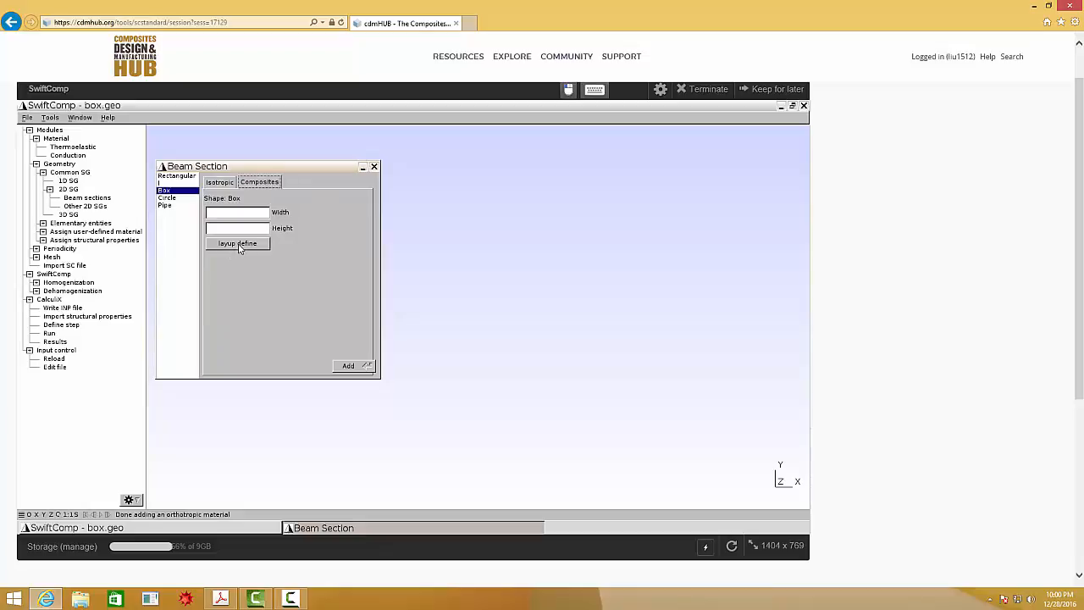
Bring up the Fast generate laminate form from the wall layup definition.
click(238, 243)
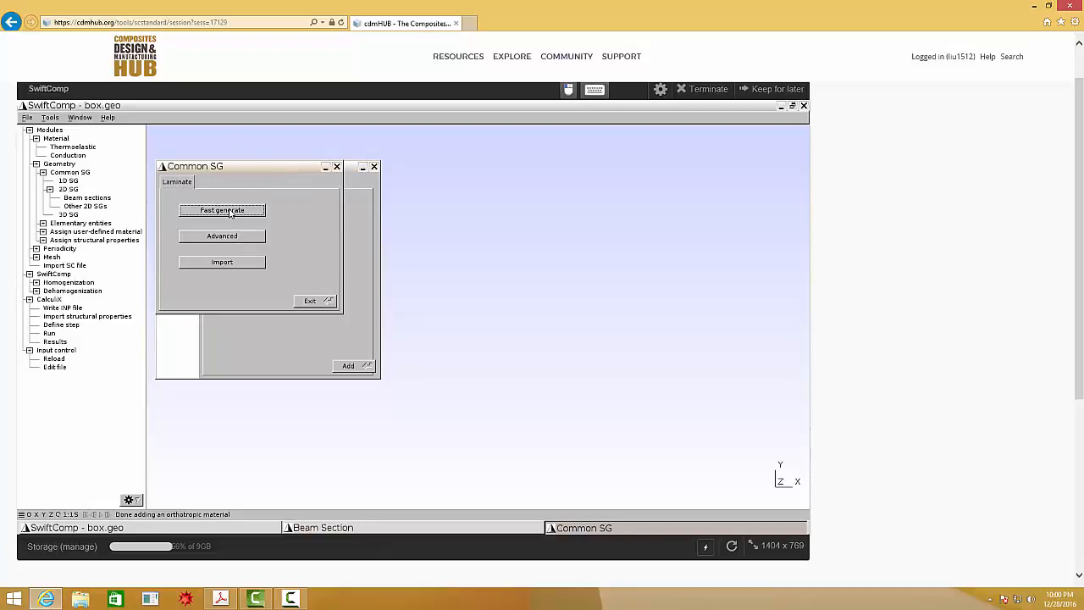
click(222, 210)
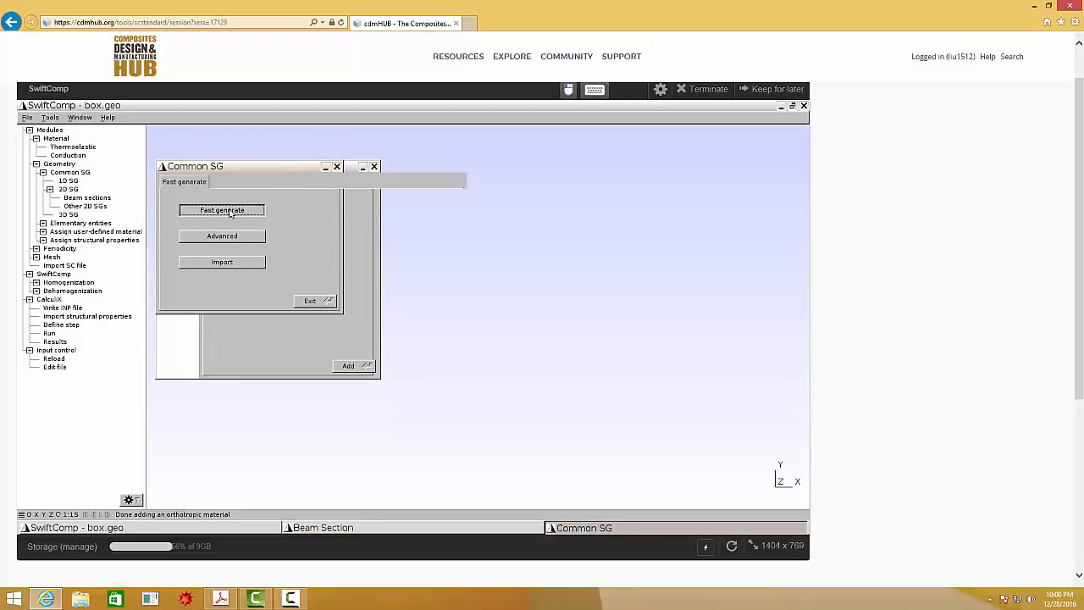
click(222, 210)
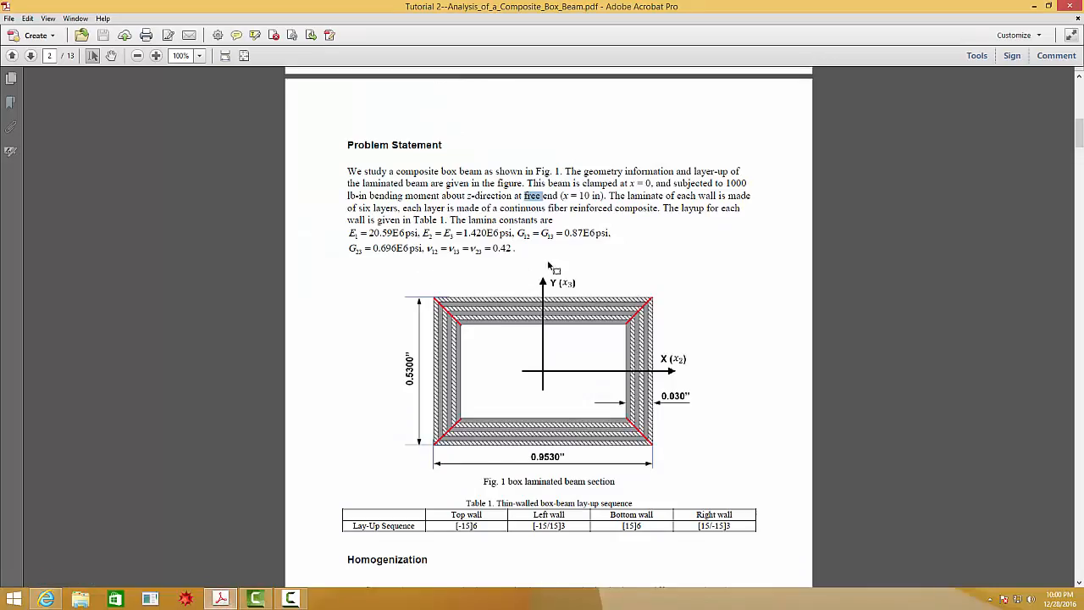
Scroll the tutorial PDF to Table 1 with the box beam wall lay-up sequences.
scroll(down, 3)
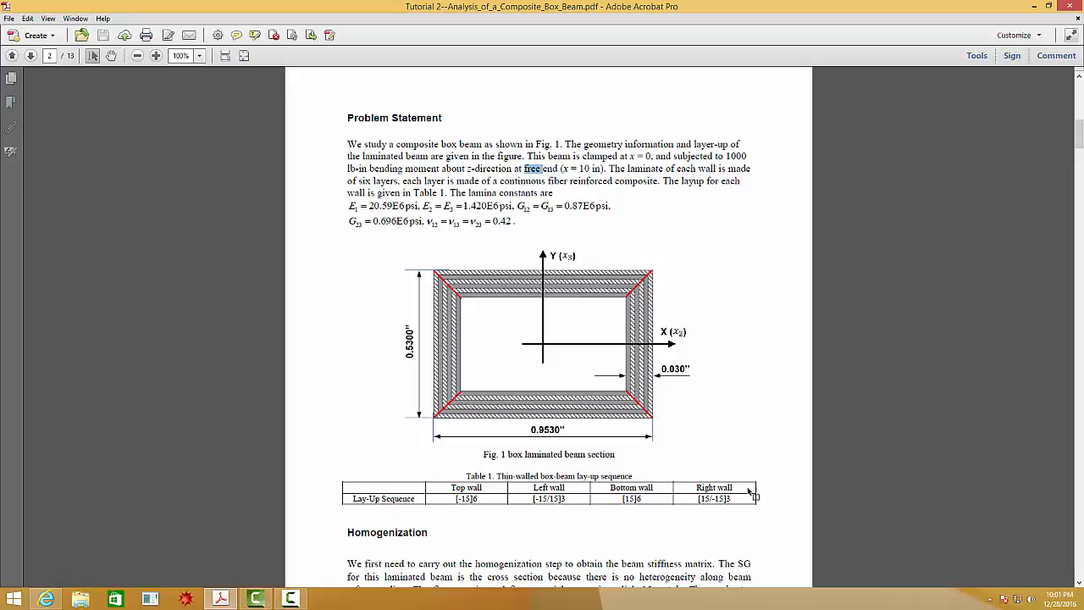
mouse_move(291, 590)
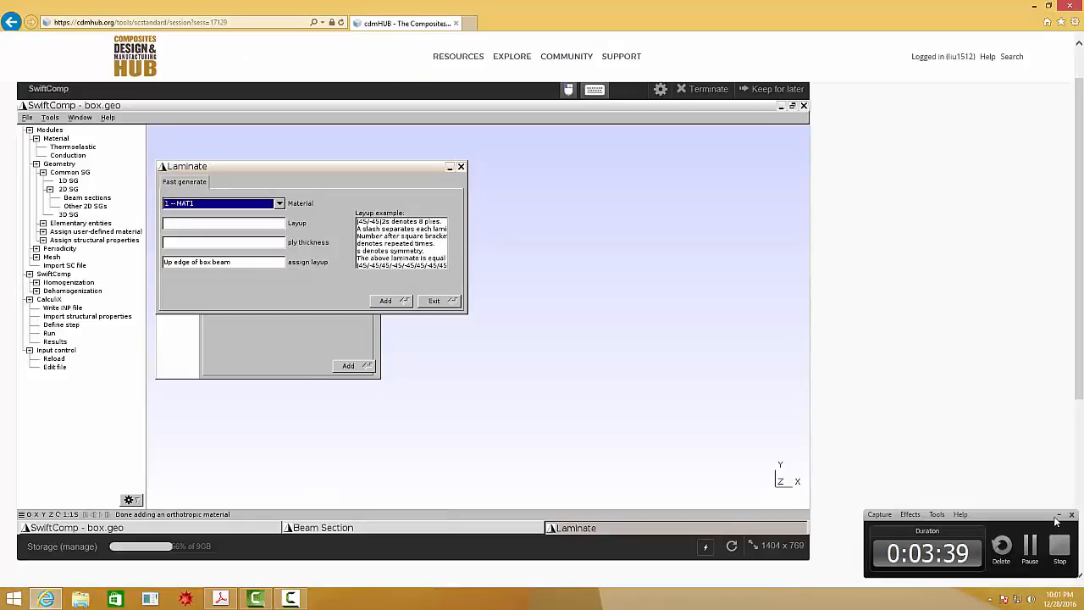
Generate the up-edge MAT1 laminate from its lay-up sequence and ply thickness.
click(223, 223)
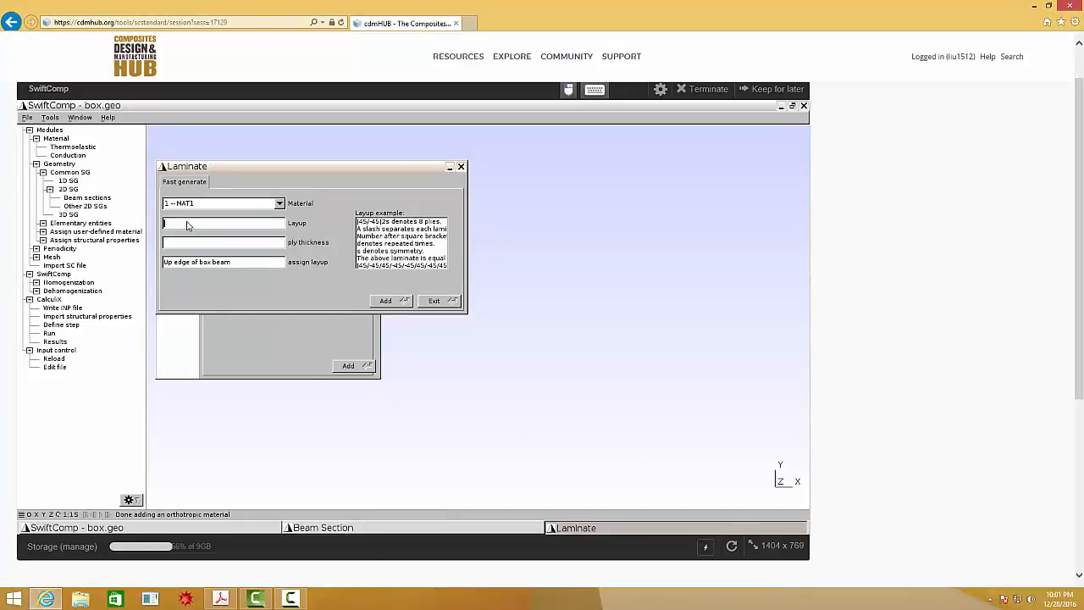
text([0)
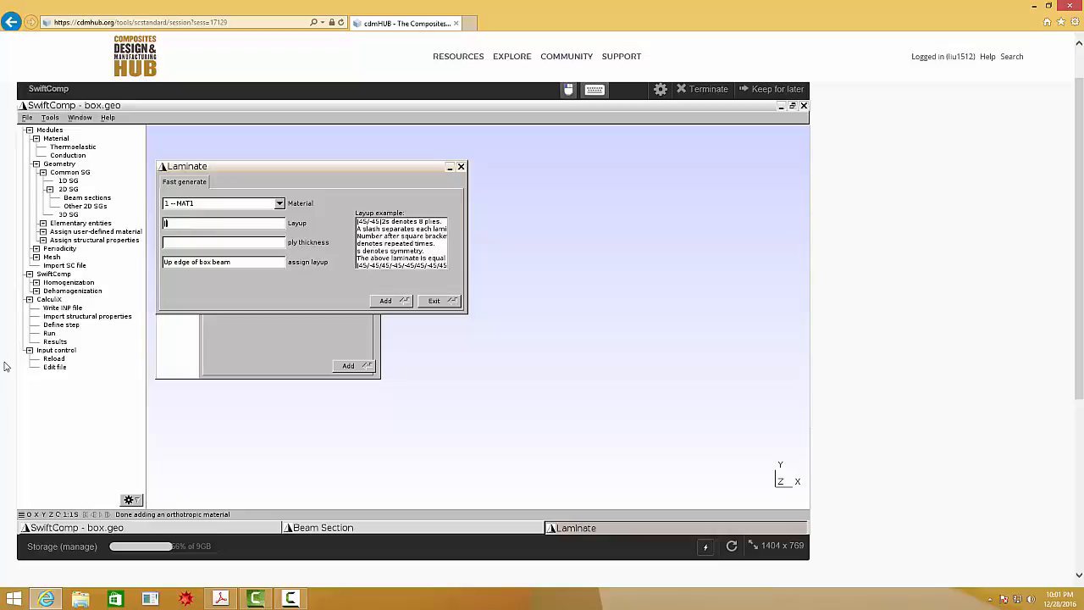
text(0]6)
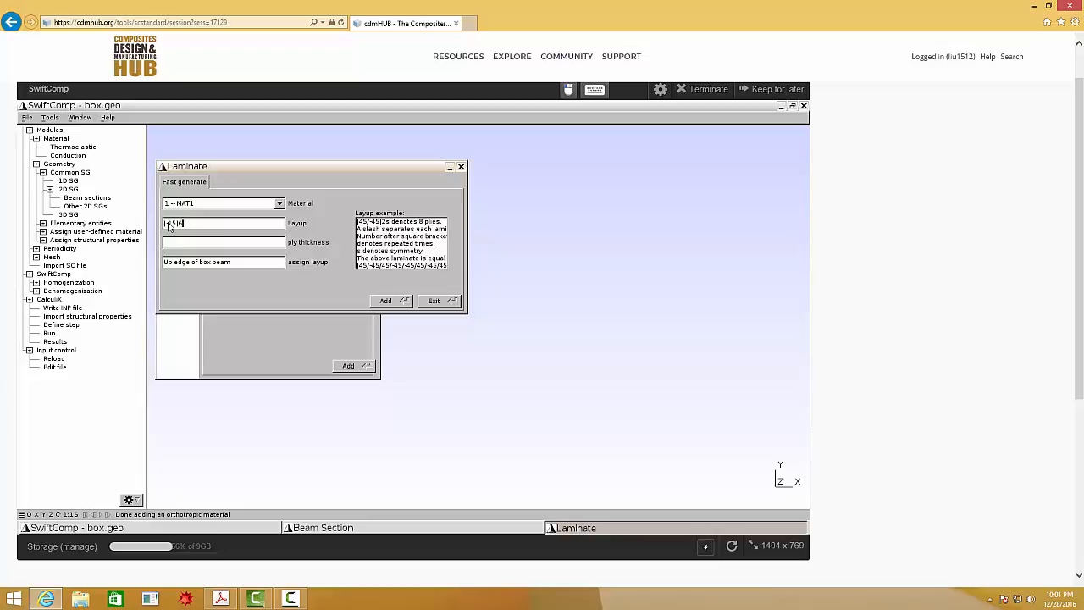
text(0.005)
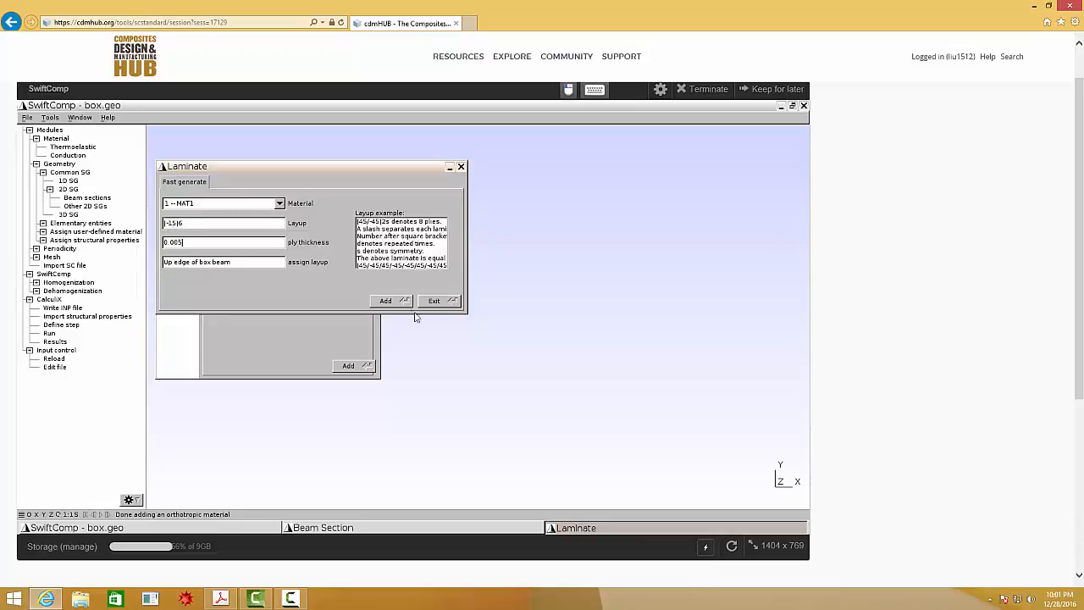
click(386, 302)
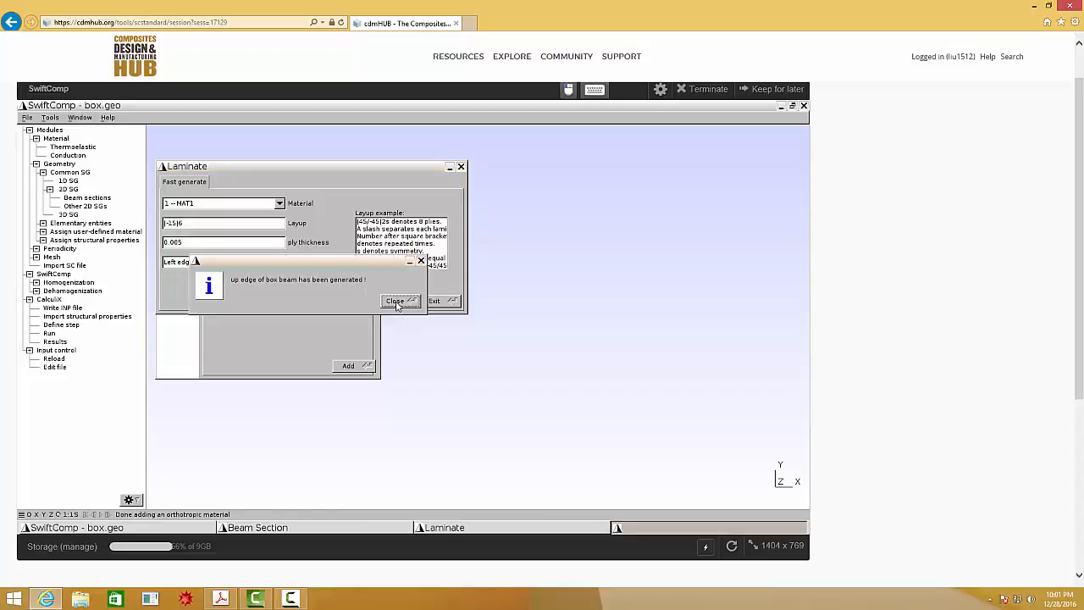
click(396, 301)
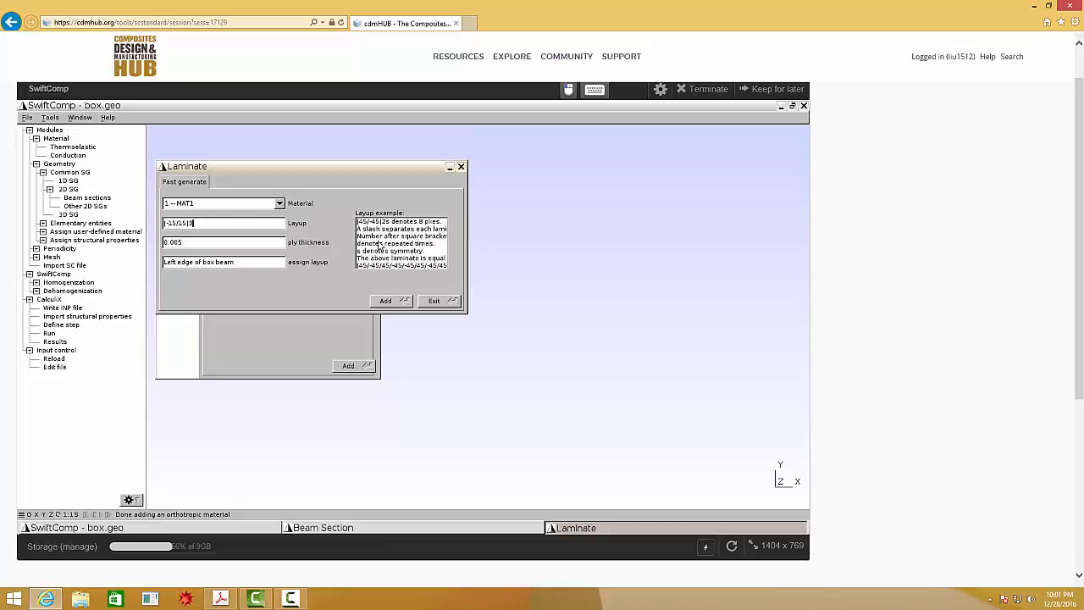
Generate the left-edge laminate and start the bottom-edge lay-up (15/s...).
click(386, 302)
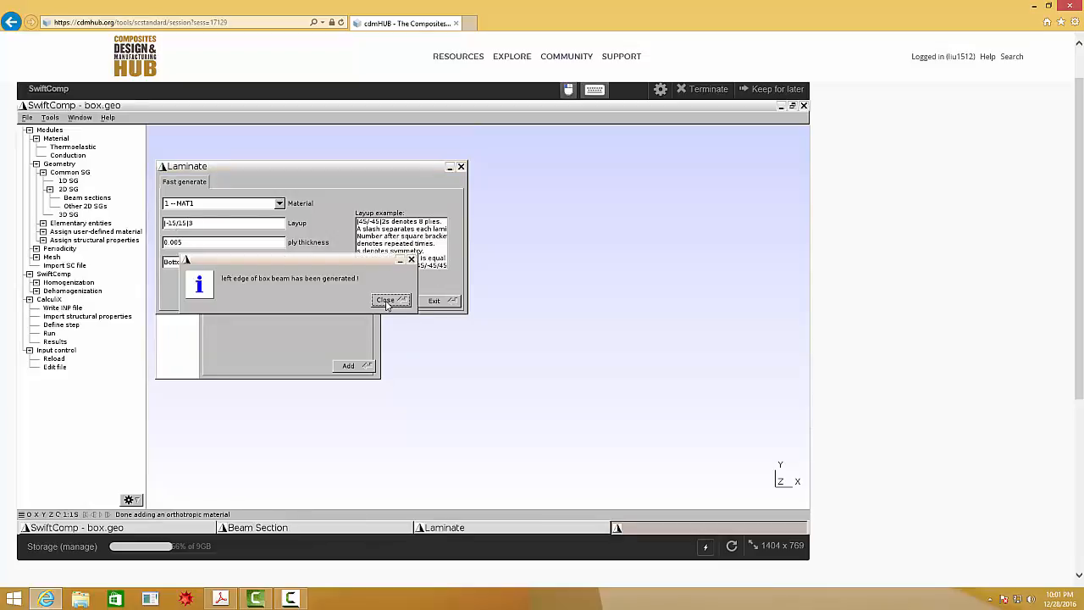
click(388, 302)
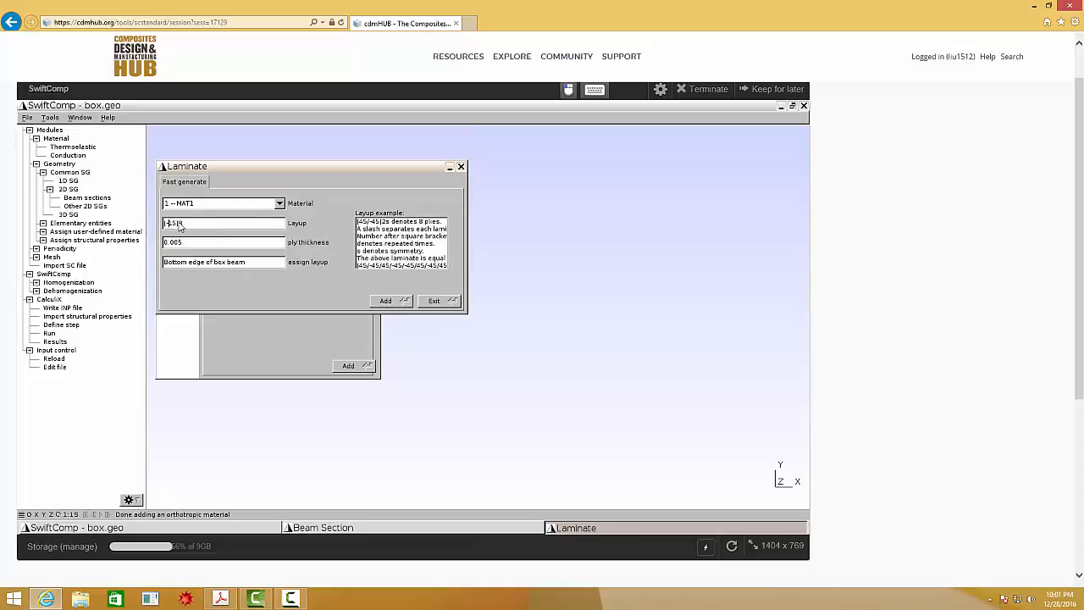
text(15/s)
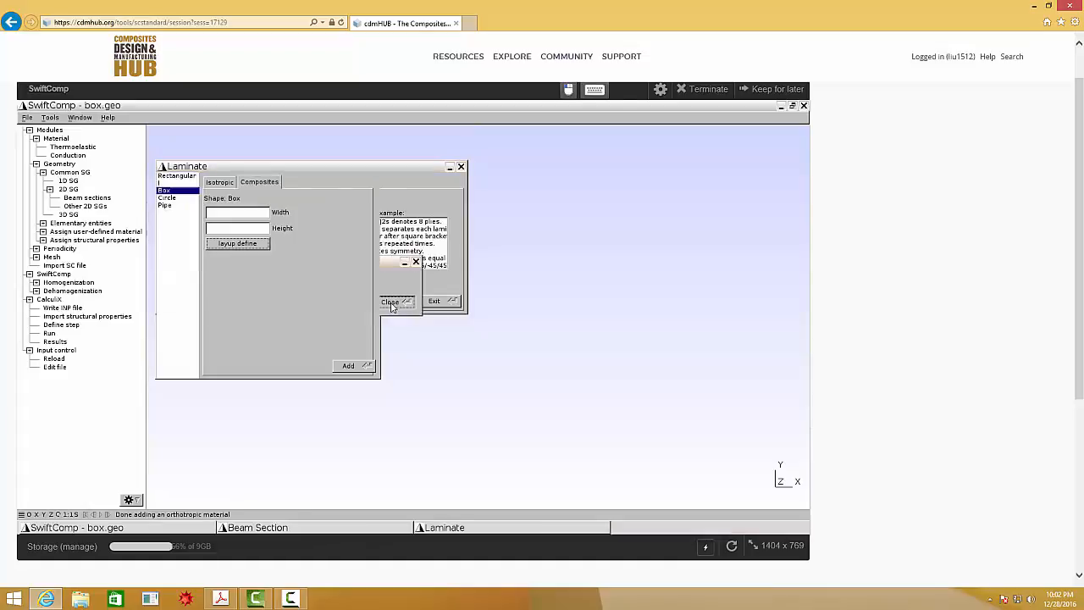
Add the composite box section with width 0.953 and height 0.53.
click(390, 301)
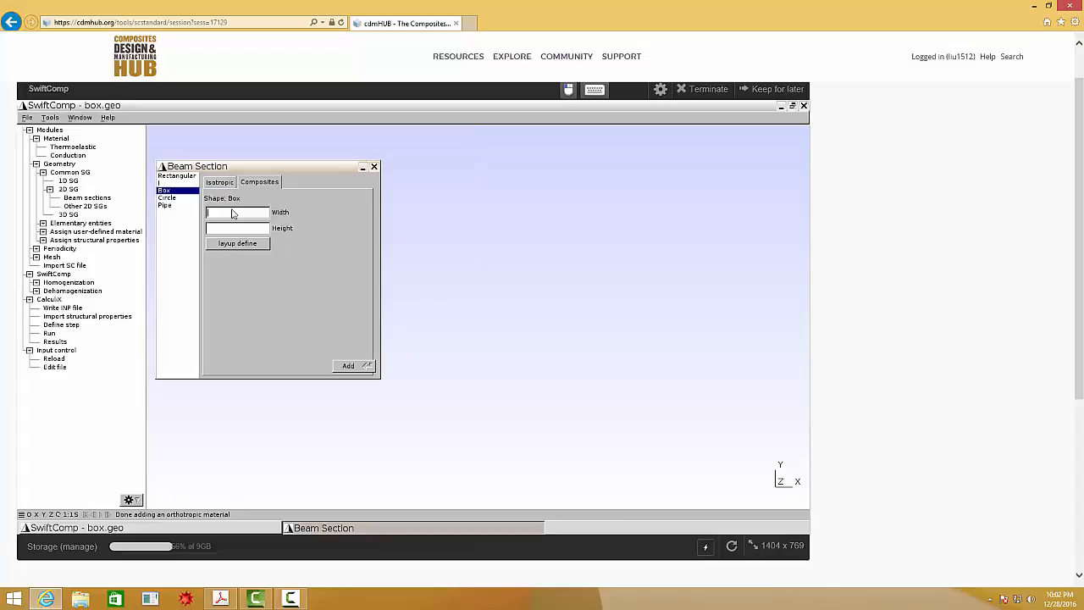
text(0.953)
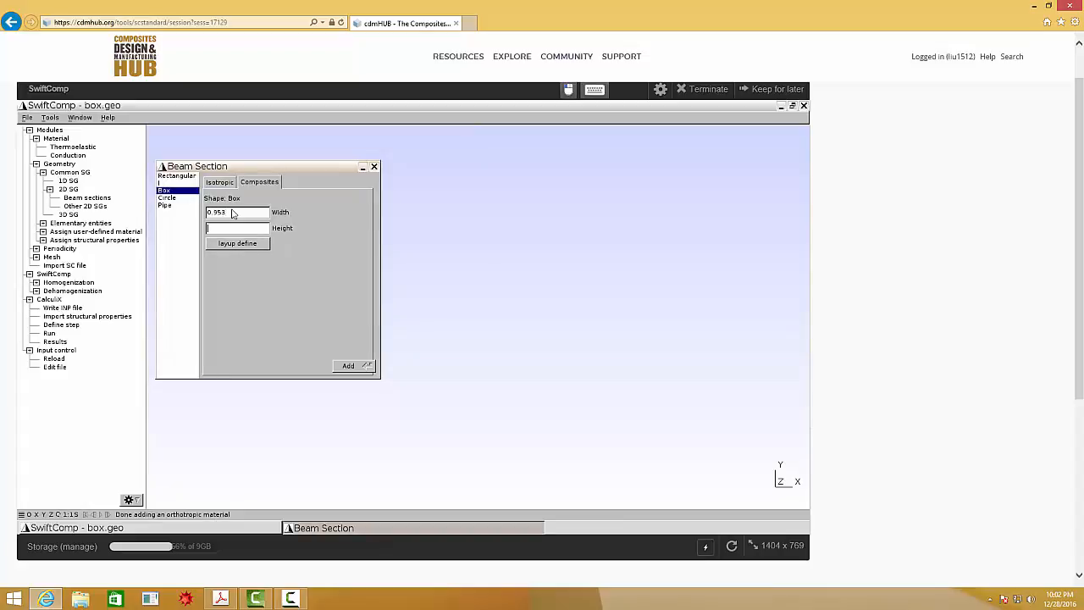
text(0.53)
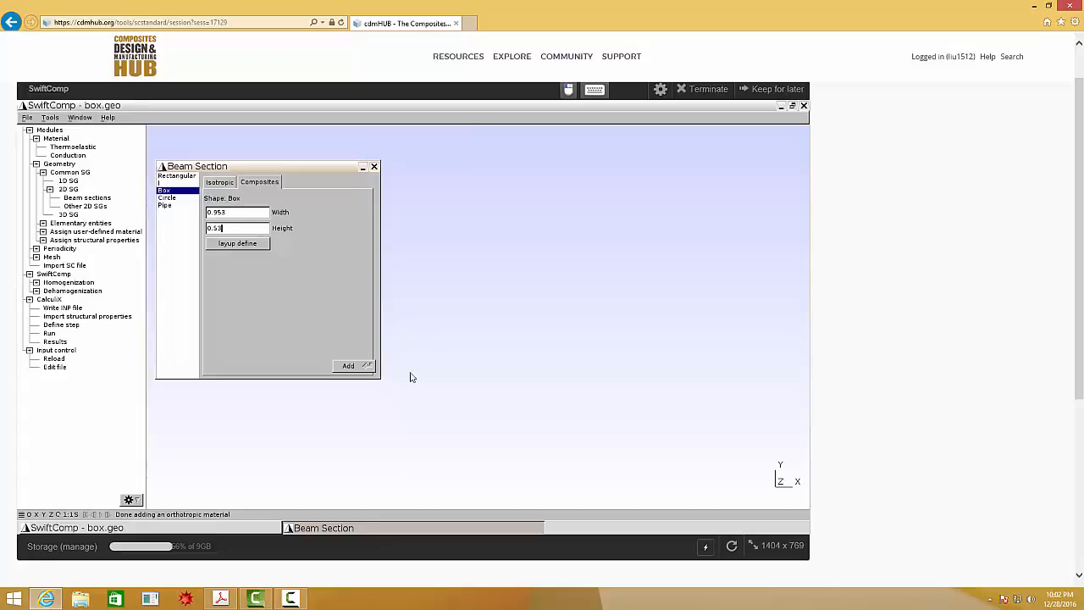
click(349, 365)
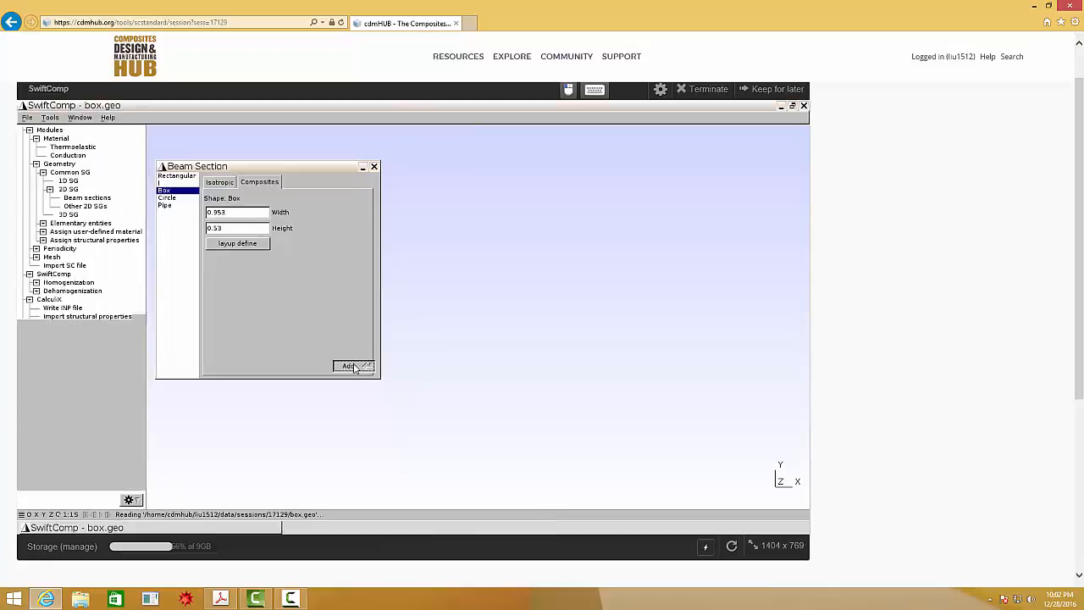
click(352, 366)
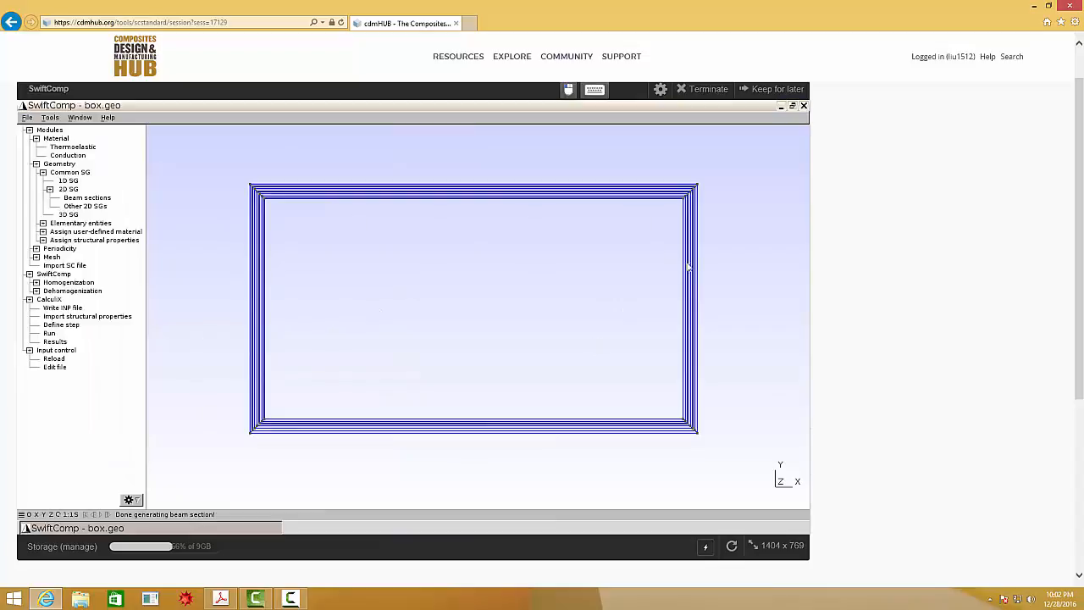
mouse_move(169, 318)
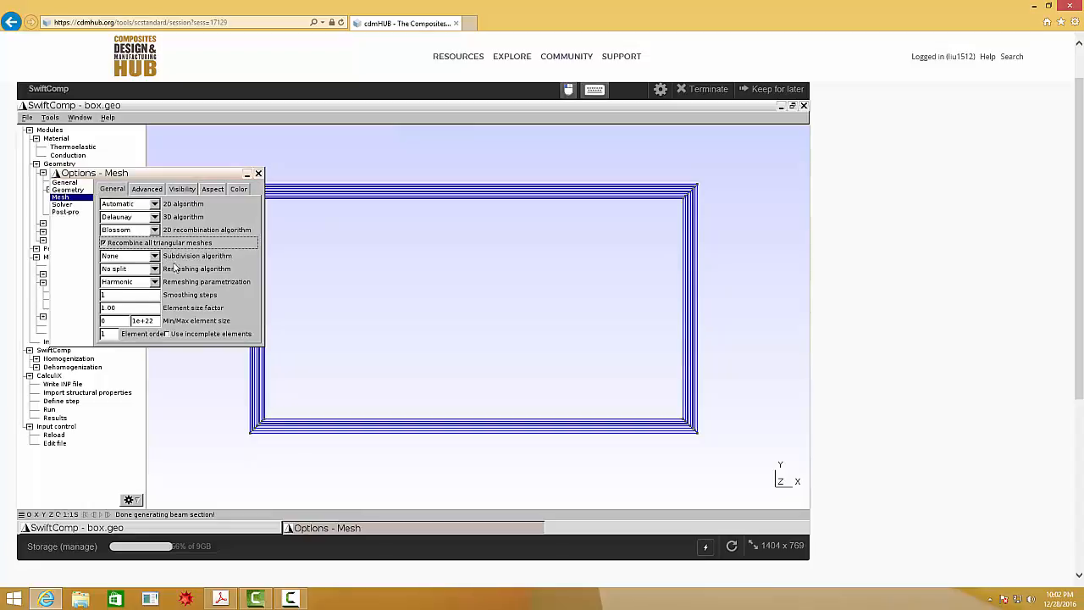
mouse_move(132, 314)
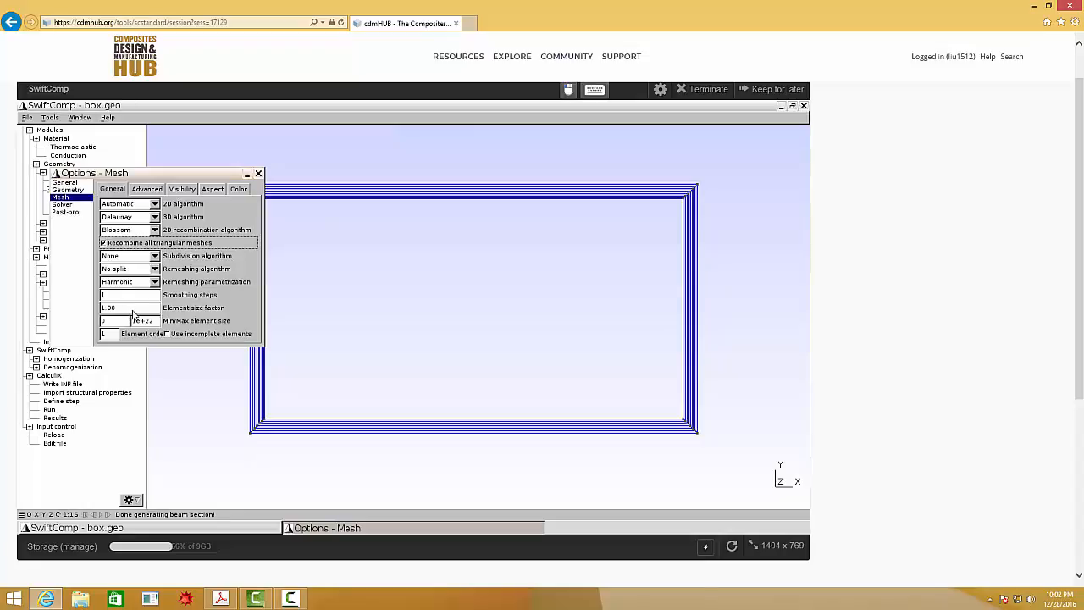
Set the mesh option value 0.84 and adjust mesh entity visibility.
text(0.84)
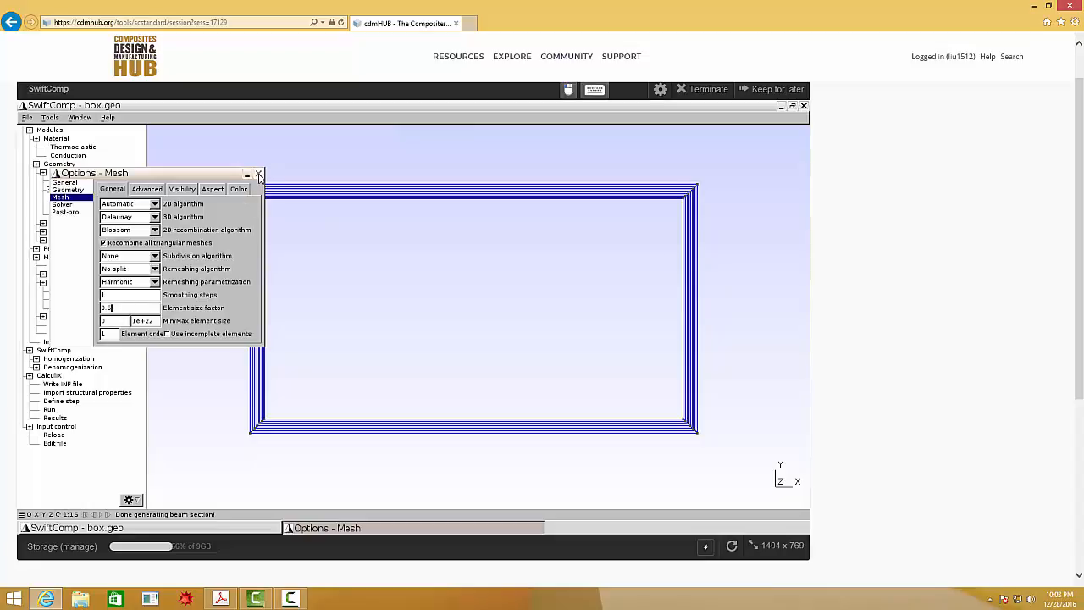
click(257, 173)
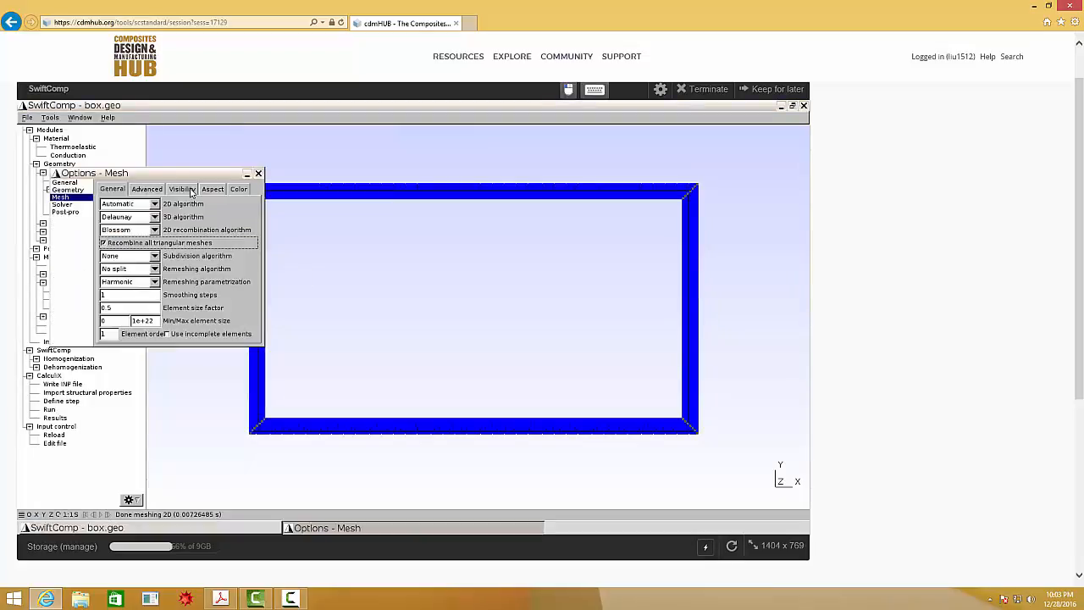
click(181, 188)
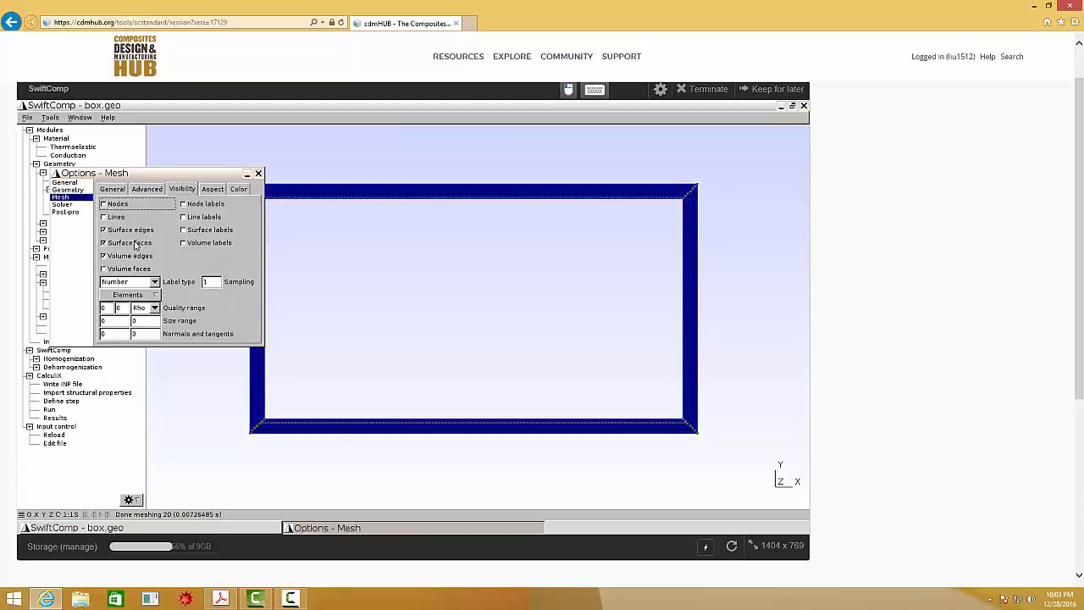
click(103, 230)
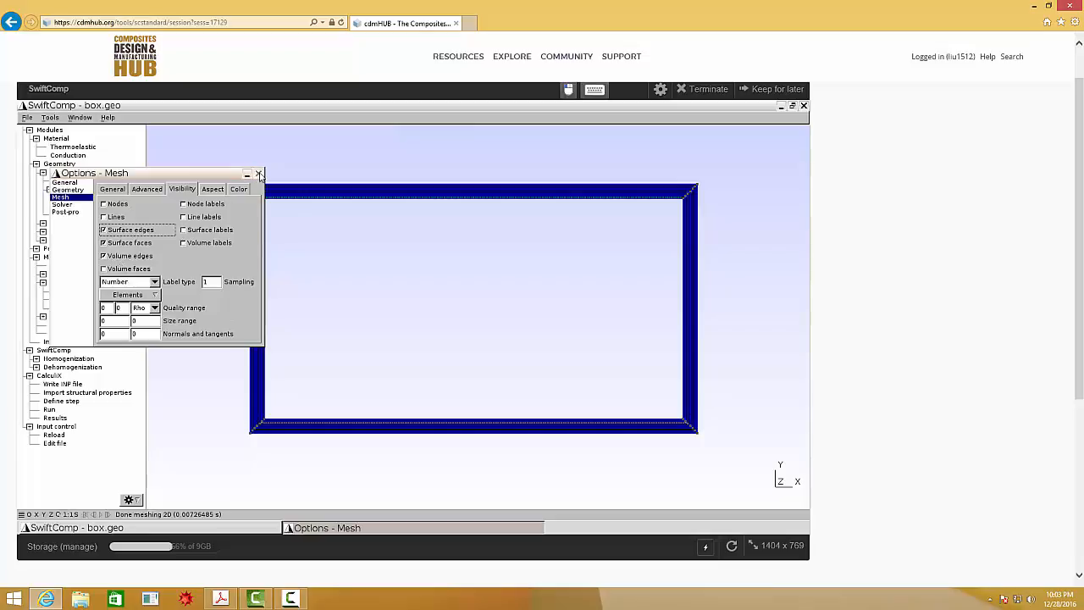
Hide geometry points and lines so only the layered wall mesh shows.
click(68, 189)
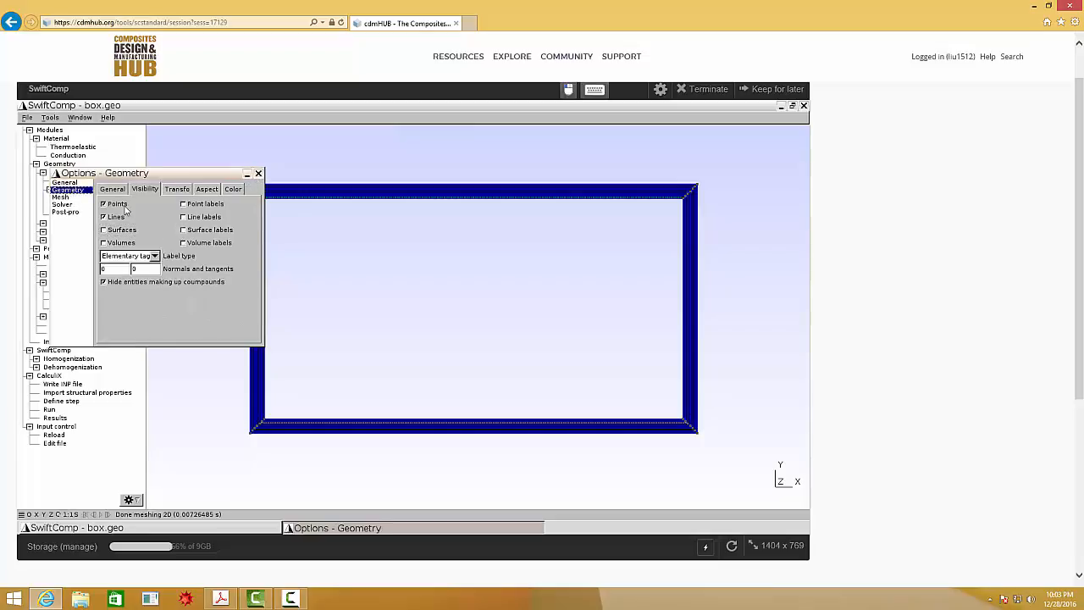
click(103, 216)
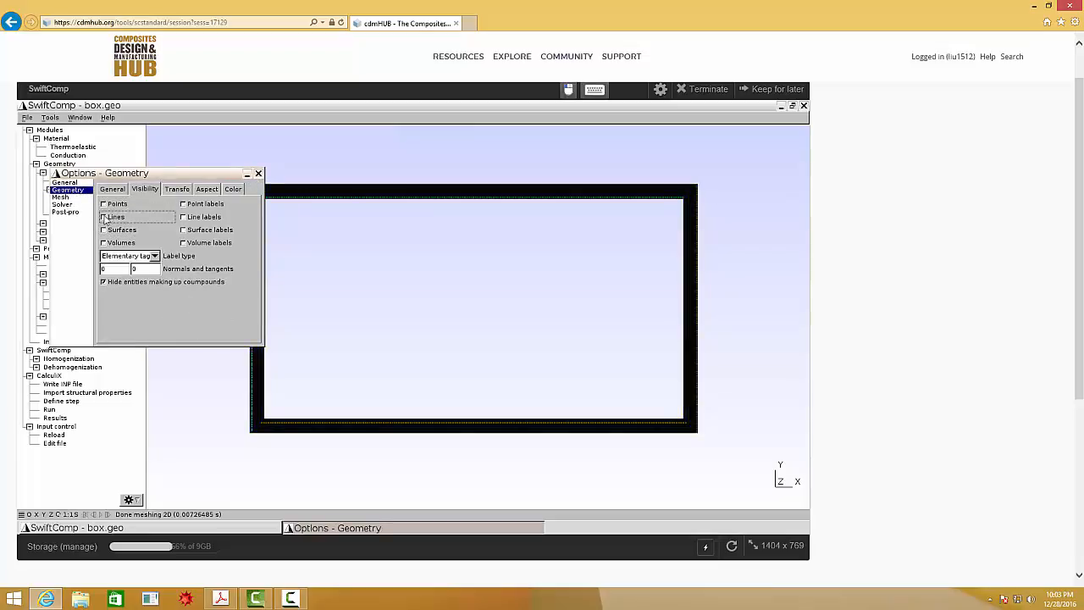
click(257, 173)
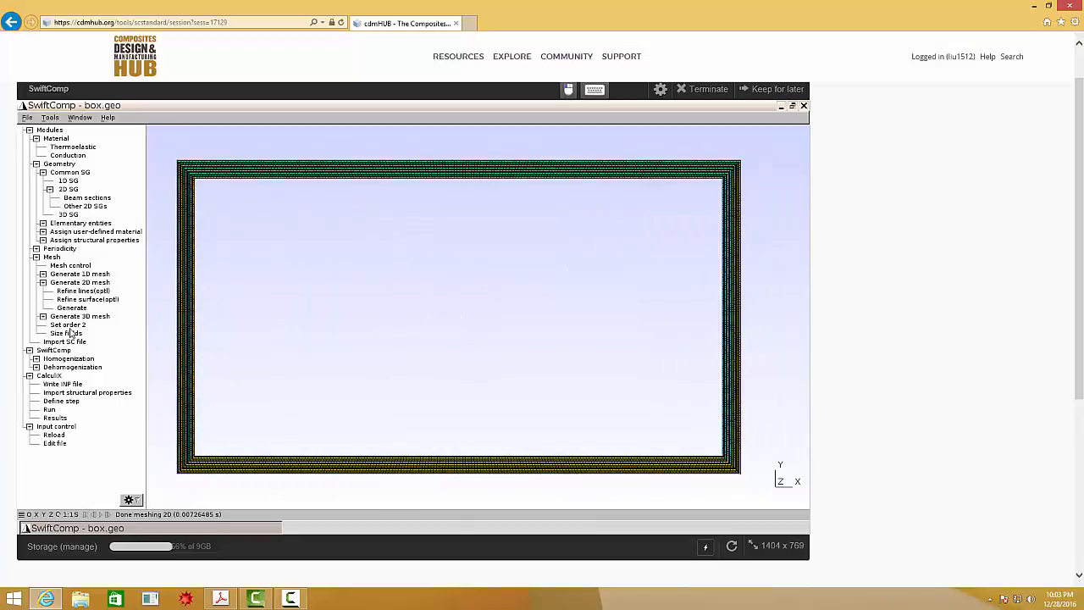
Make the box section mesh second-order and bring up the beam homogenization parameters.
click(68, 325)
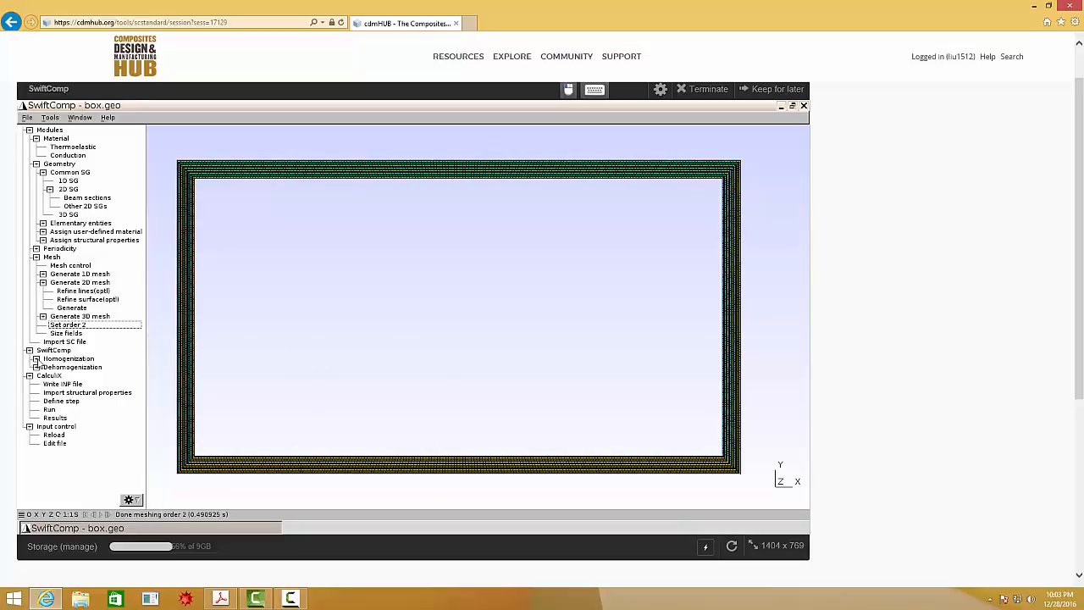
click(37, 359)
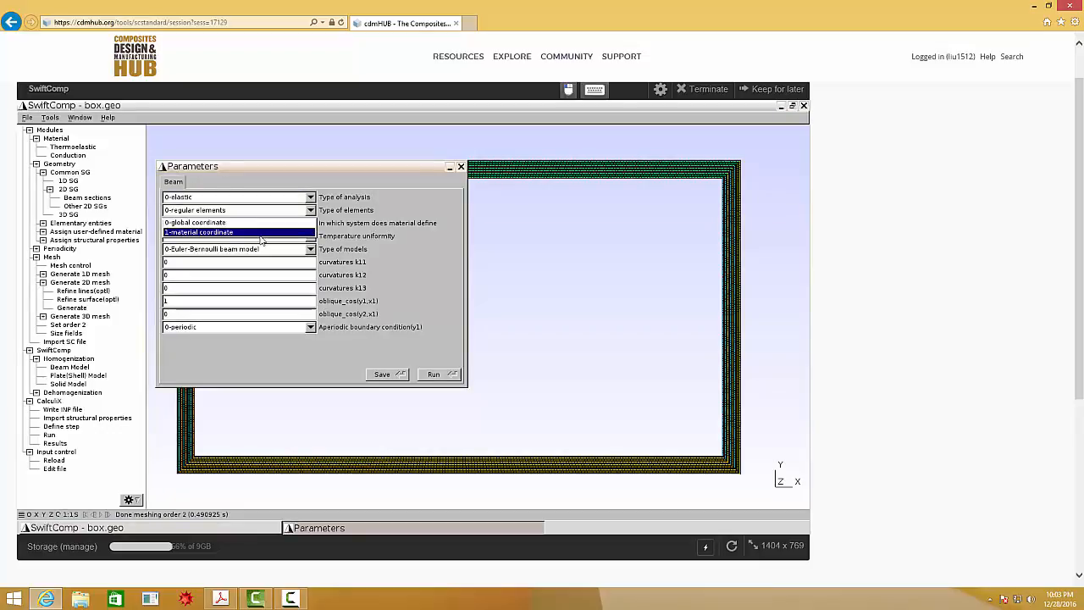
Set material coordinates, save and run beam homogenization to get the effective stiffness matrix.
click(198, 232)
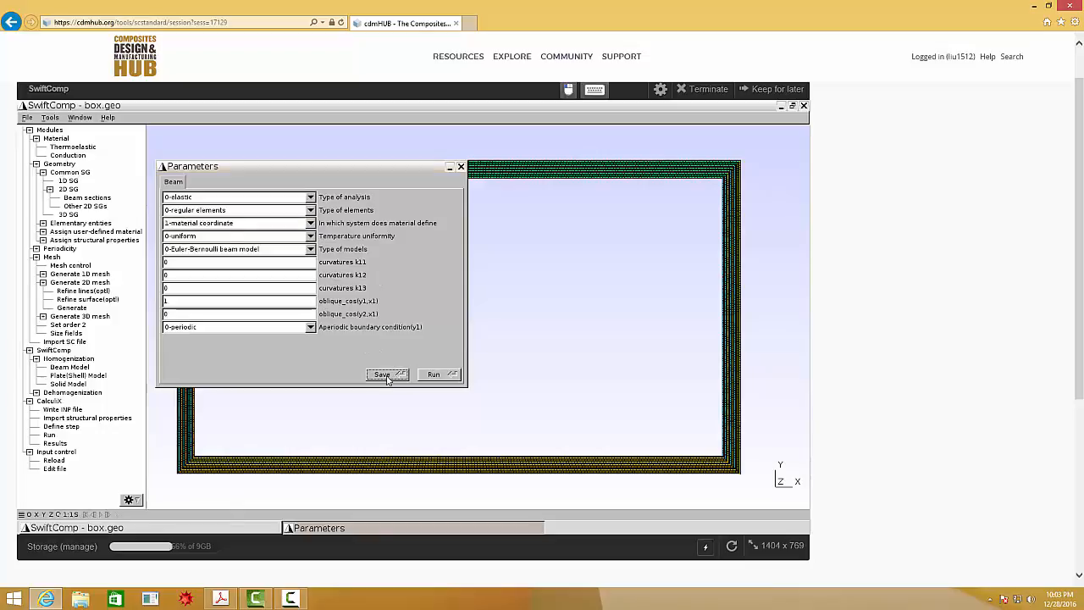
click(383, 374)
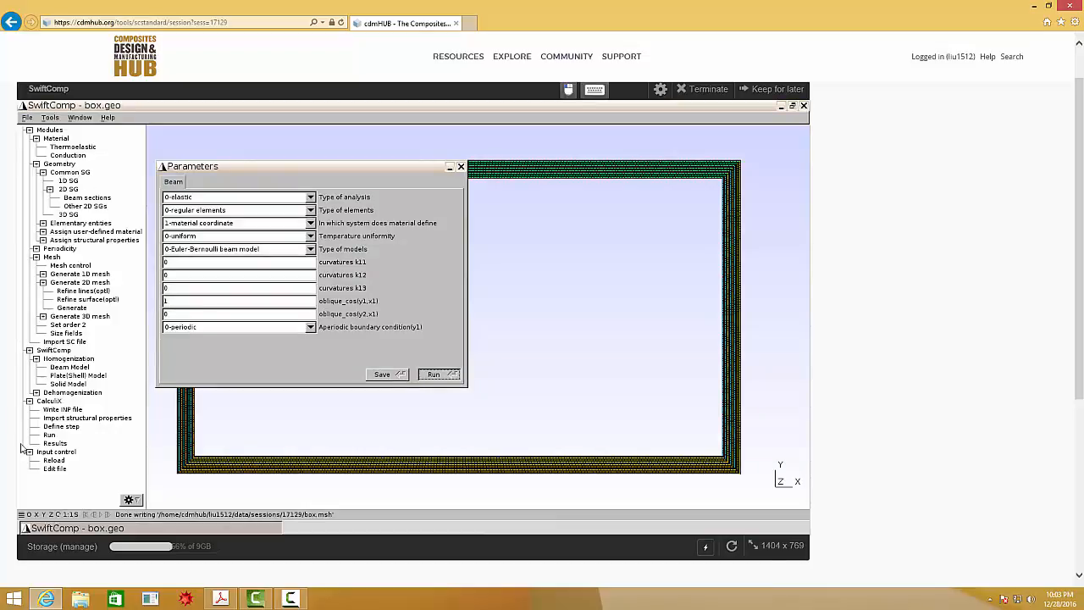
click(433, 374)
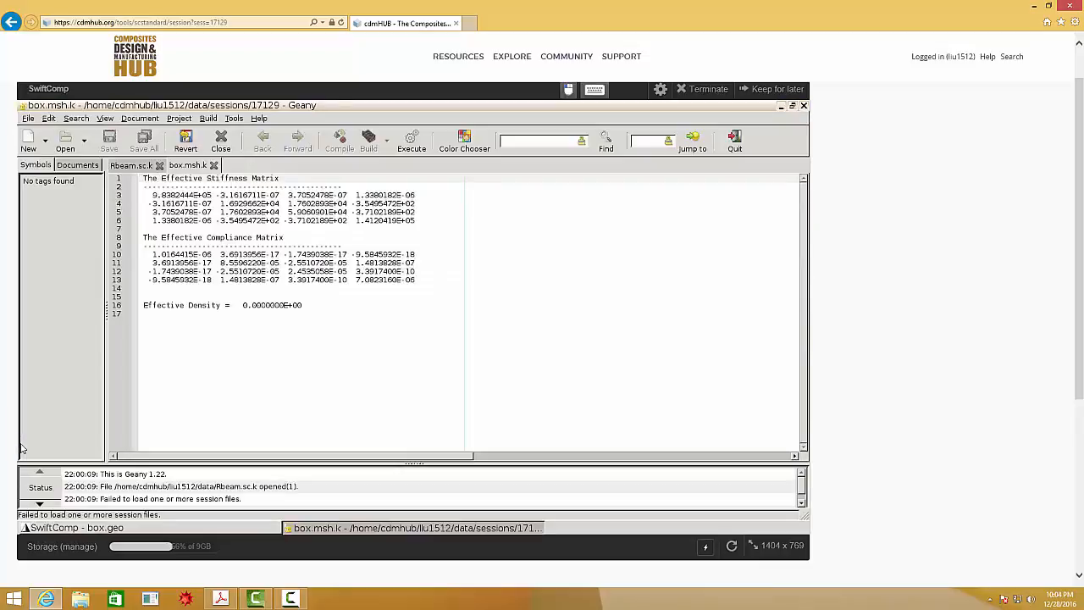
click(291, 245)
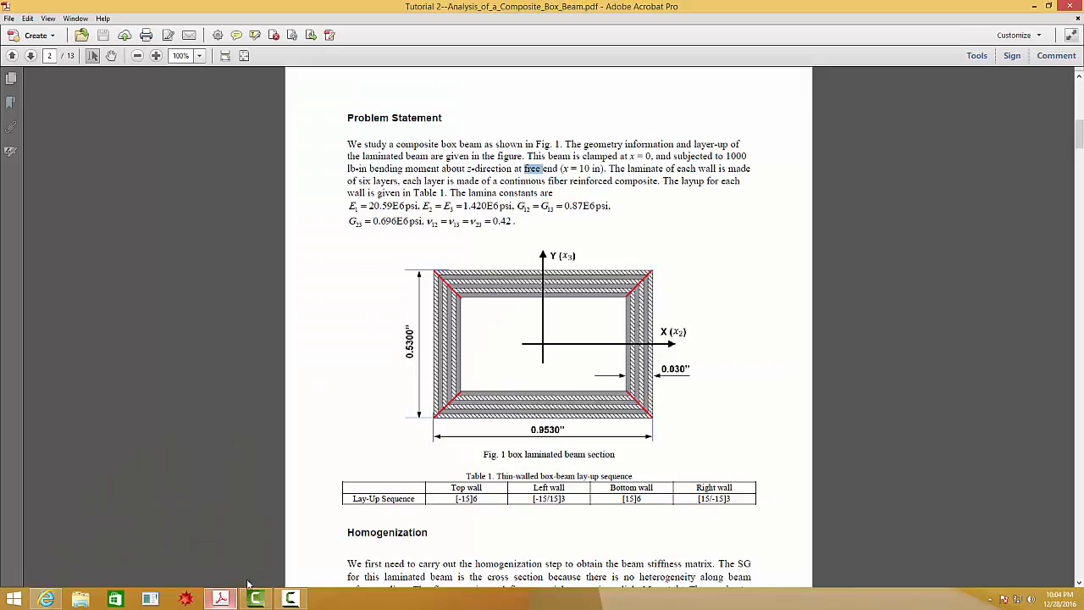
Scroll the tutorial PDF to its Effective Stiffness Matrix and Structural analysis section.
scroll(down, 3)
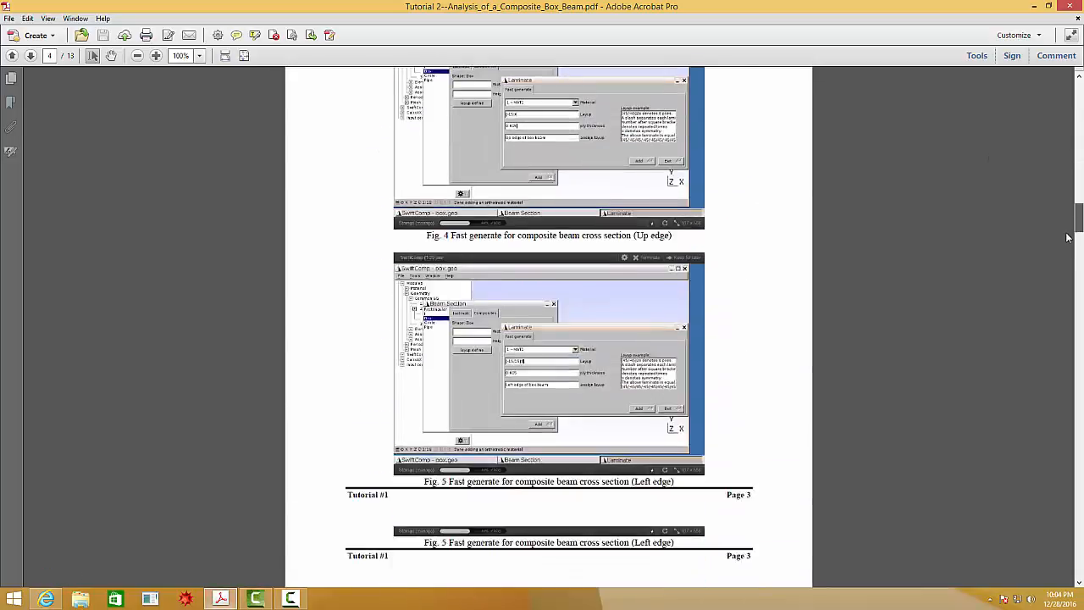
scroll(down, 3)
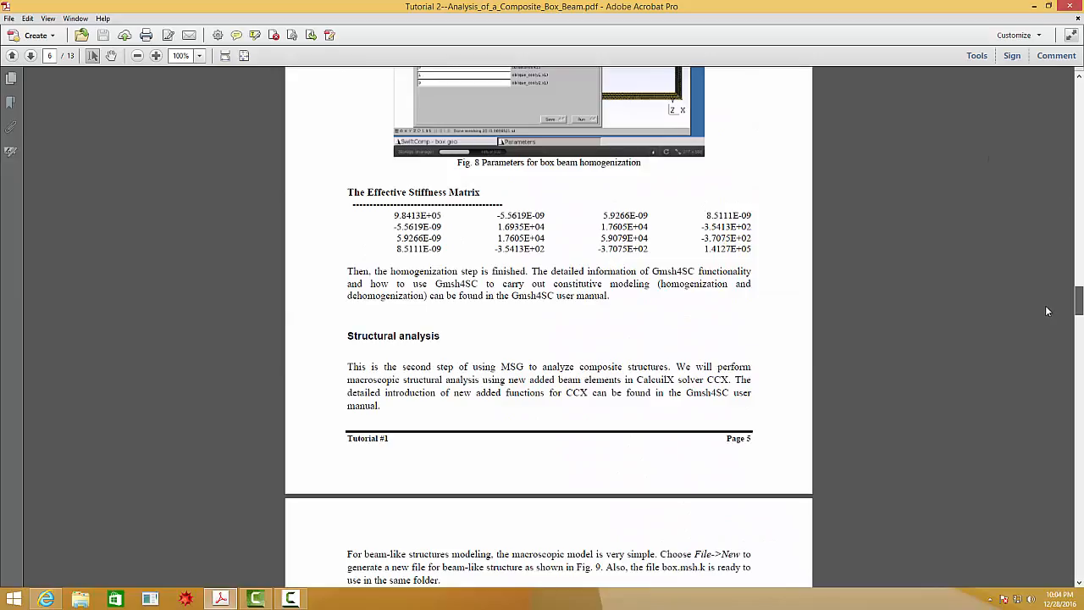
click(156, 54)
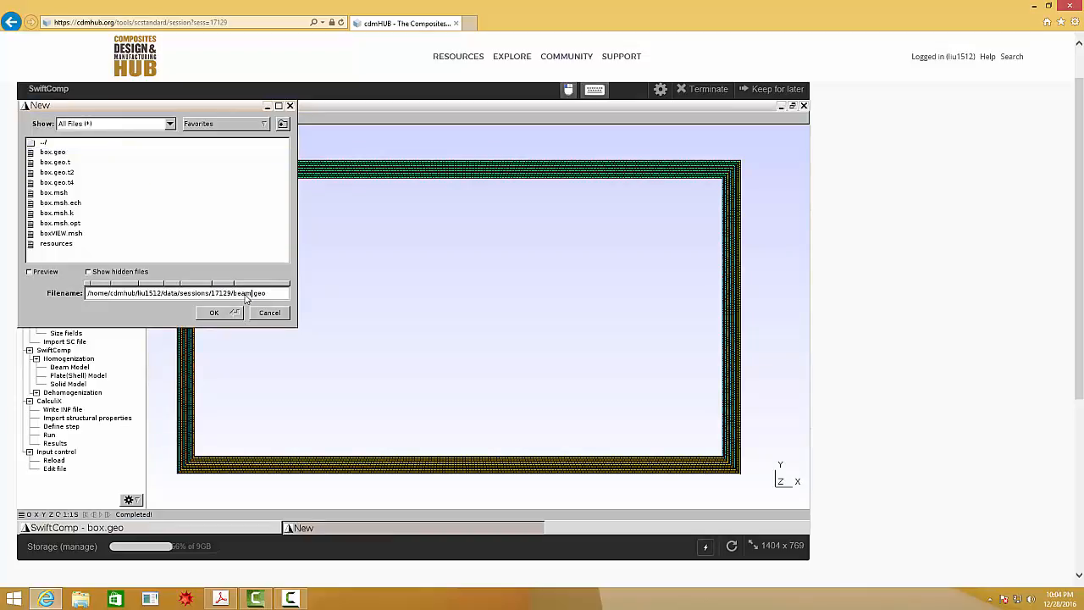
Create the new beam.geo file and start defining a geometry point.
click(214, 311)
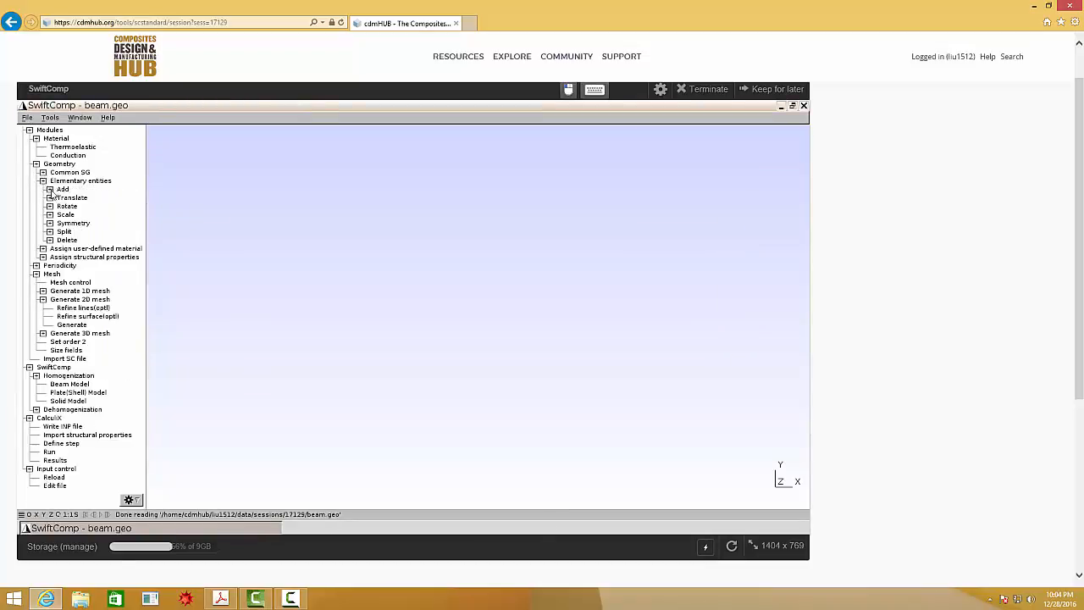
click(63, 189)
text(10)
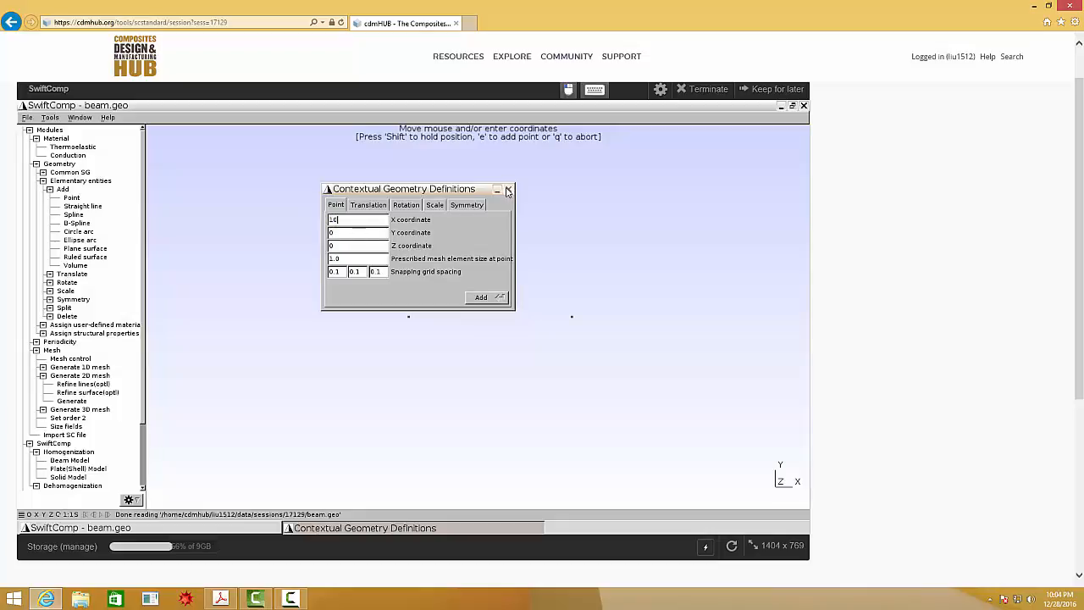
Add the second point and join both points with a straight line for the beam axis.
click(508, 189)
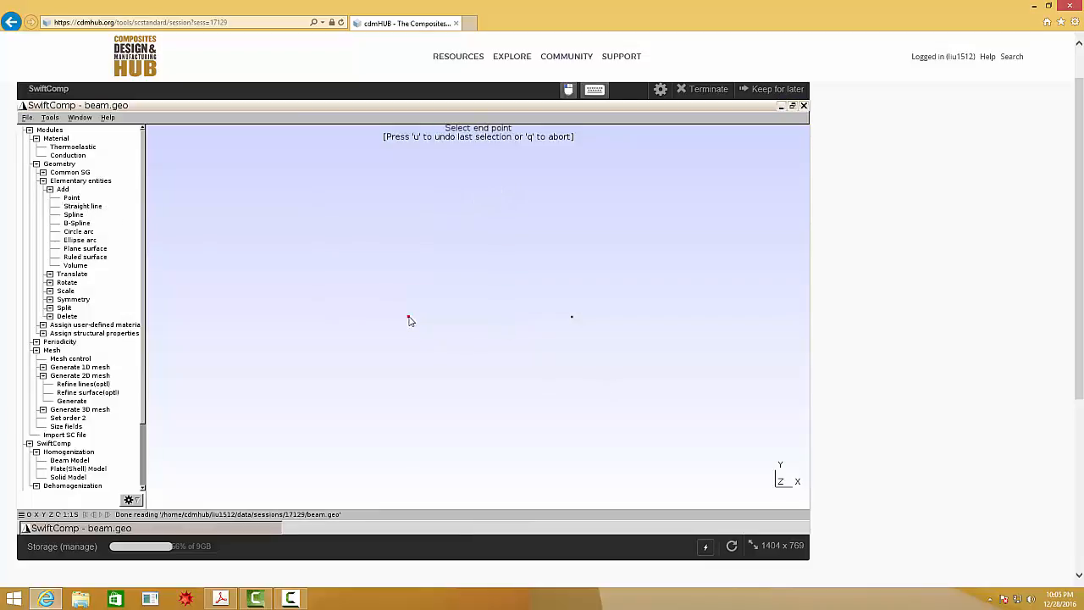
click(572, 316)
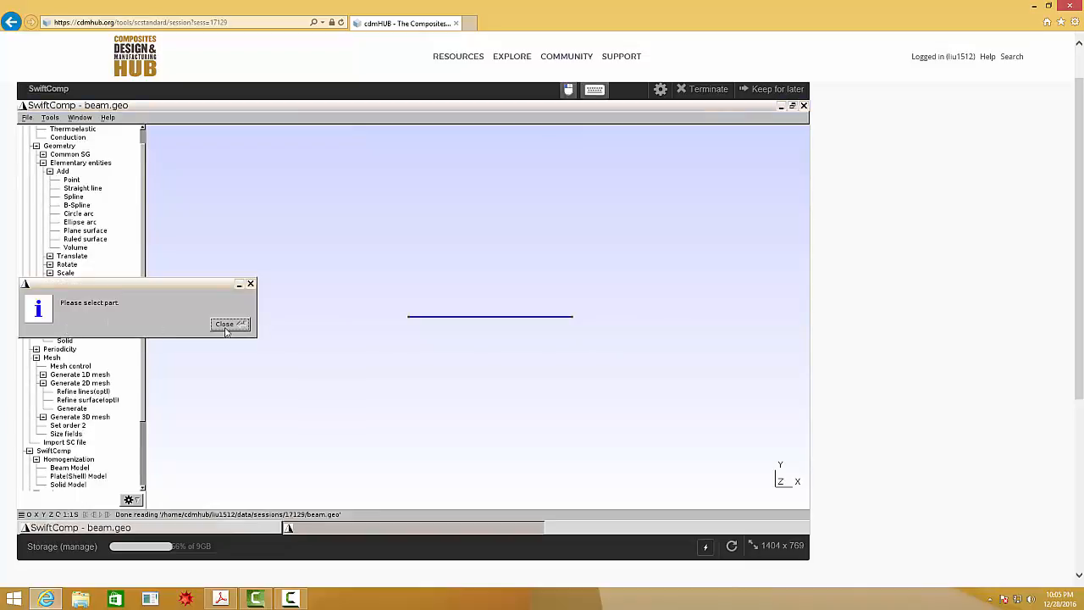
Assign beam structural properties from box.msh.k to the selected beam line.
click(224, 323)
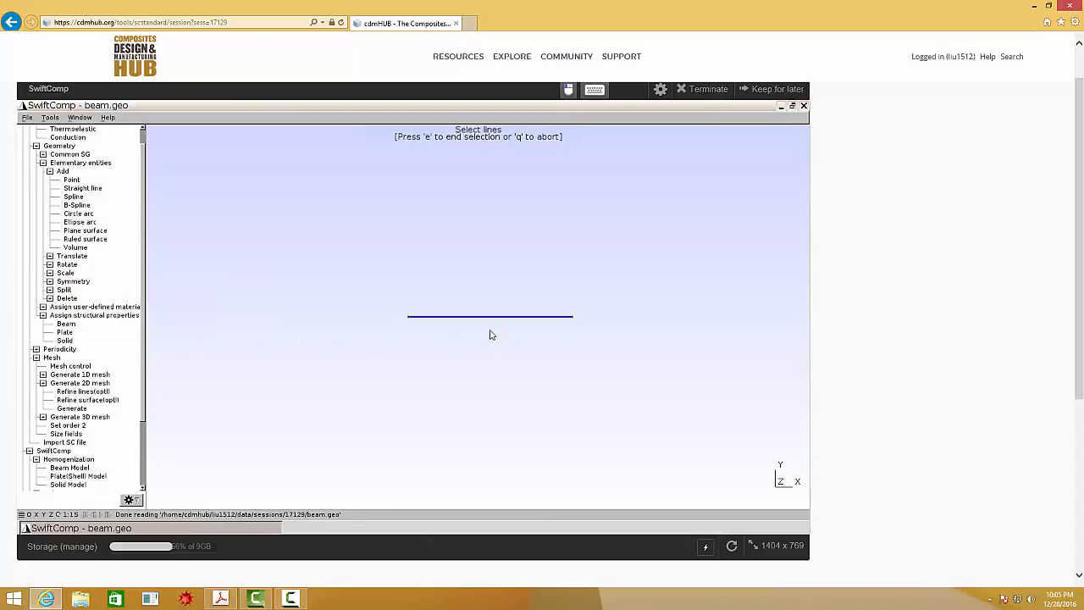
mouse_move(475, 324)
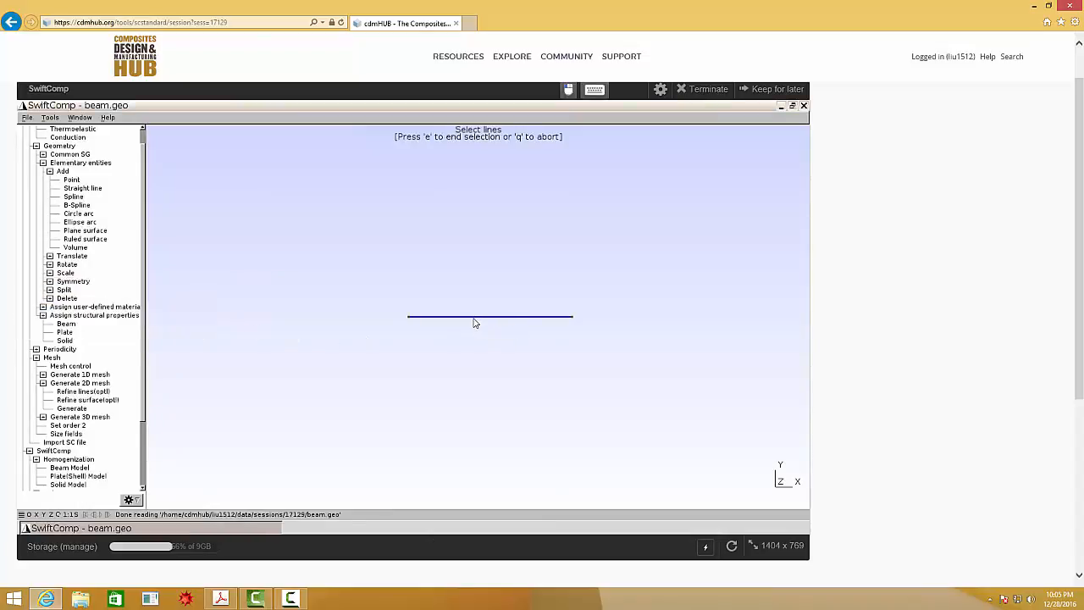
click(474, 319)
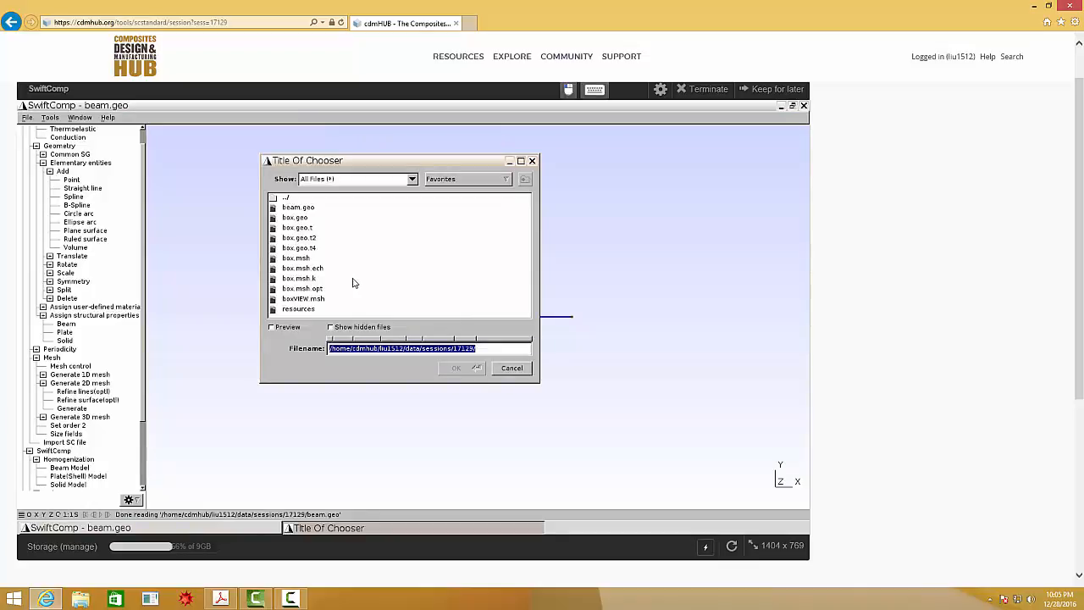
mouse_move(371, 285)
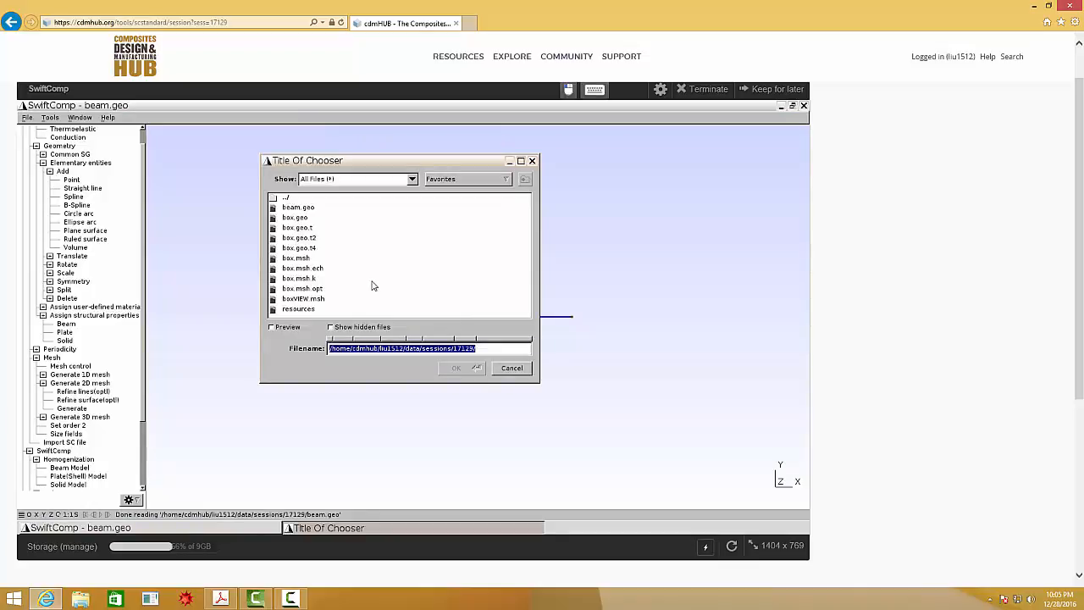
click(297, 277)
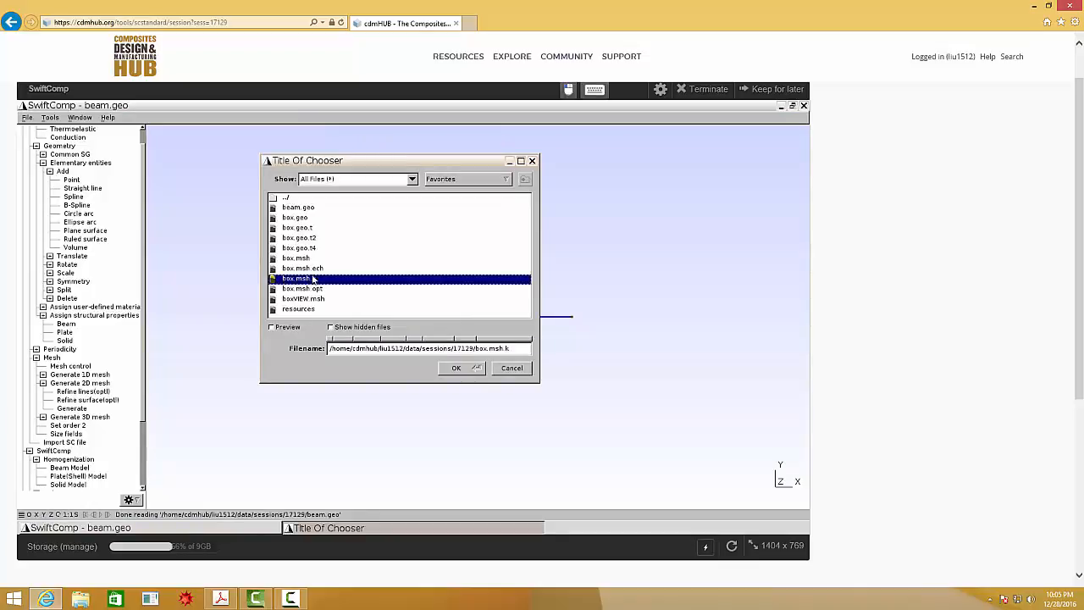
click(455, 368)
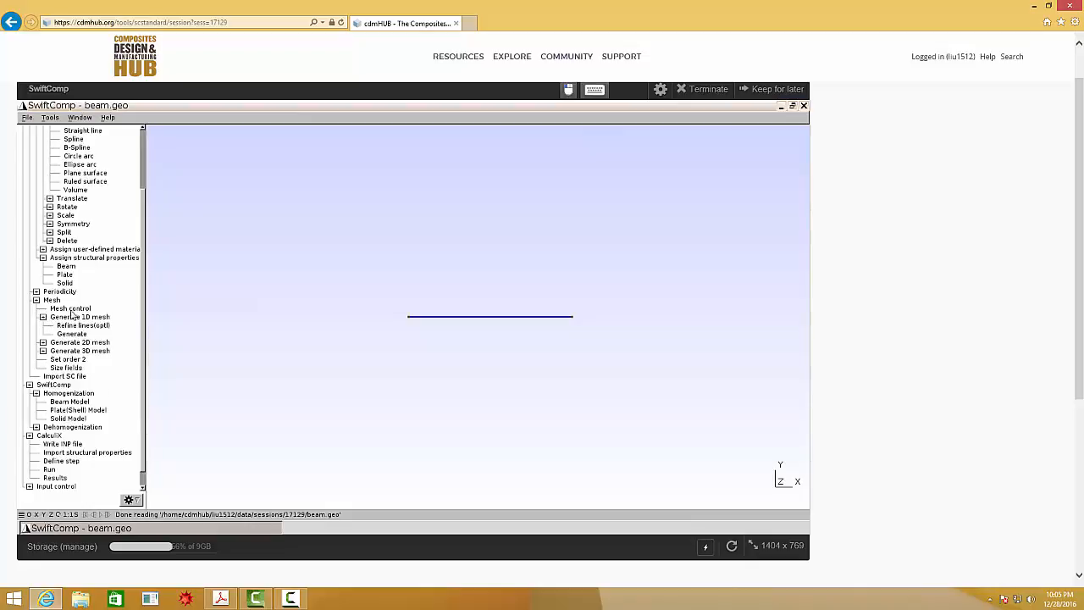
Reduce the element size factor to 0.05 in Mesh options and generate the beam's 1D mesh.
click(71, 333)
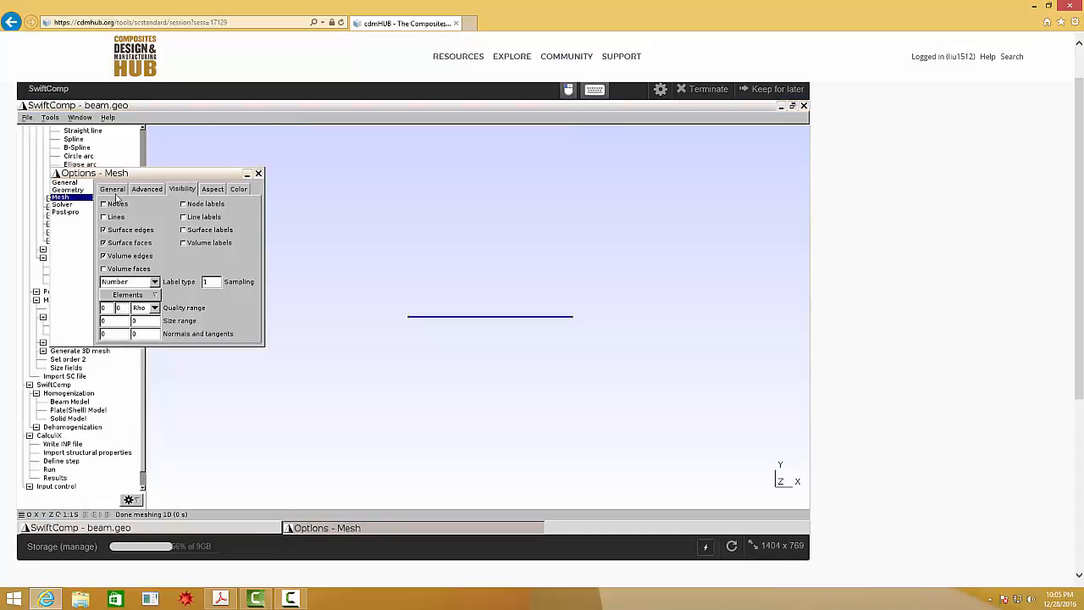
click(112, 189)
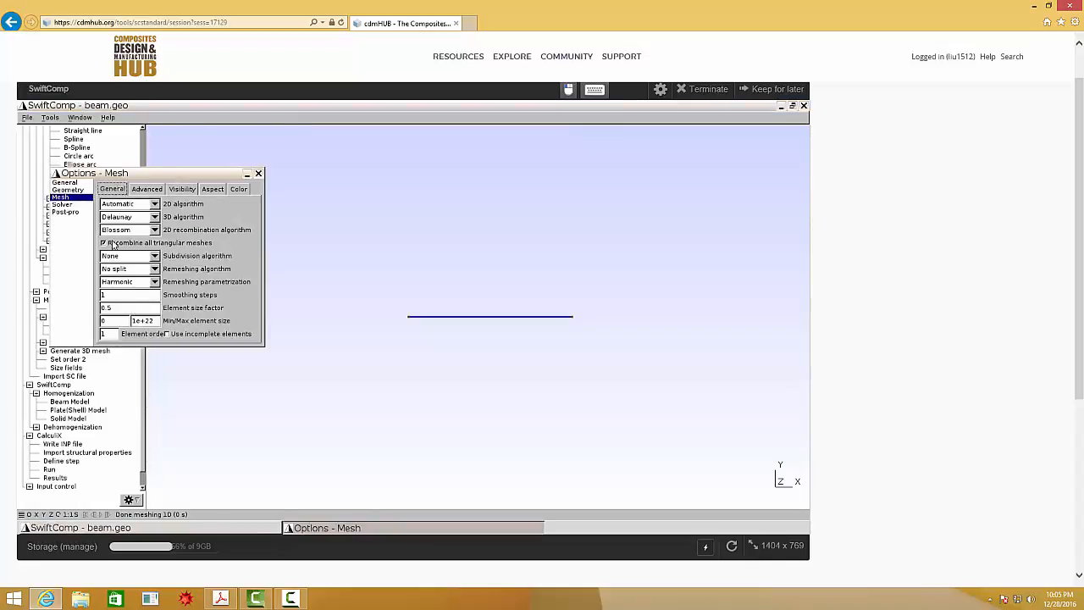
click(105, 244)
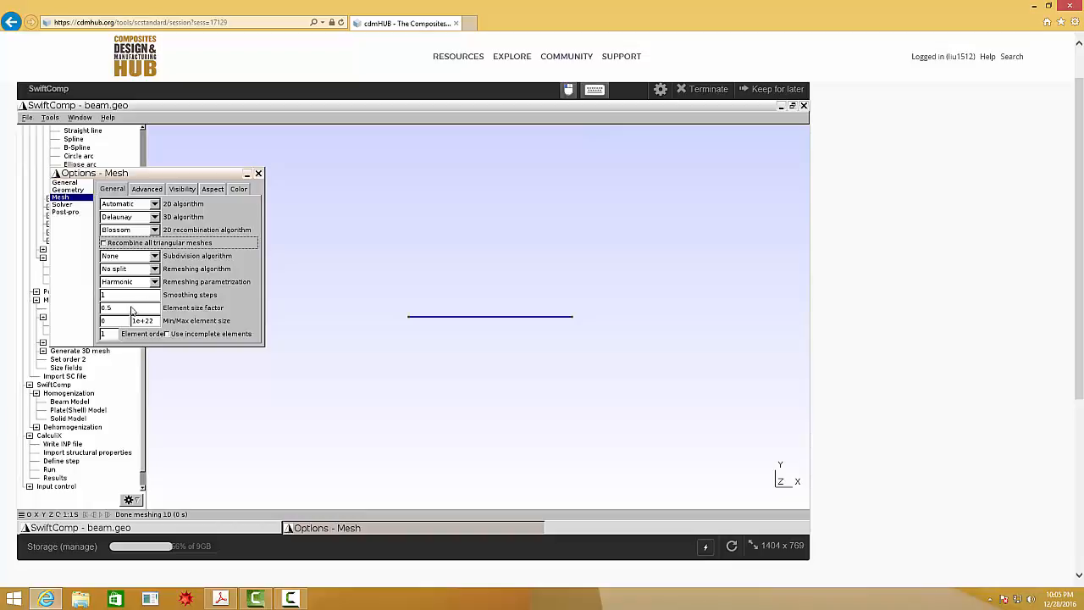
text(0.35)
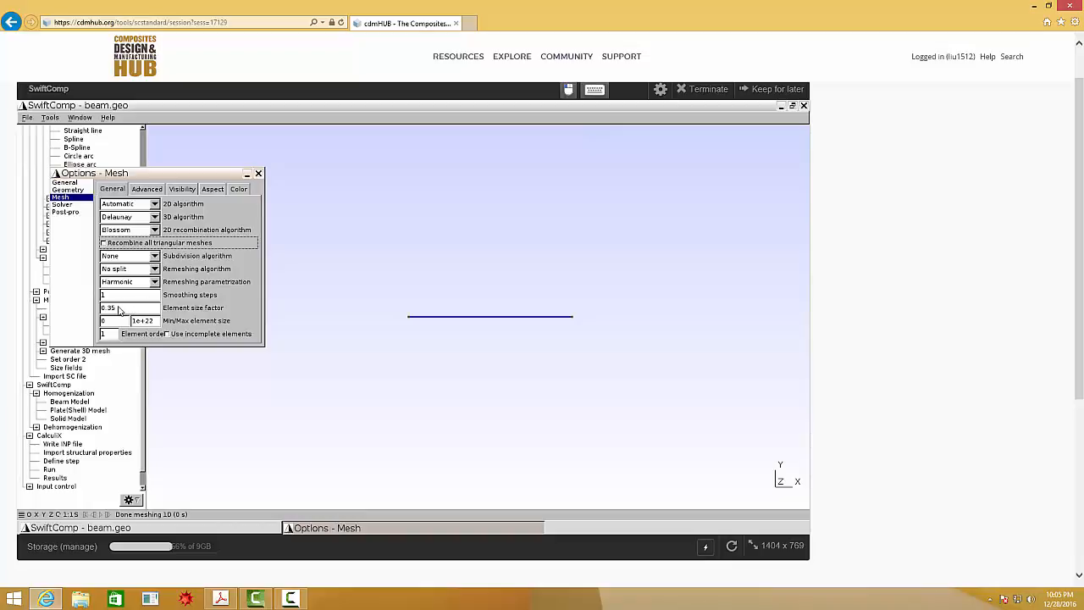
text(0.23)
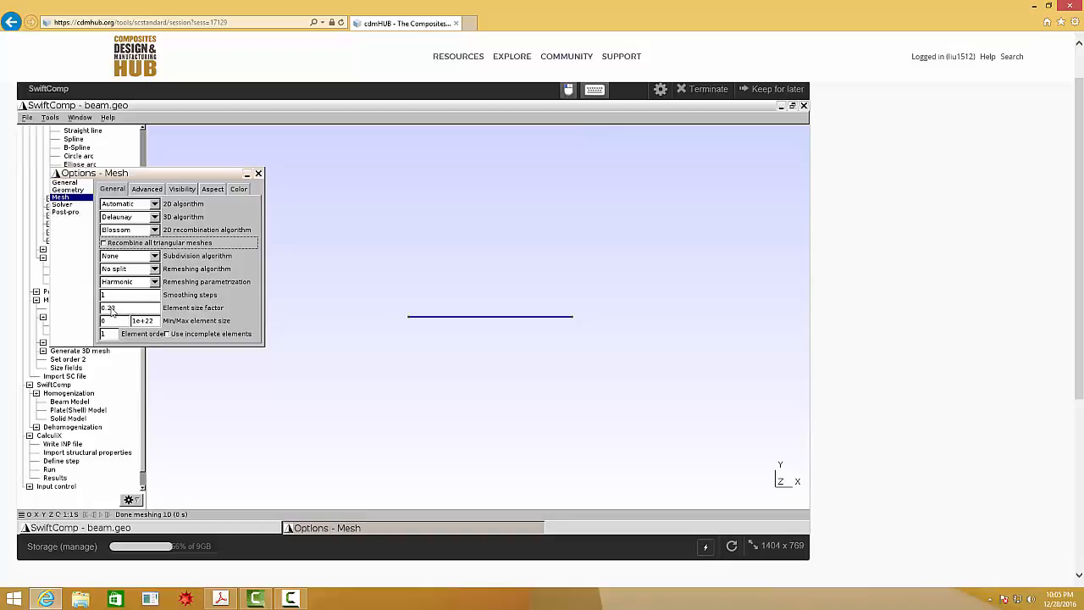
text(0.19)
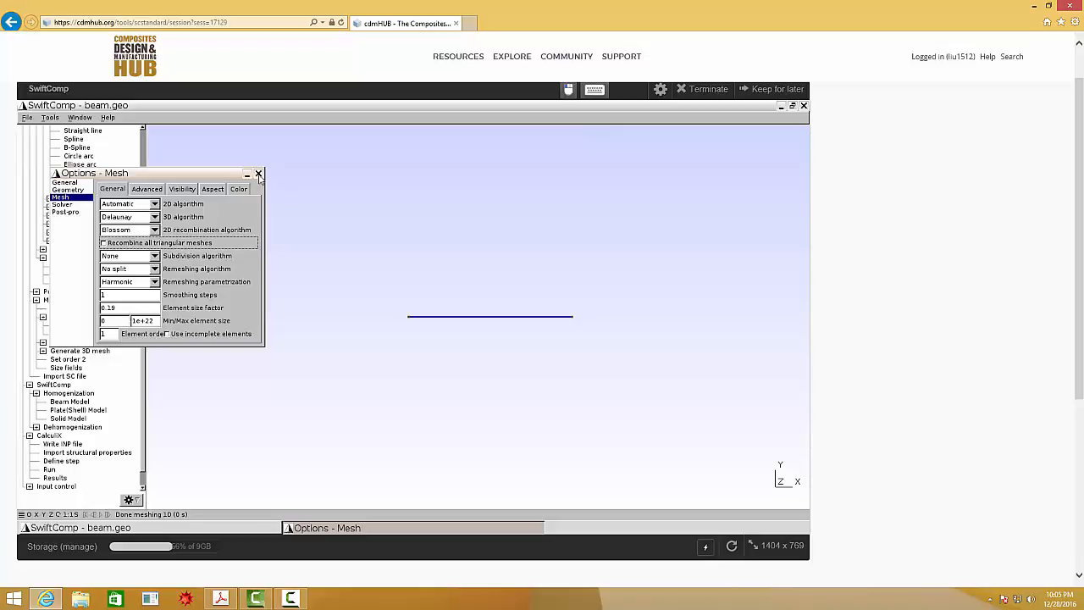
click(127, 308)
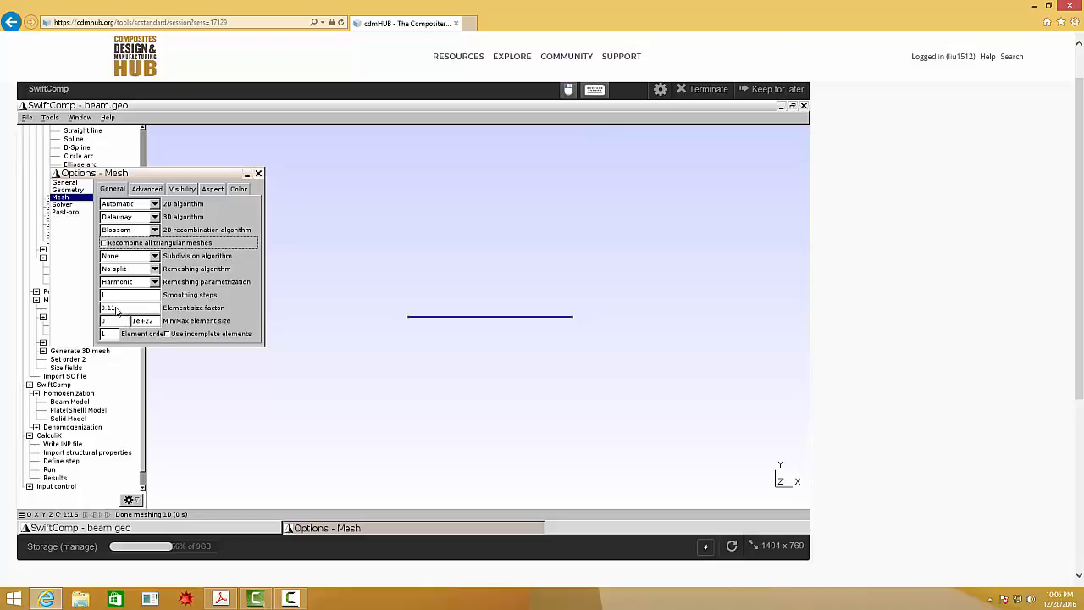
text(0.05)
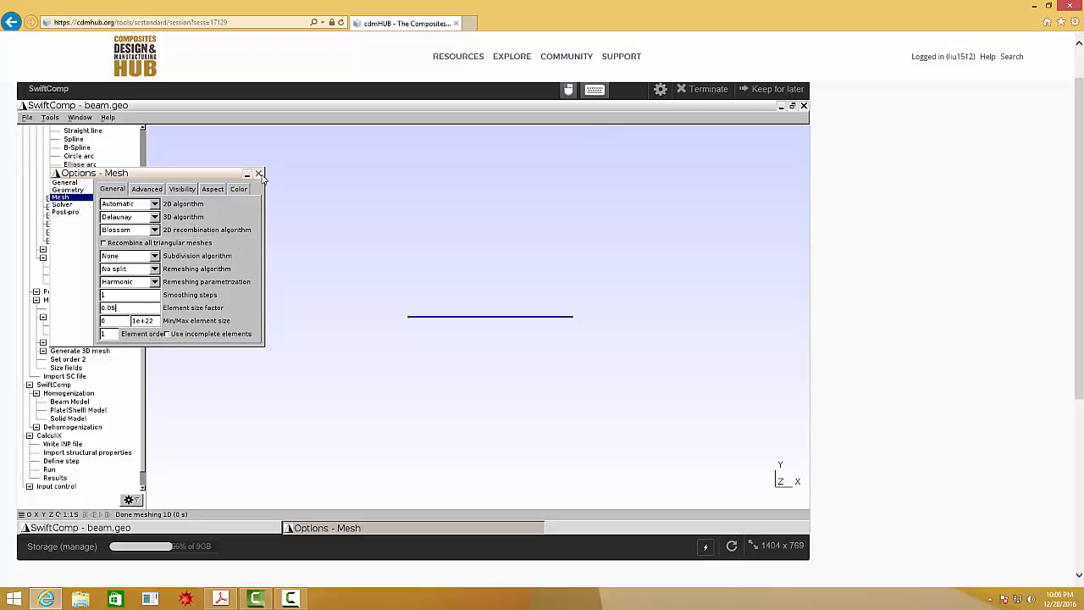
click(258, 172)
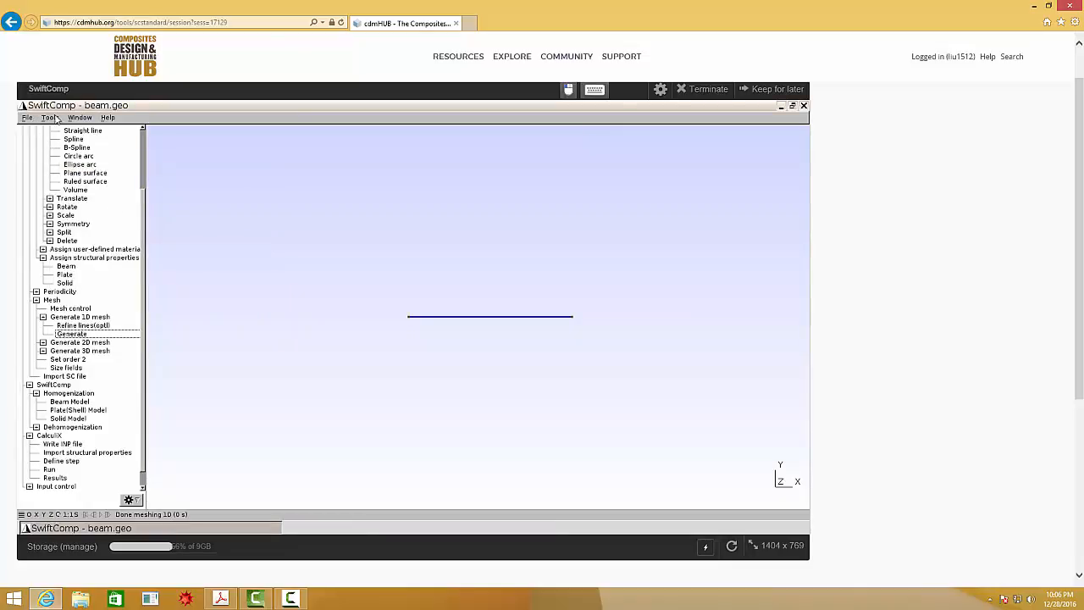
click(50, 117)
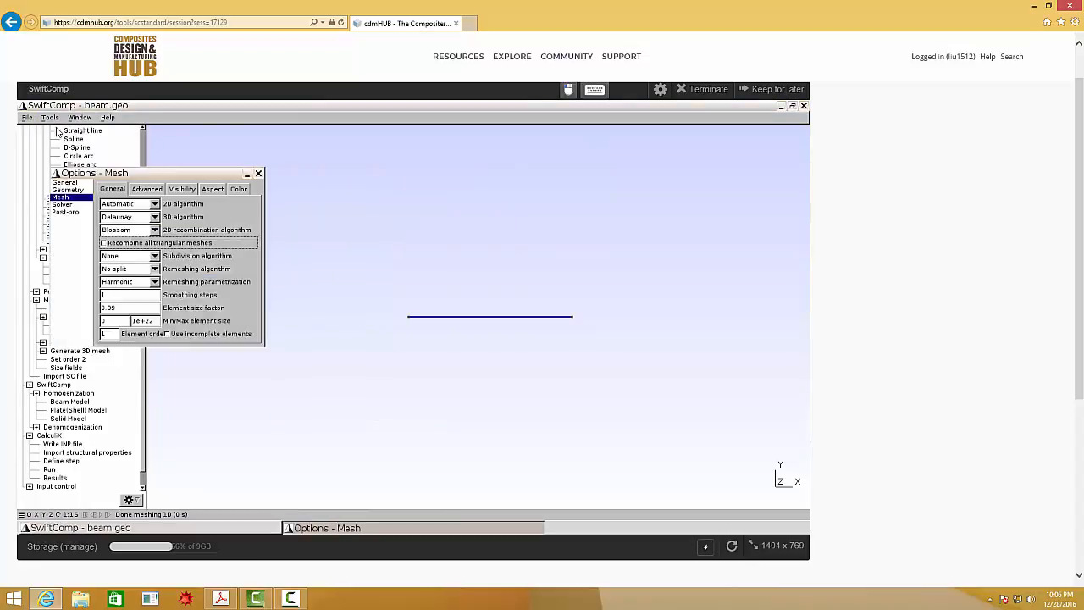
Show mesh nodes, set the element size factor to 0.45 and regenerate the 1D mesh.
click(68, 190)
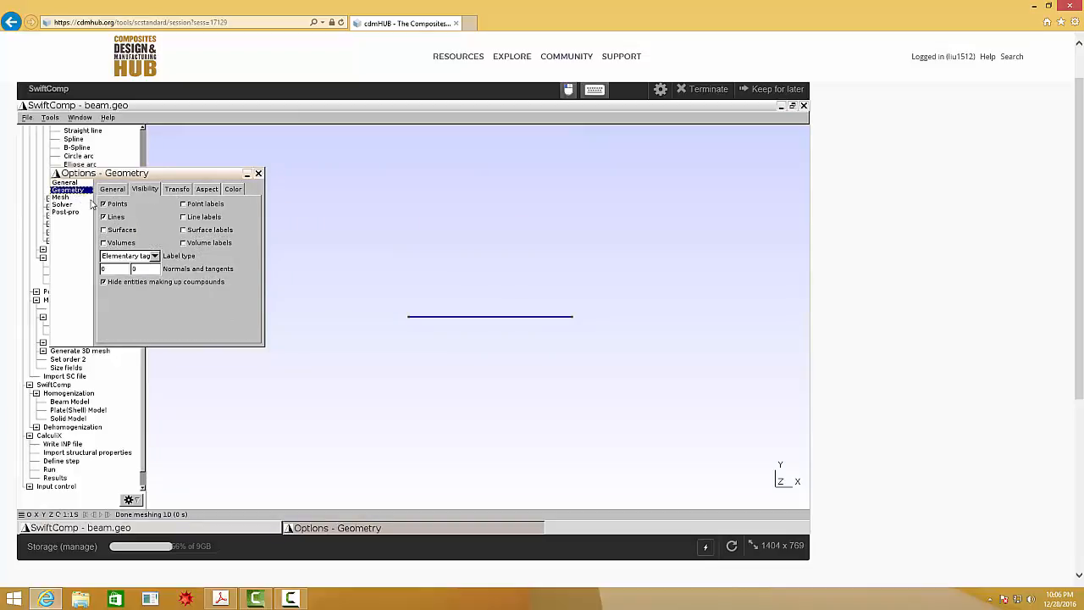
click(61, 197)
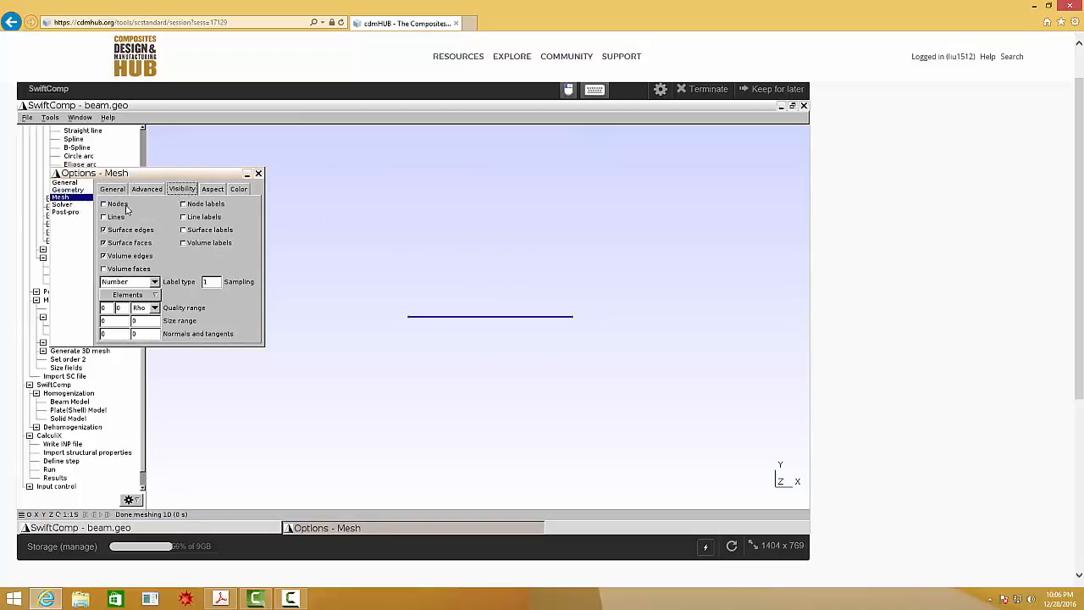
click(105, 203)
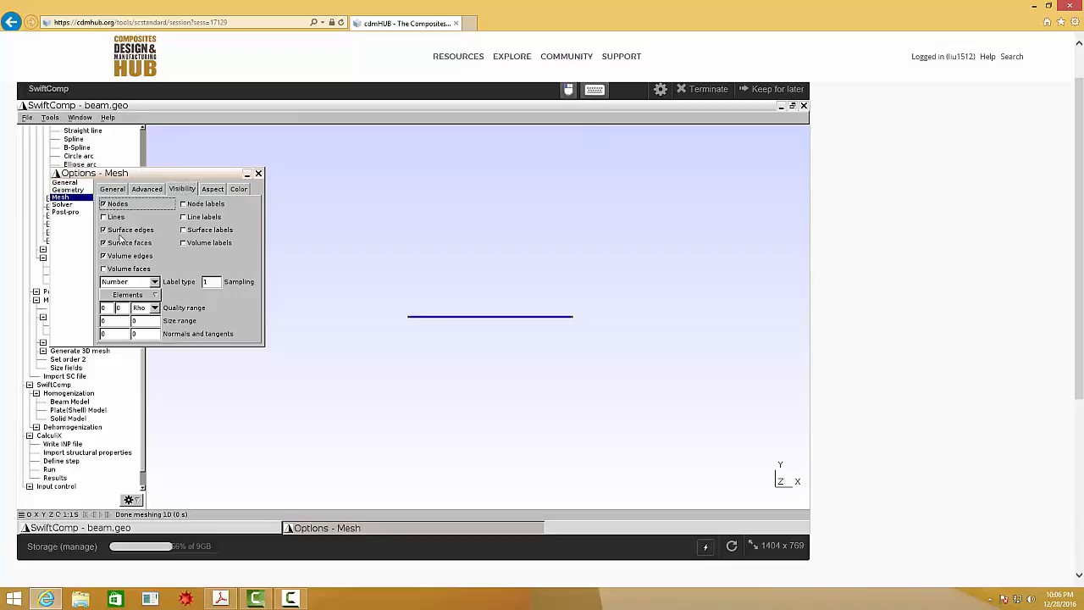
click(258, 172)
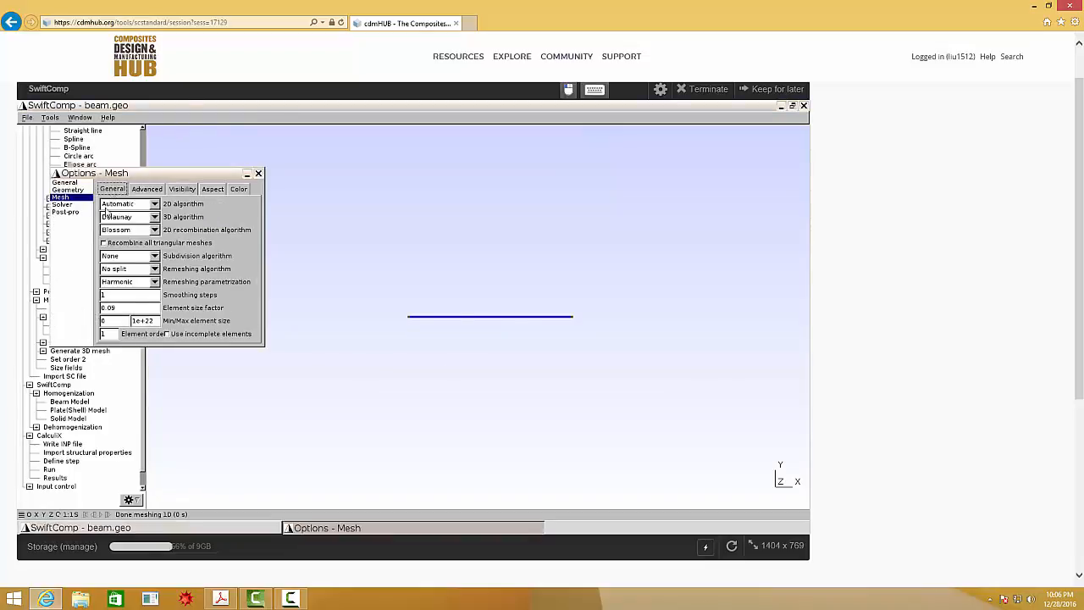
text(0.45)
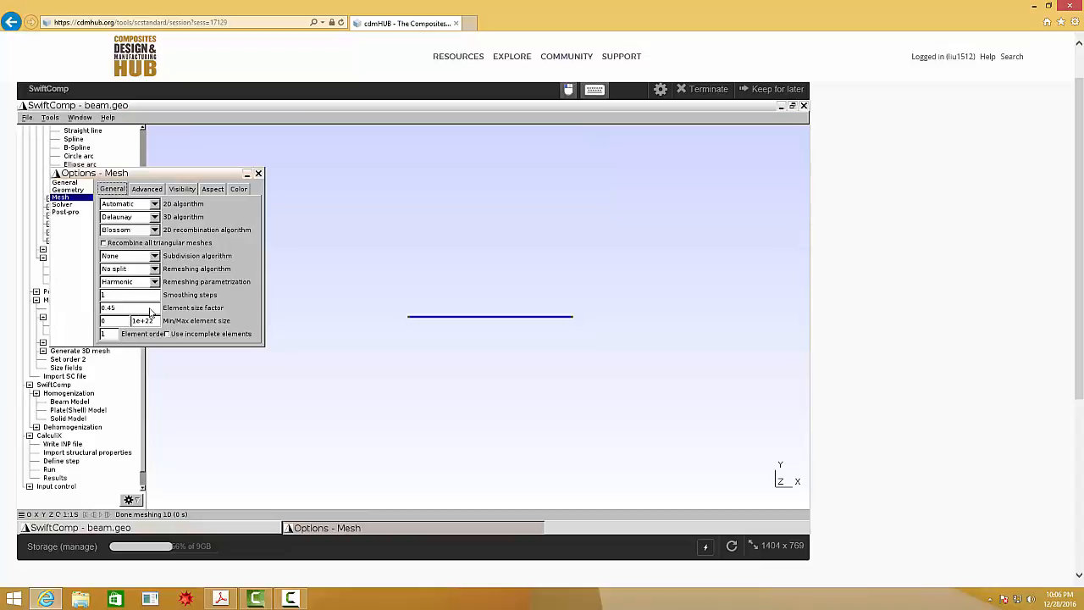
click(258, 173)
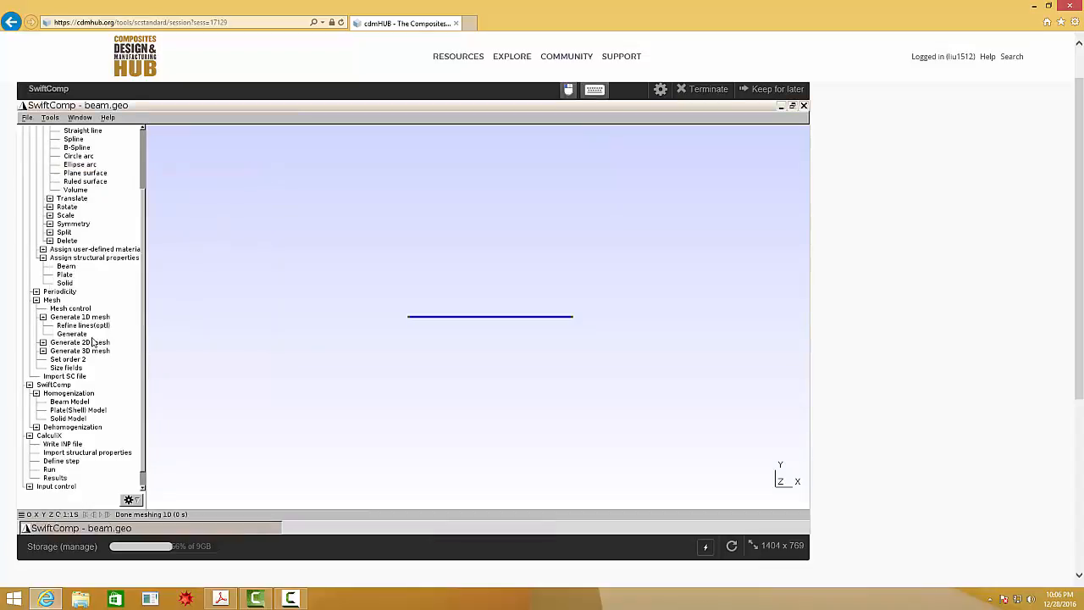
click(71, 332)
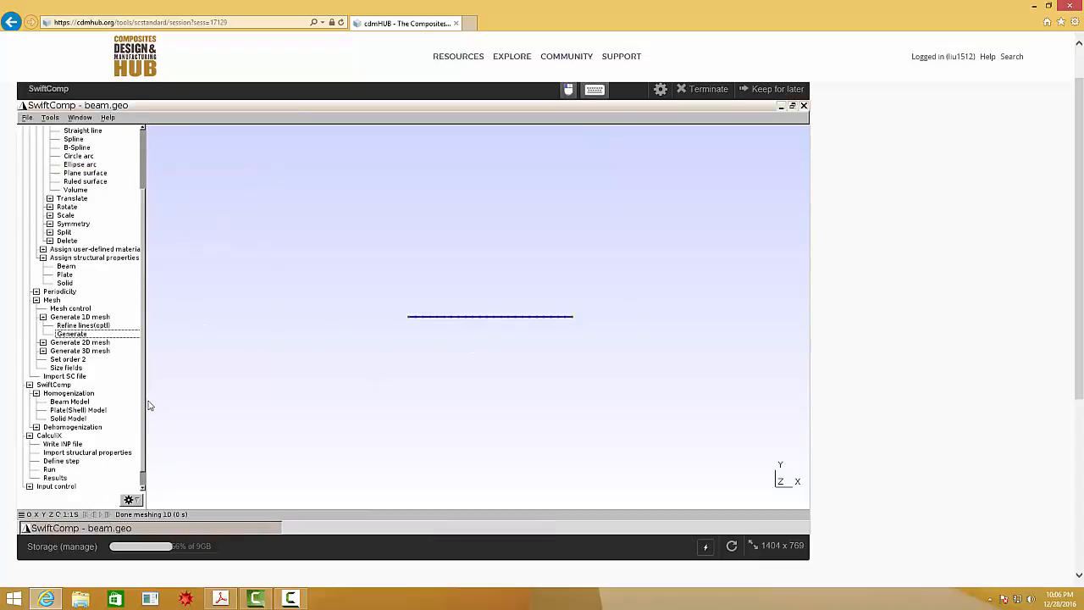
mouse_move(464, 329)
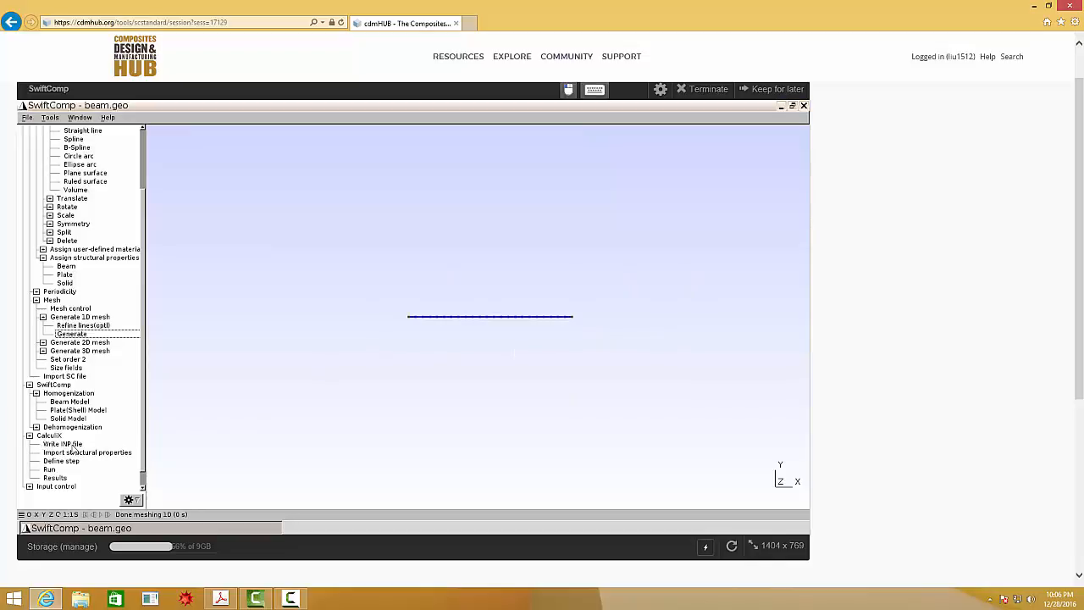
Write the beam's INP file and dismiss the INP generated and SC material written messages.
click(61, 444)
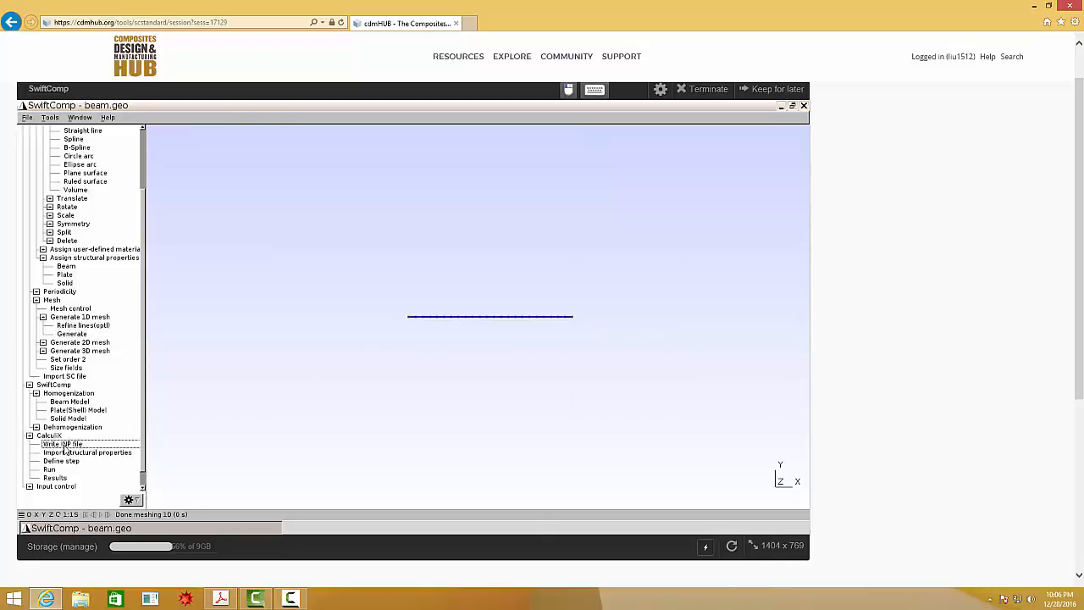
click(61, 444)
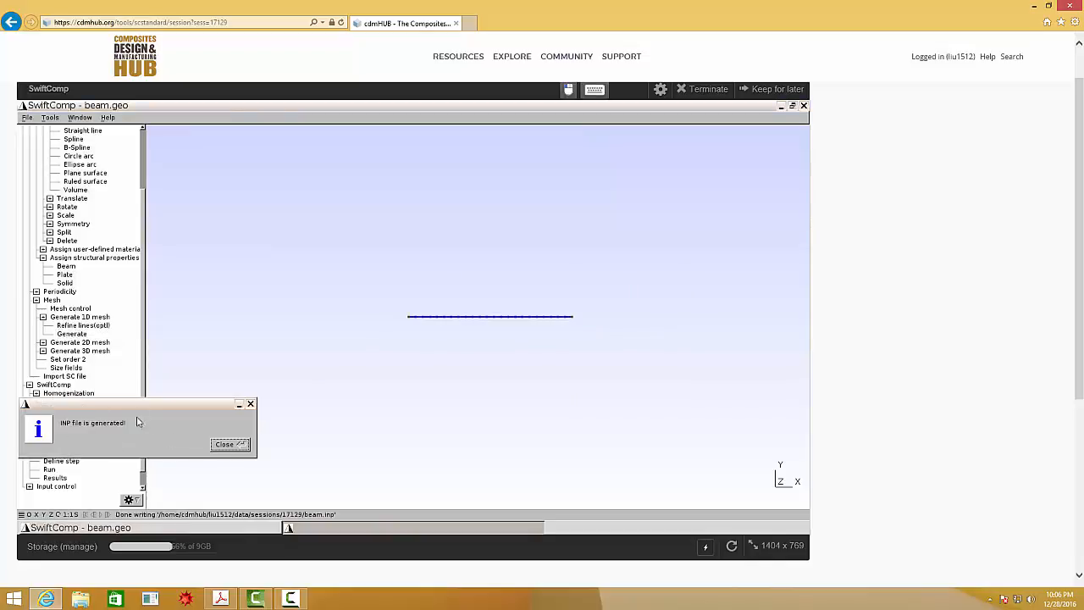
click(231, 444)
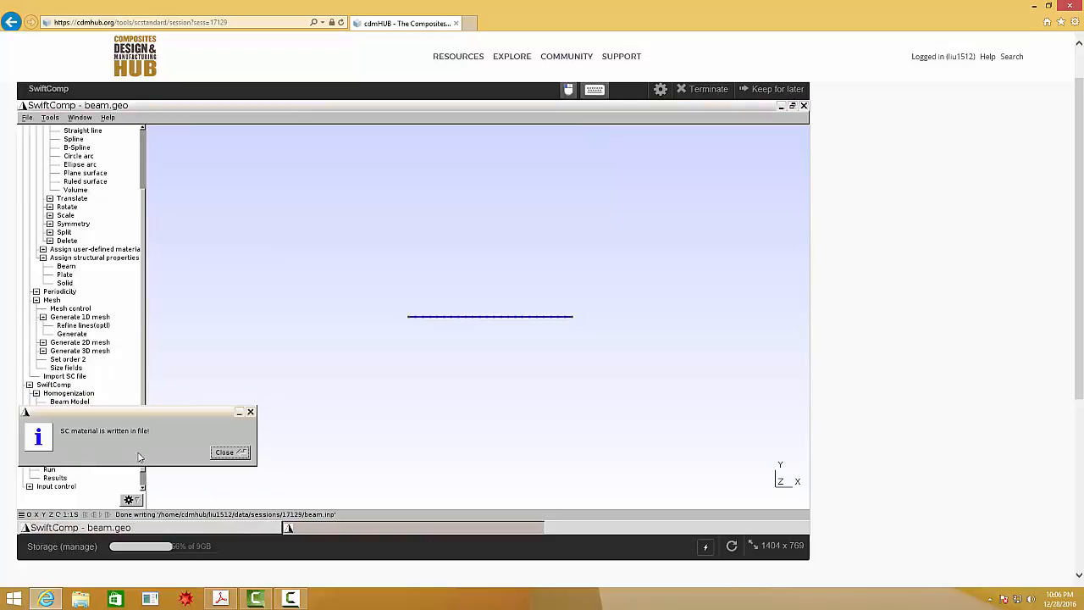
click(224, 450)
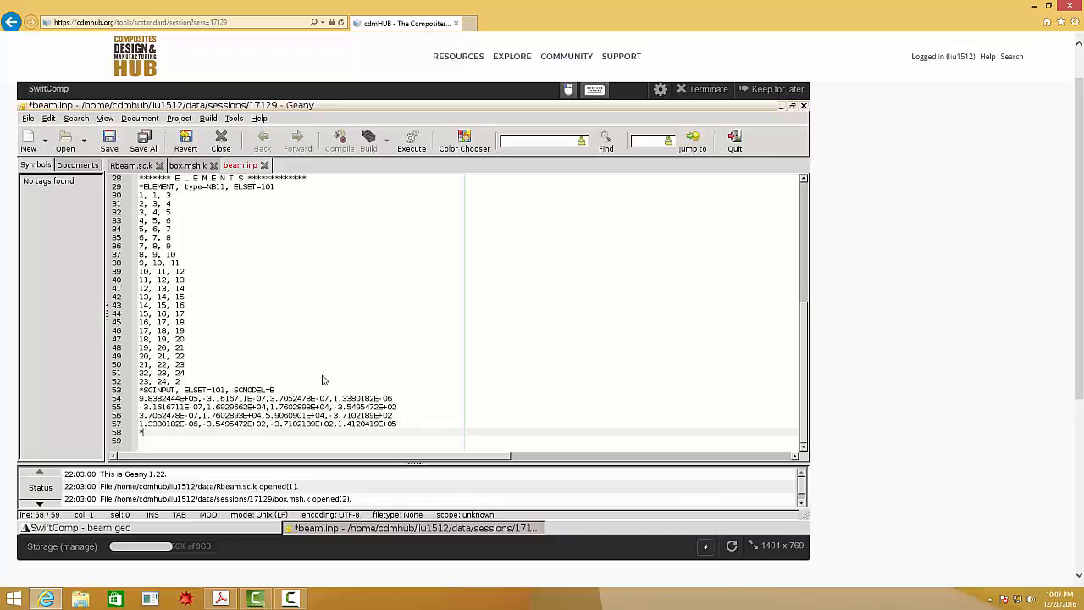
Add a *BOUNDARY 1,1,6 fixed support at node 1 in beam.inp.
text(*NOUN)
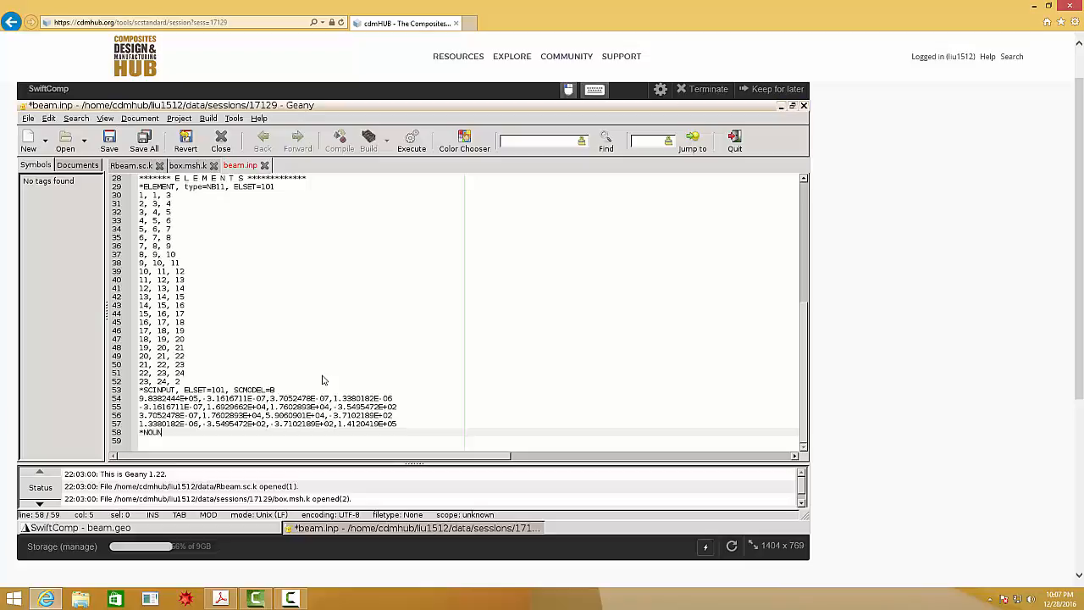
text(BOUN)
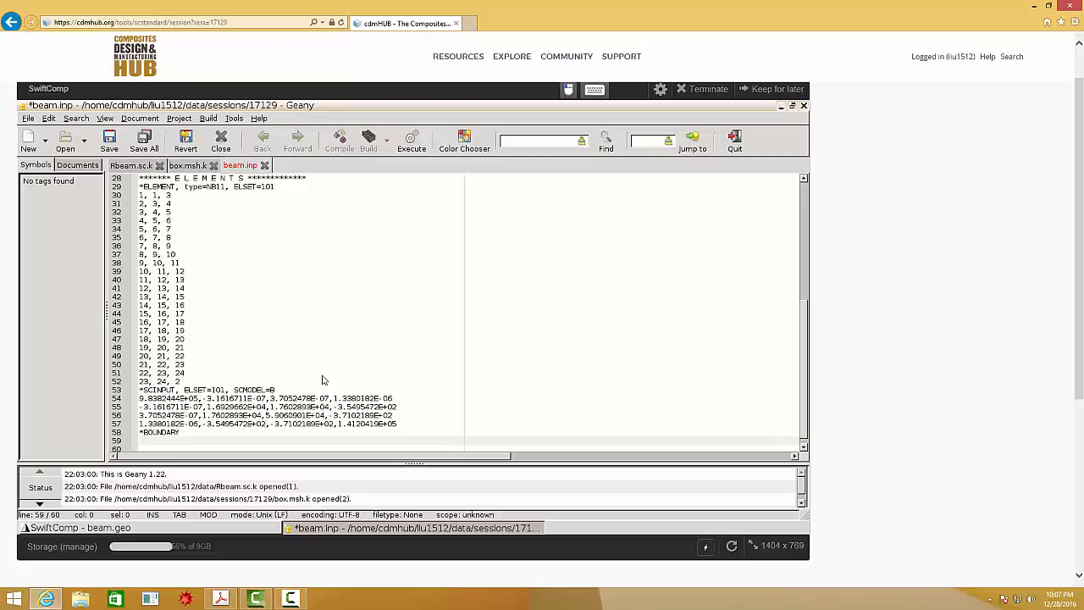
text(1, 1)
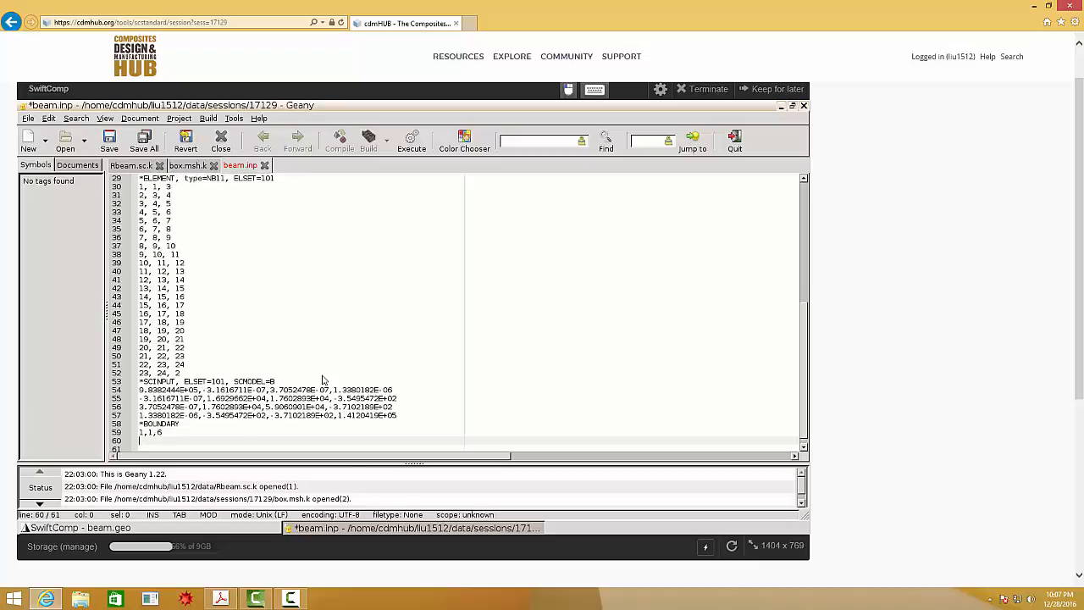
text(*)
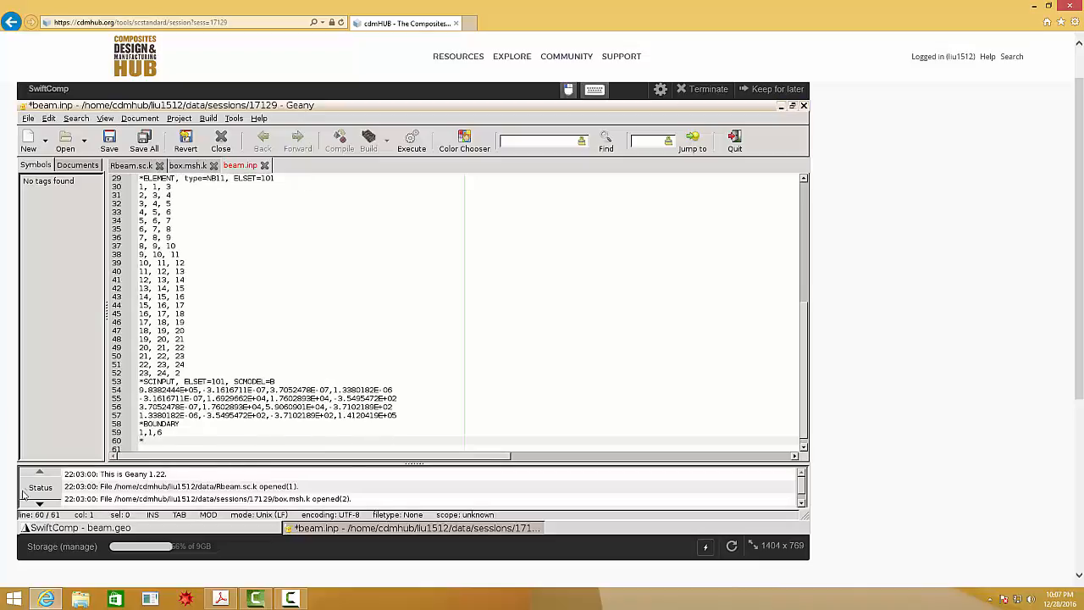
click(40, 488)
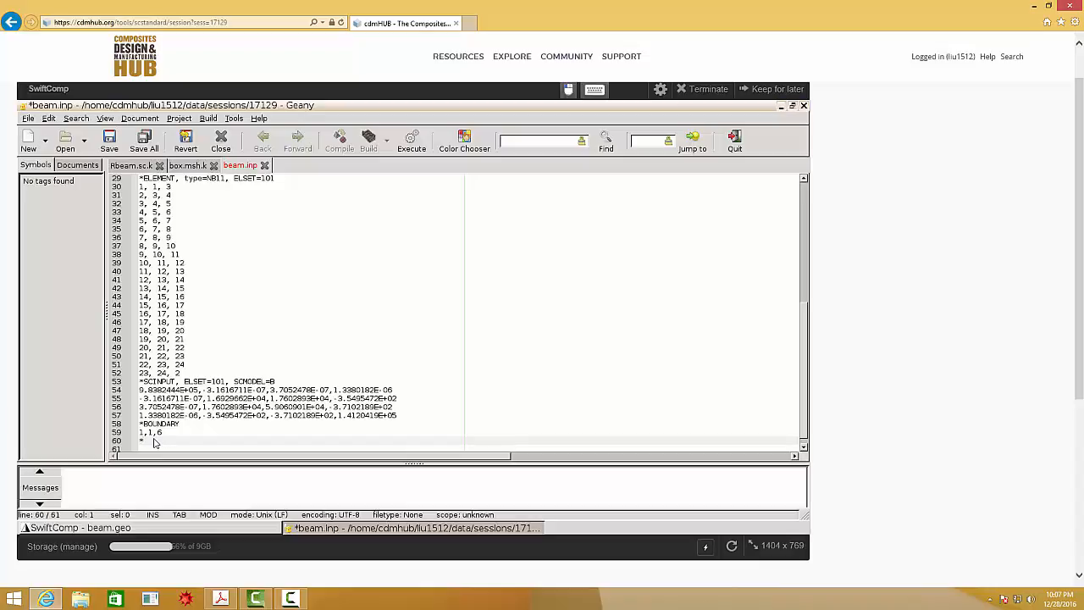
Add a *STEP *STATIC with *CLOAD 2,6,1000 and *END STEP, then save beam.inp.
text(*STEP)
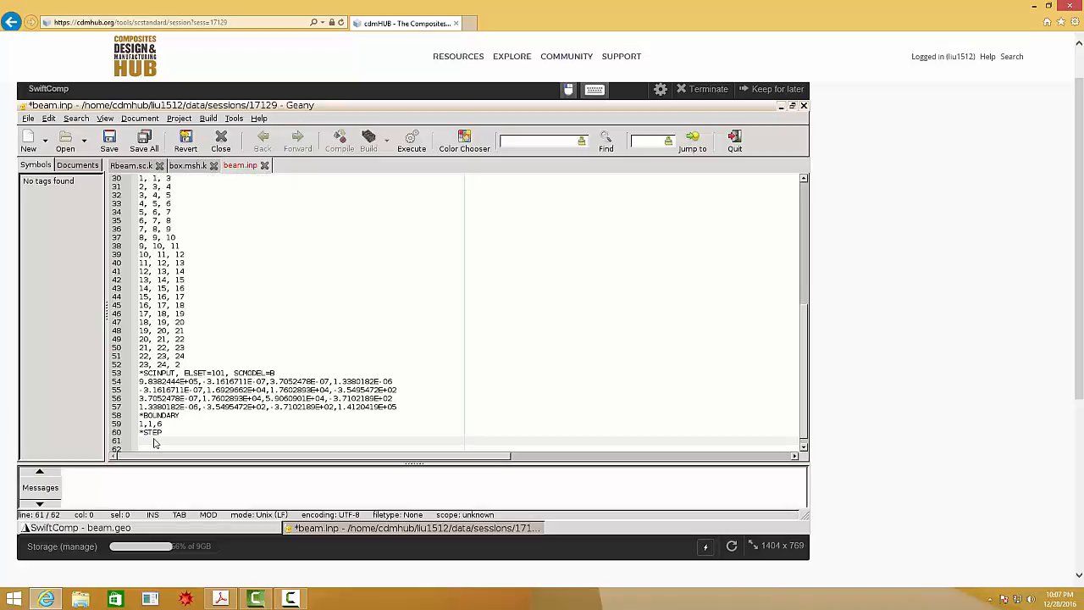
text(1)
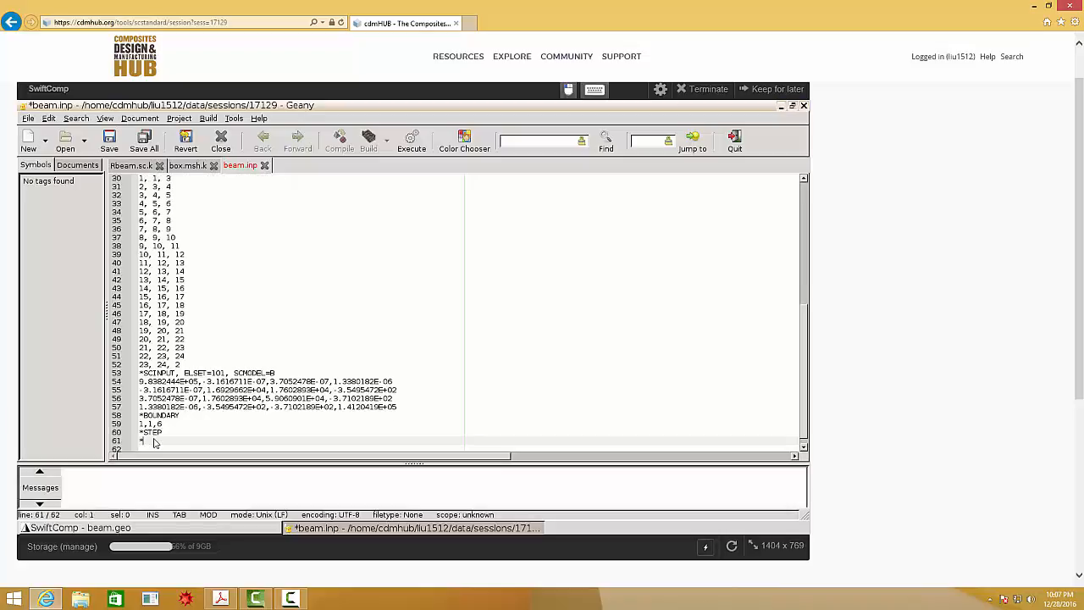
text(STATIC)
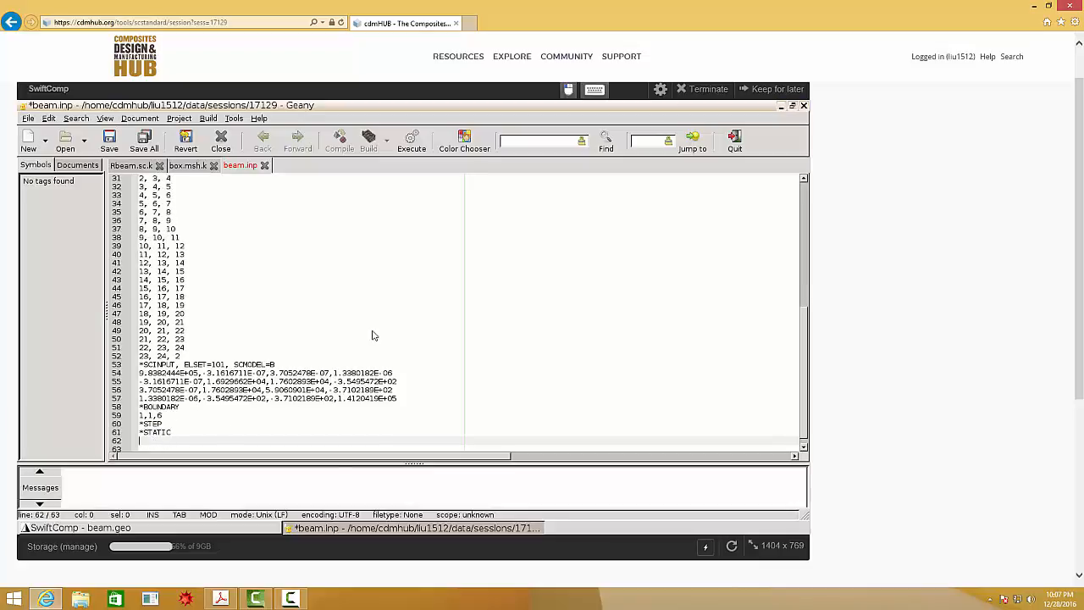
text(*)
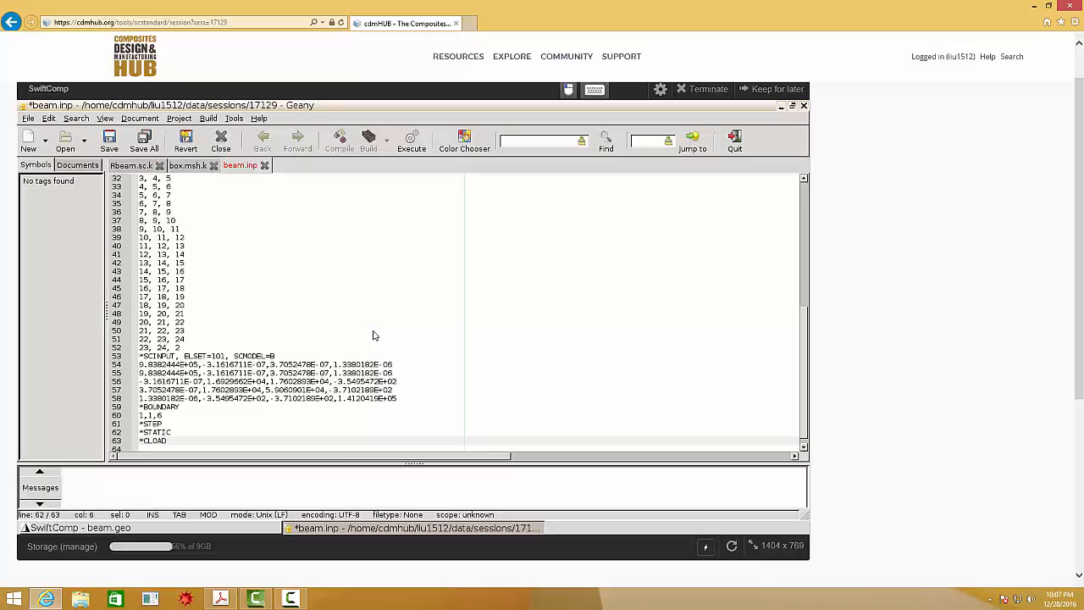
text(2,)
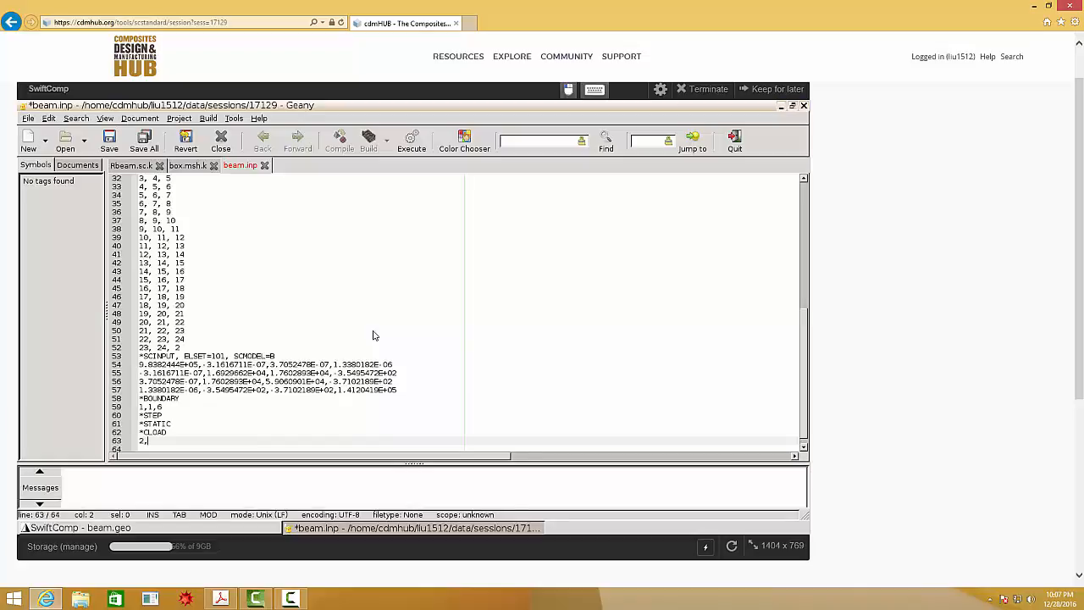
text(6)
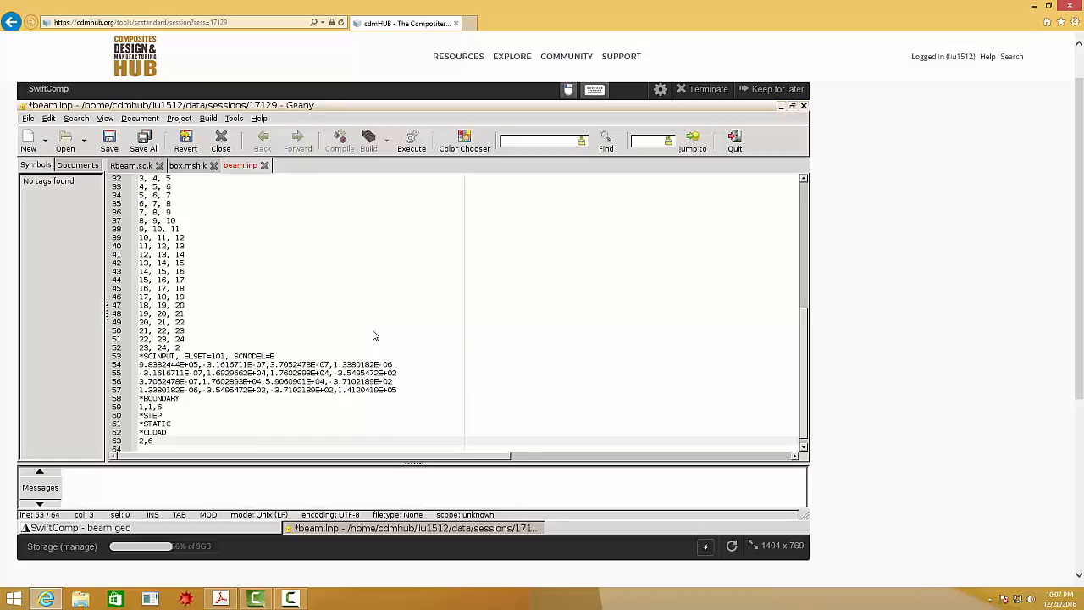
text(,)
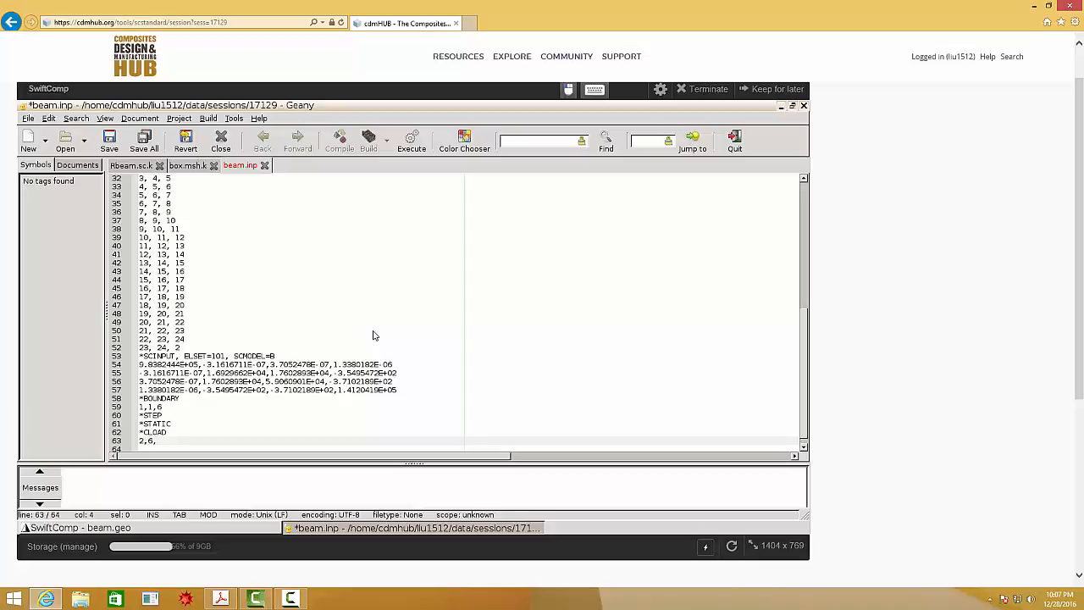
text(1000)
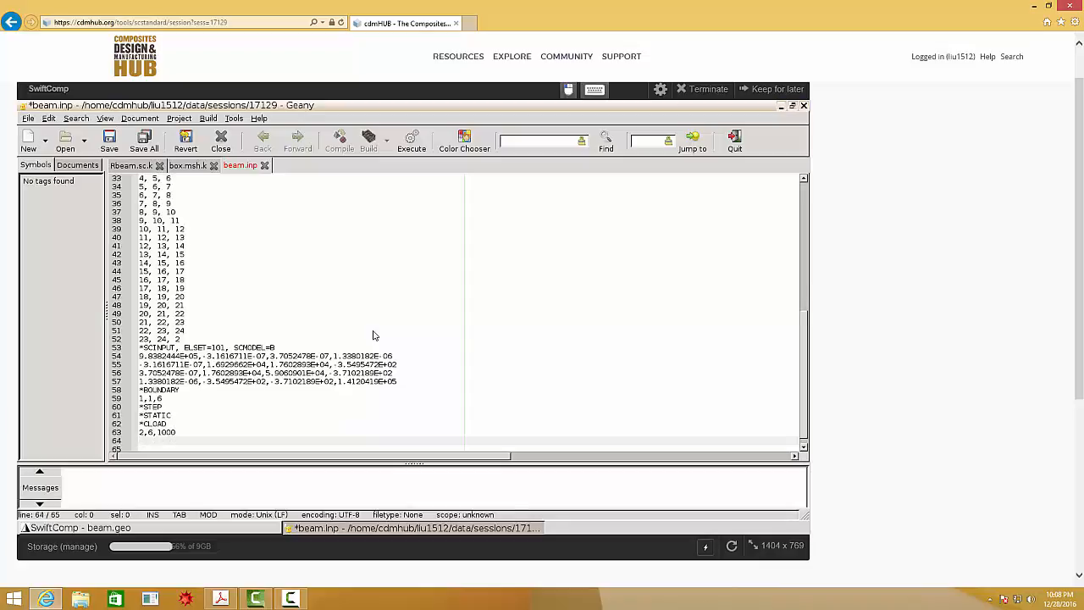
text(*END STEP)
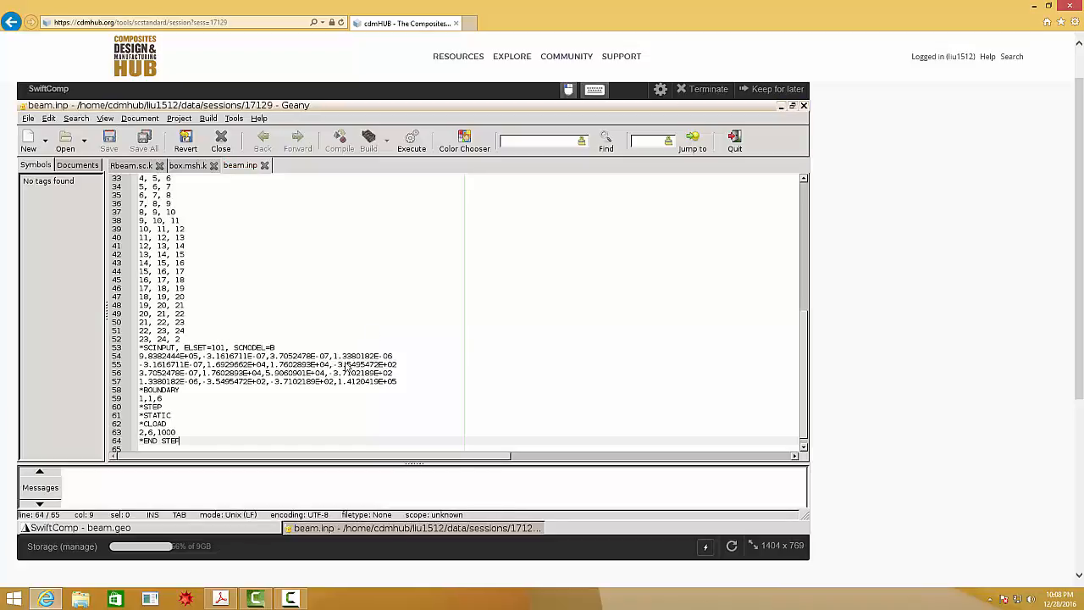
click(325, 381)
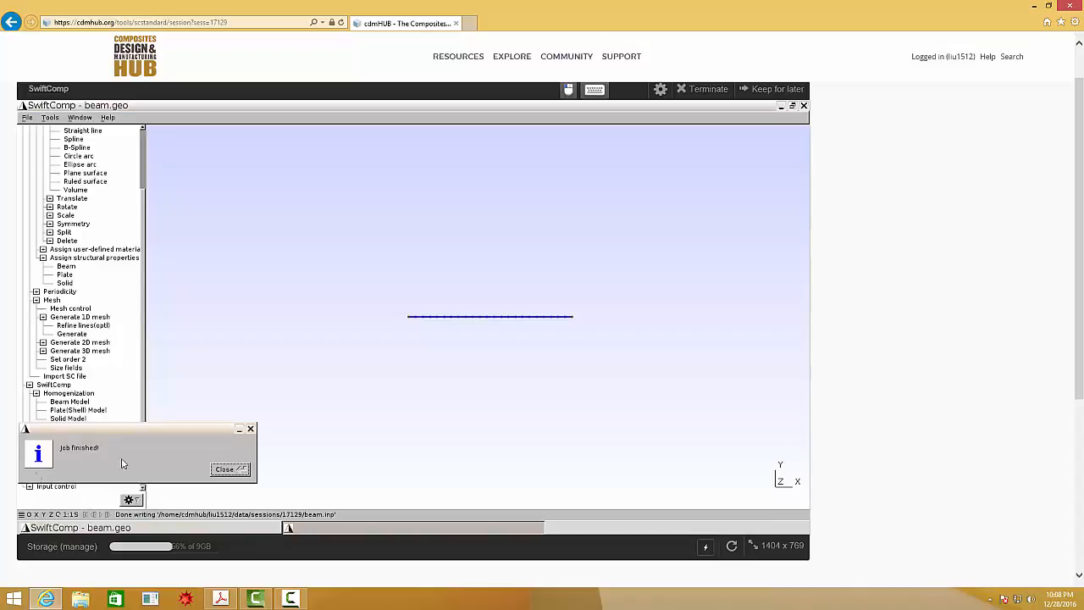
Dismiss the finished-run message and bring up the beam_sc.dat results in Geany.
click(230, 469)
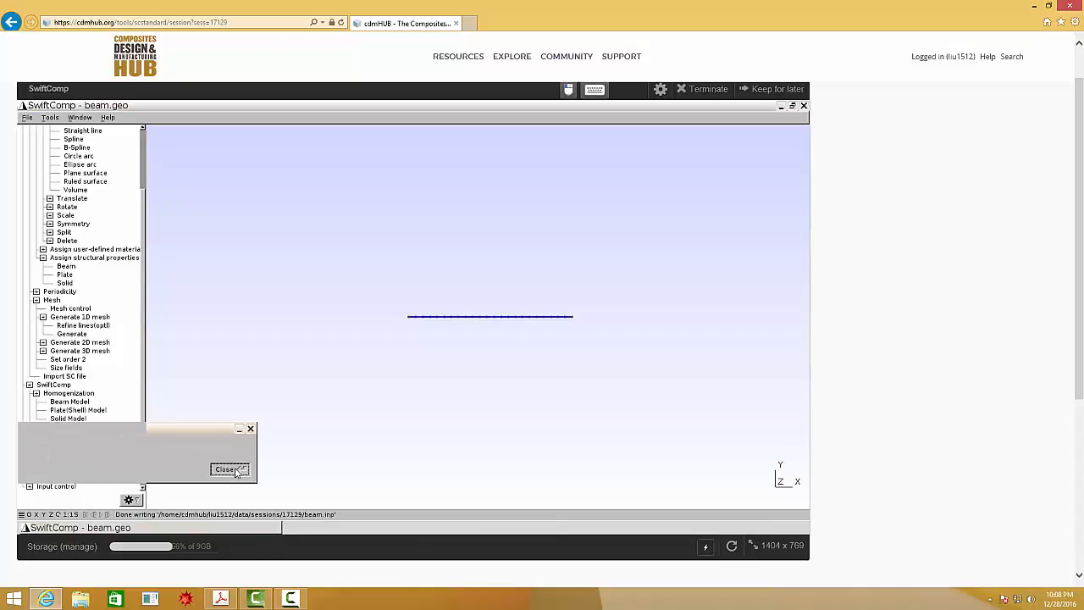
click(230, 469)
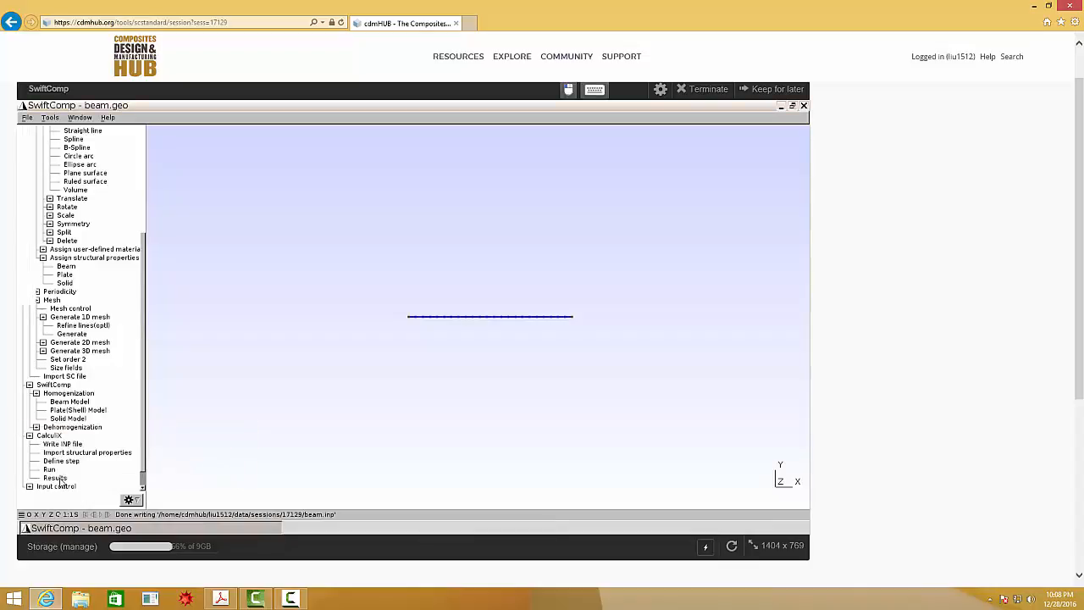
click(54, 478)
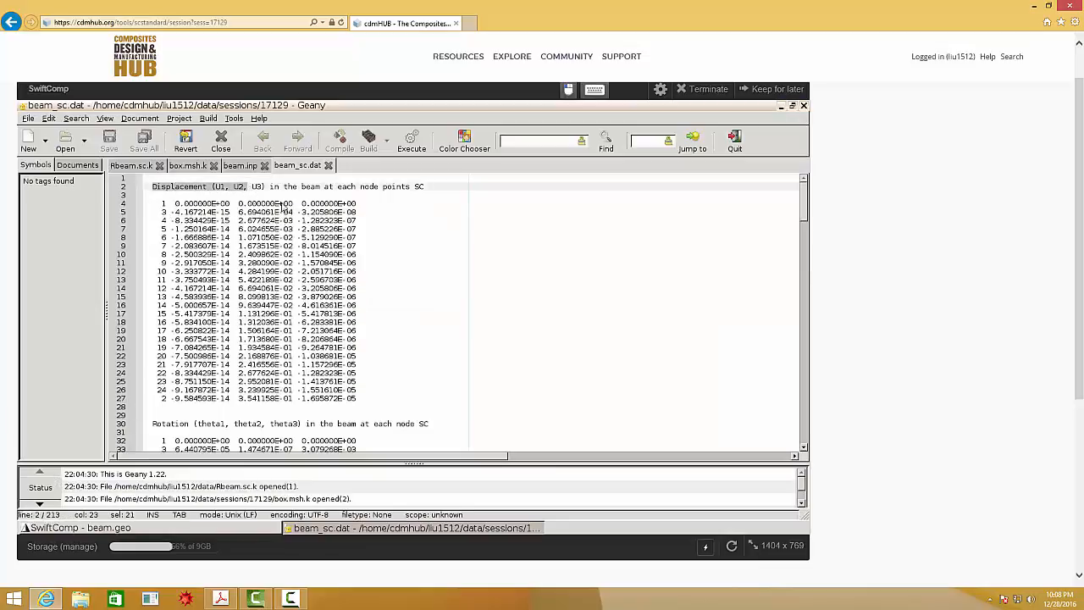
Scroll beam_sc.dat through strains and stress resultants, then hide Geany to return to SwiftComp.
scroll(down, 3)
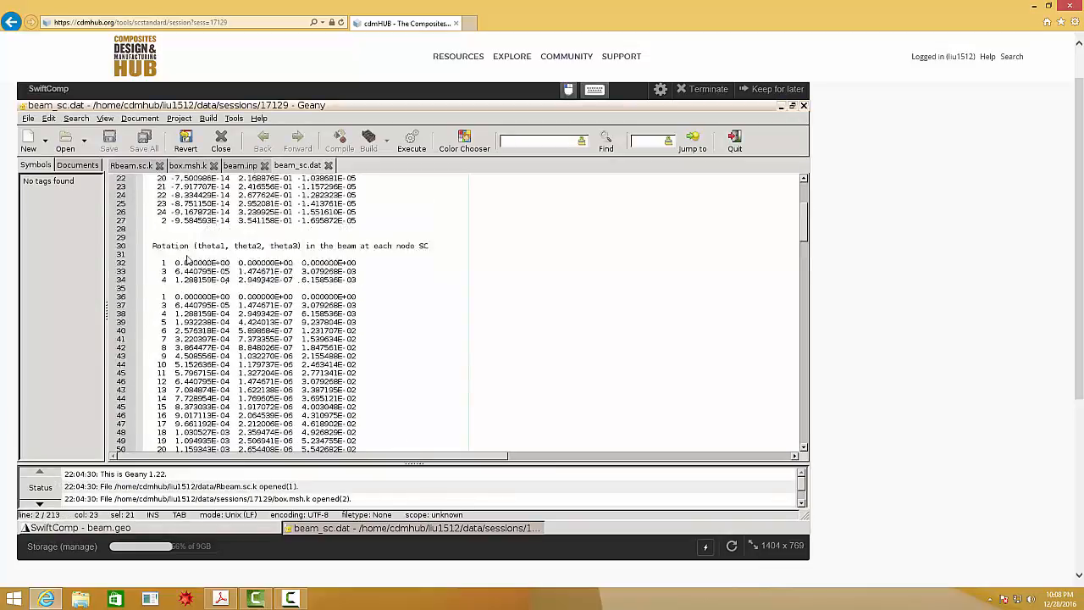
scroll(down, 3)
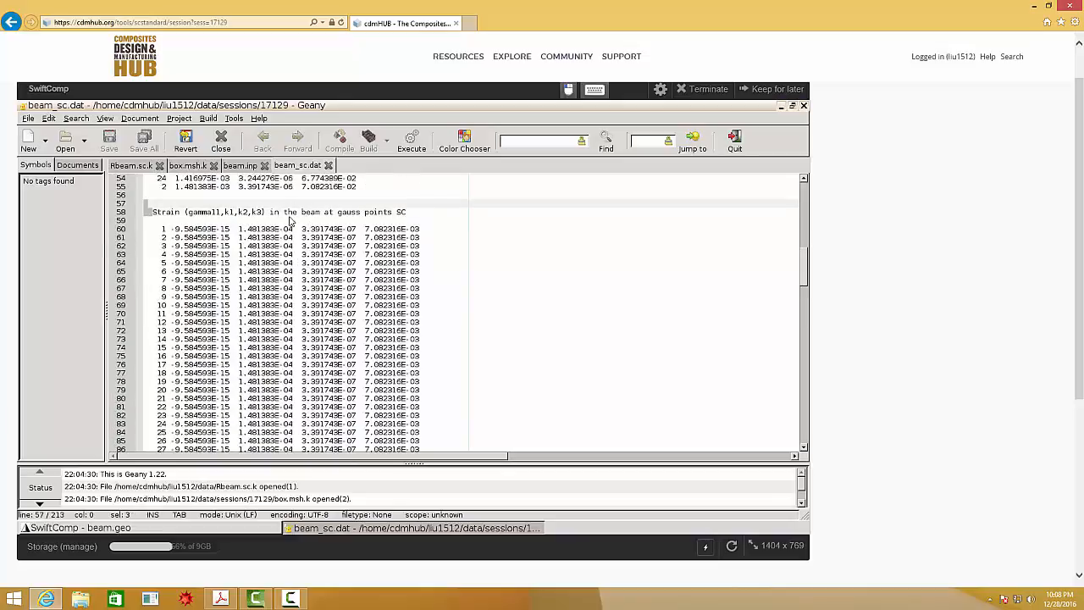
scroll(down, 3)
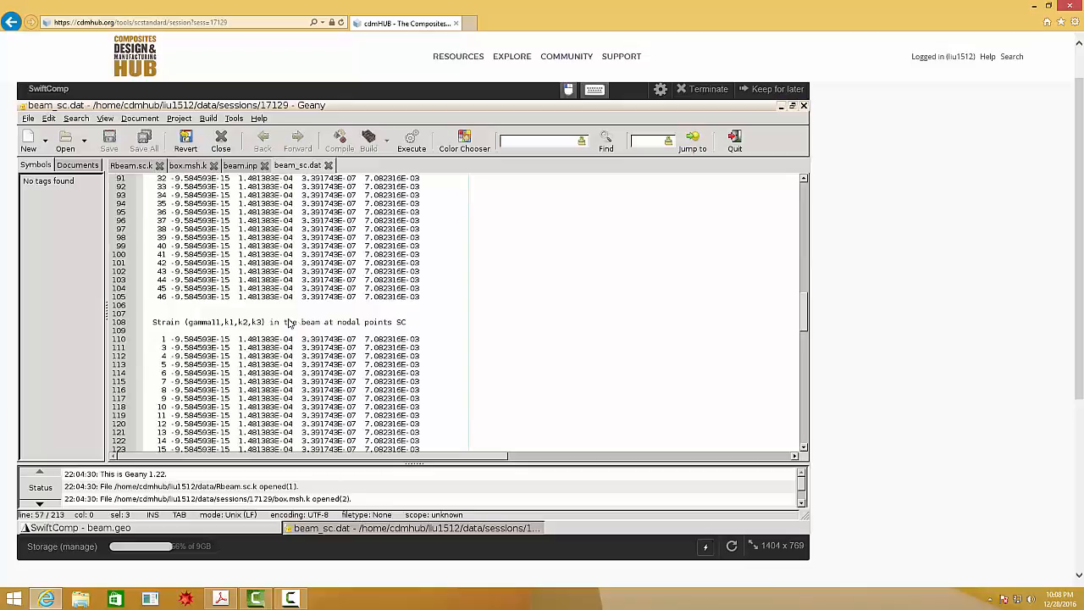
scroll(down, 3)
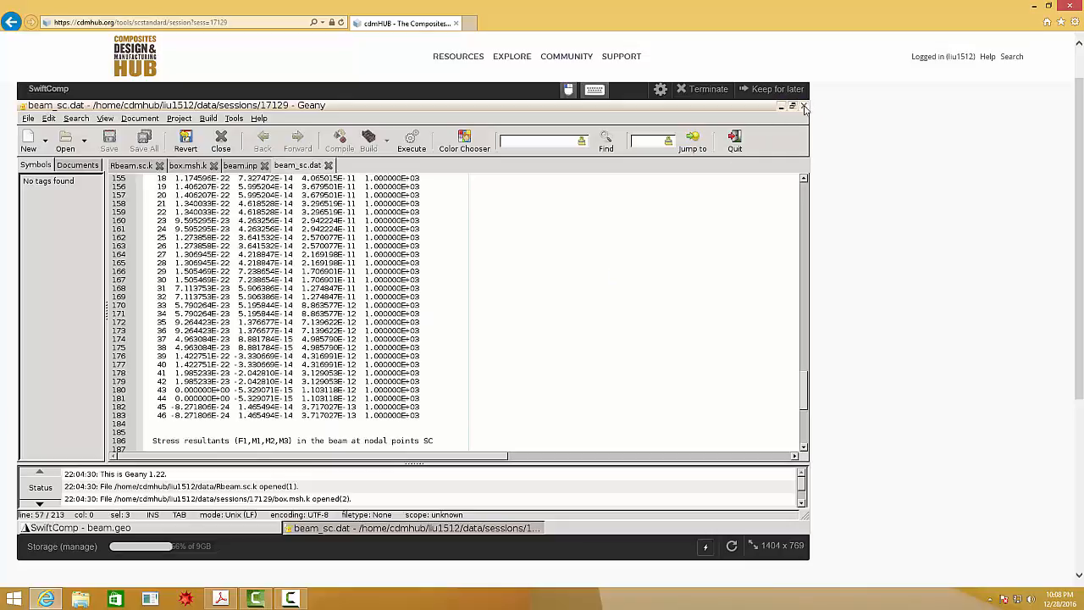
mouse_move(802, 105)
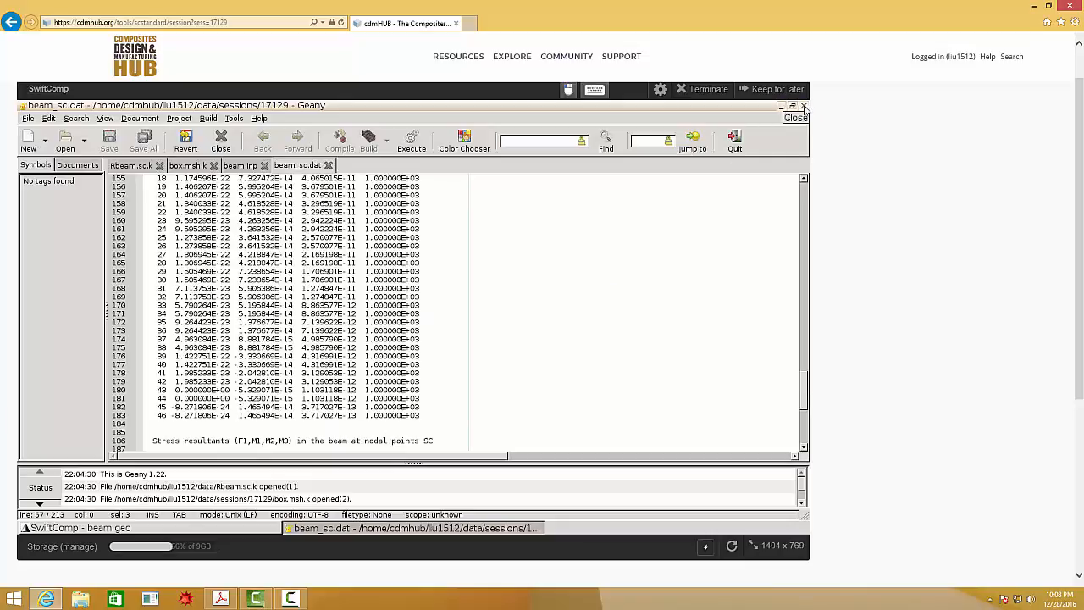
click(796, 117)
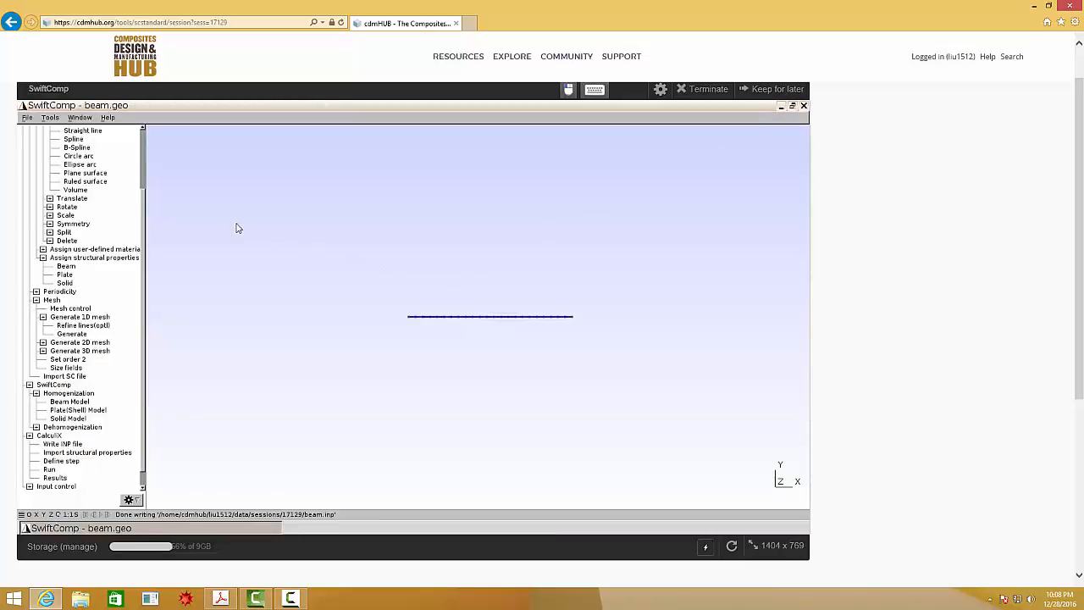
Reopen the box.geo cross-section model via File > Open from the session folder.
click(27, 119)
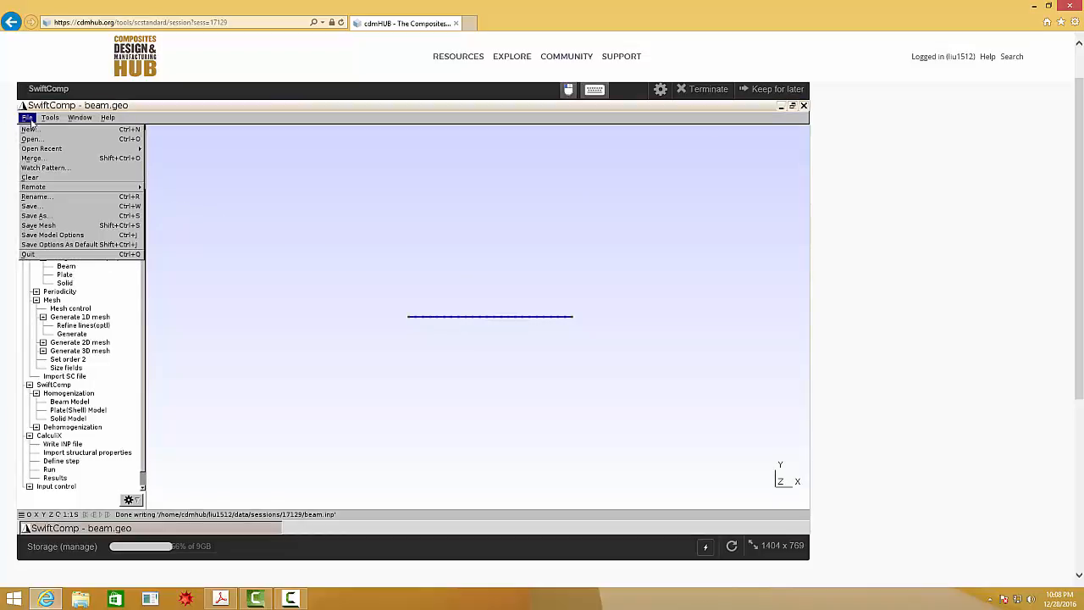
mouse_move(31, 139)
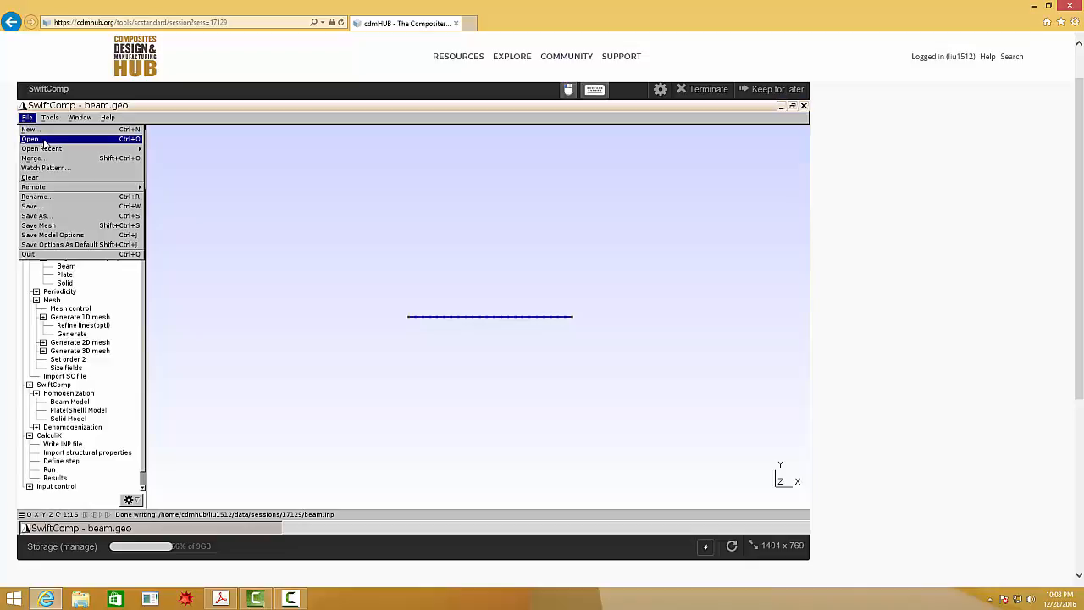
click(30, 149)
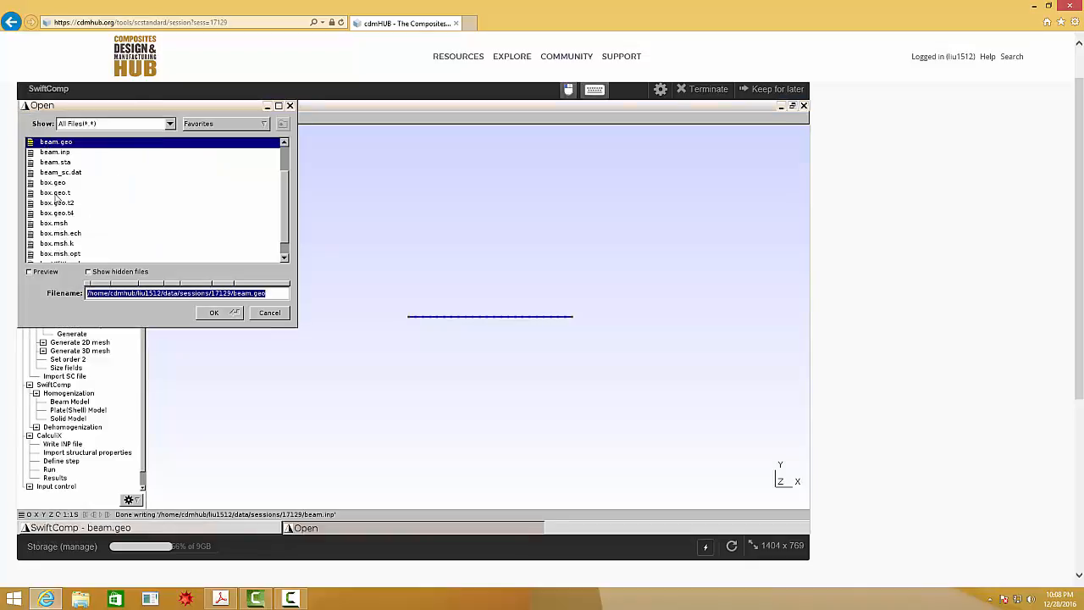
click(52, 183)
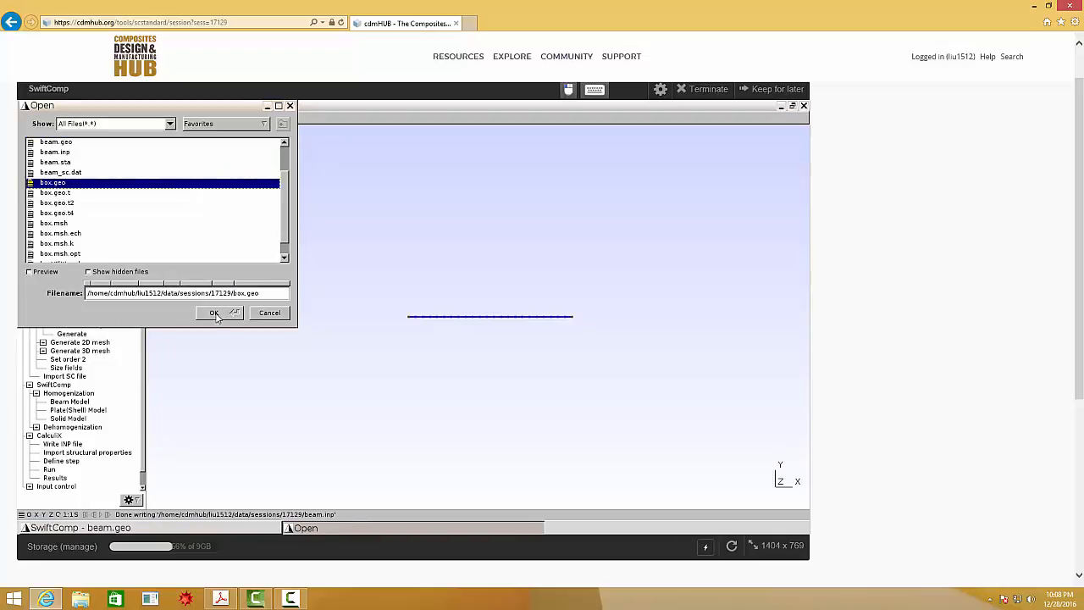
mouse_move(105, 216)
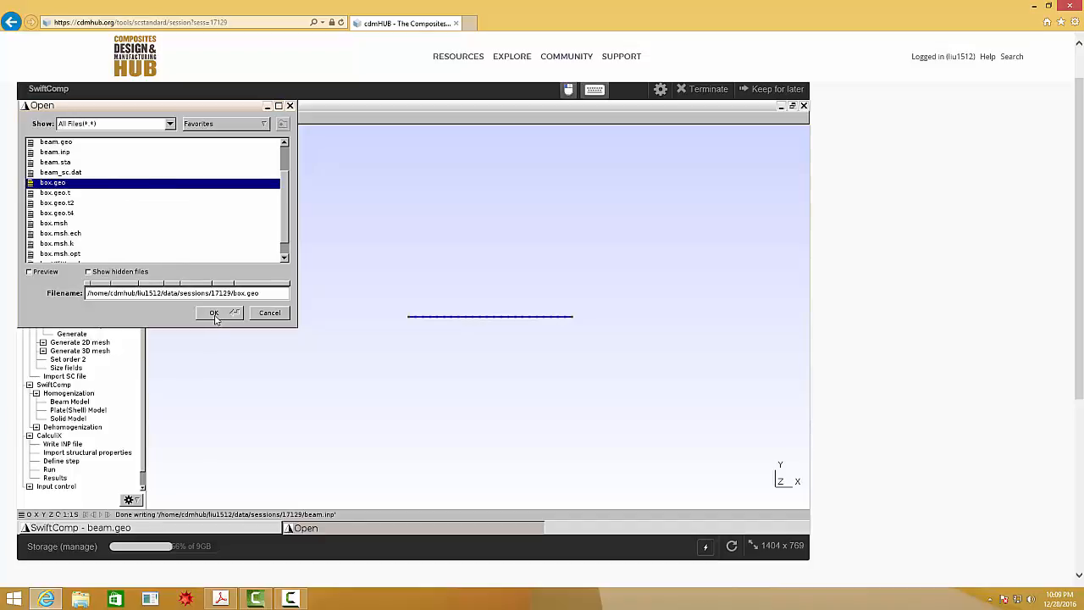
click(213, 311)
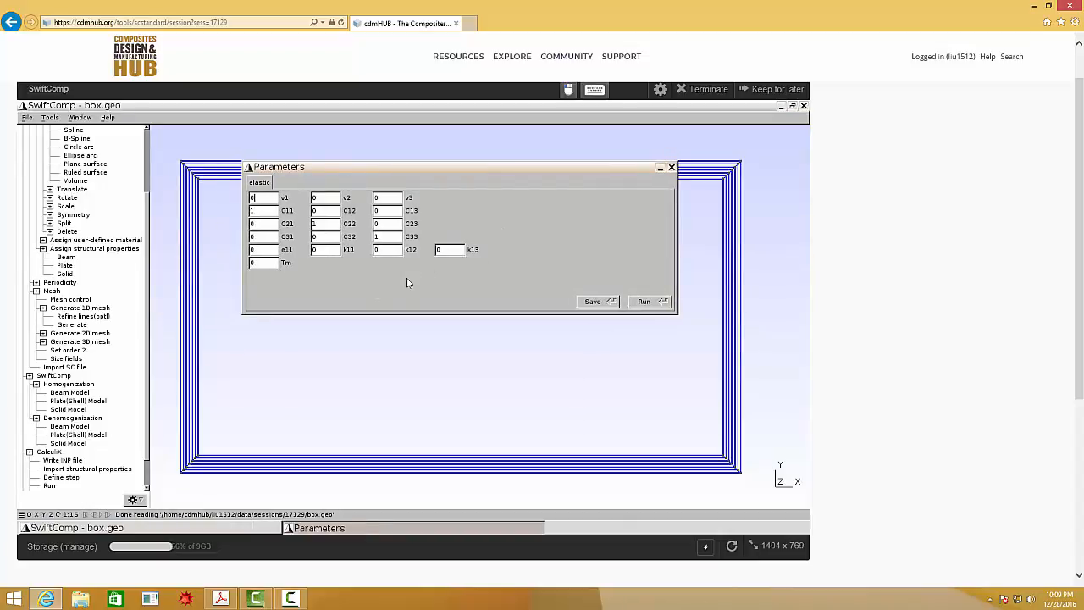
mouse_move(403, 372)
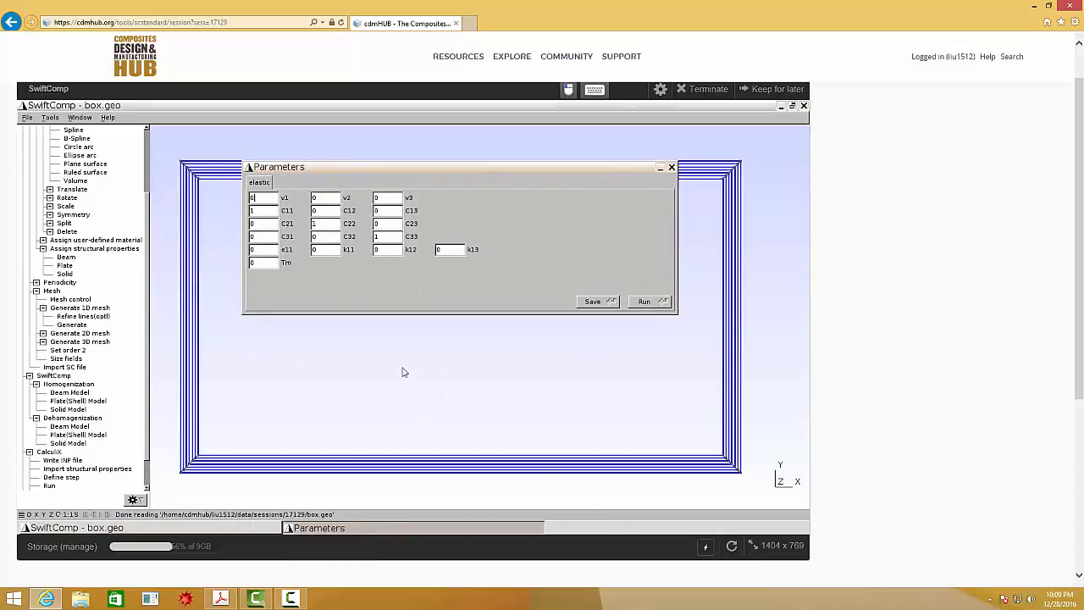
mouse_move(433, 386)
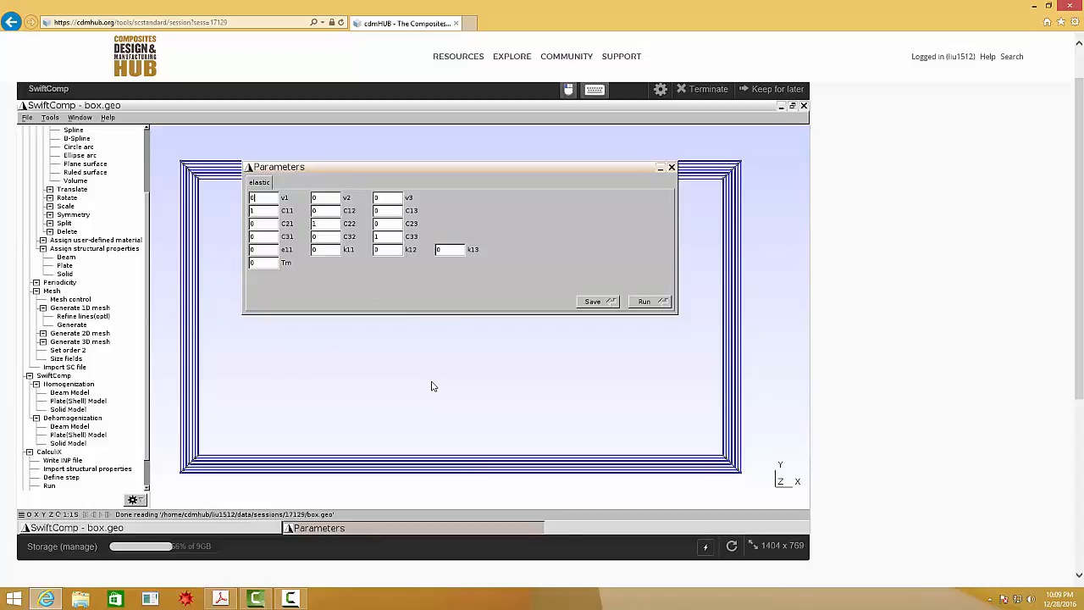
mouse_move(139, 424)
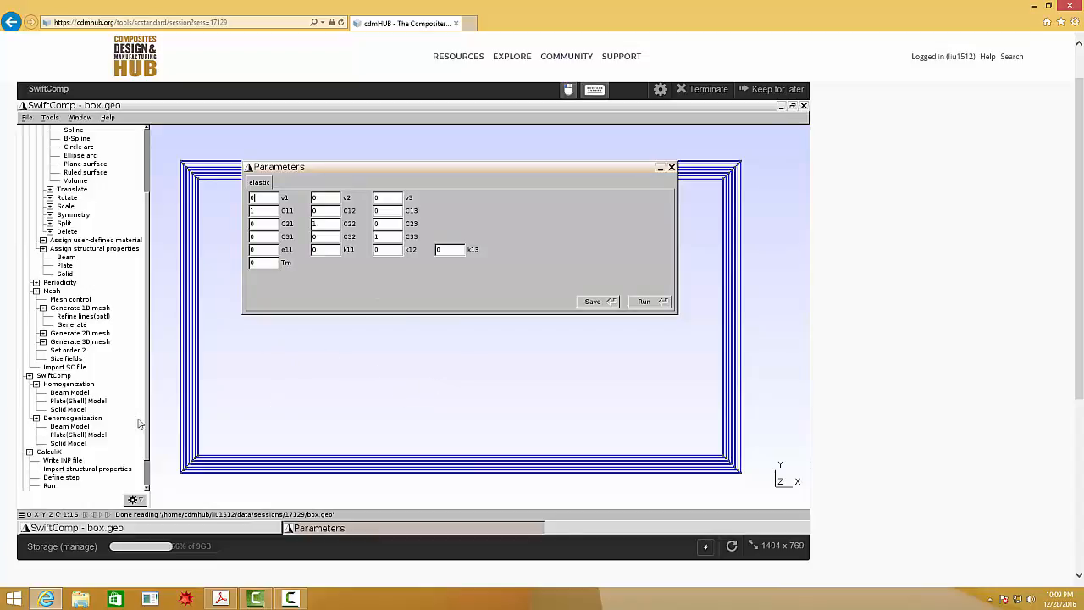
mouse_move(3, 403)
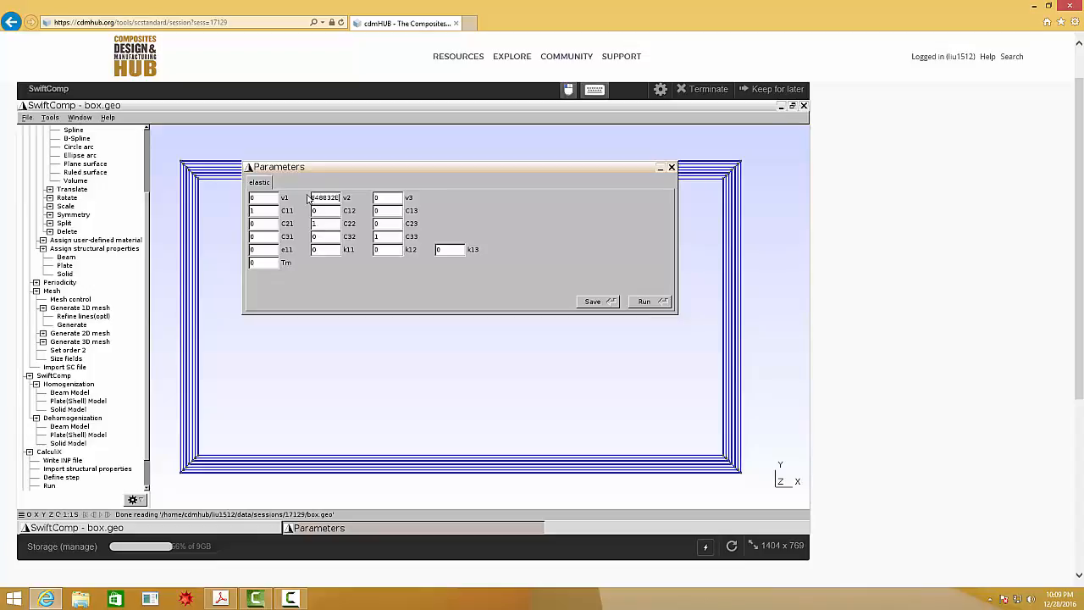
Enter the v2 displacement 68932E-2, axial strain 1.47 and k11 curvature 7565e-4.
text(68932E-2)
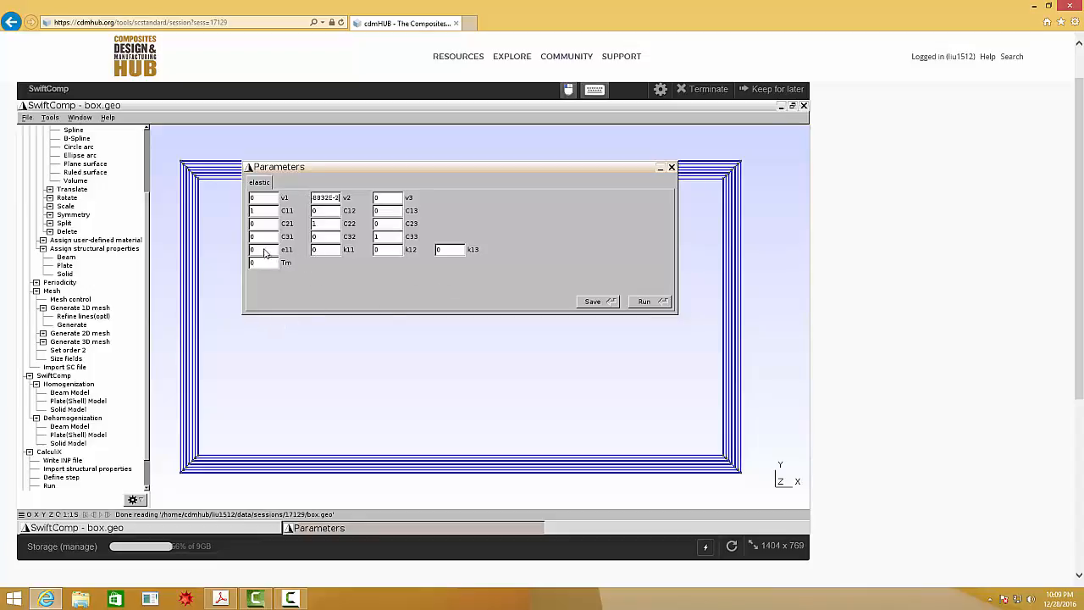
click(263, 249)
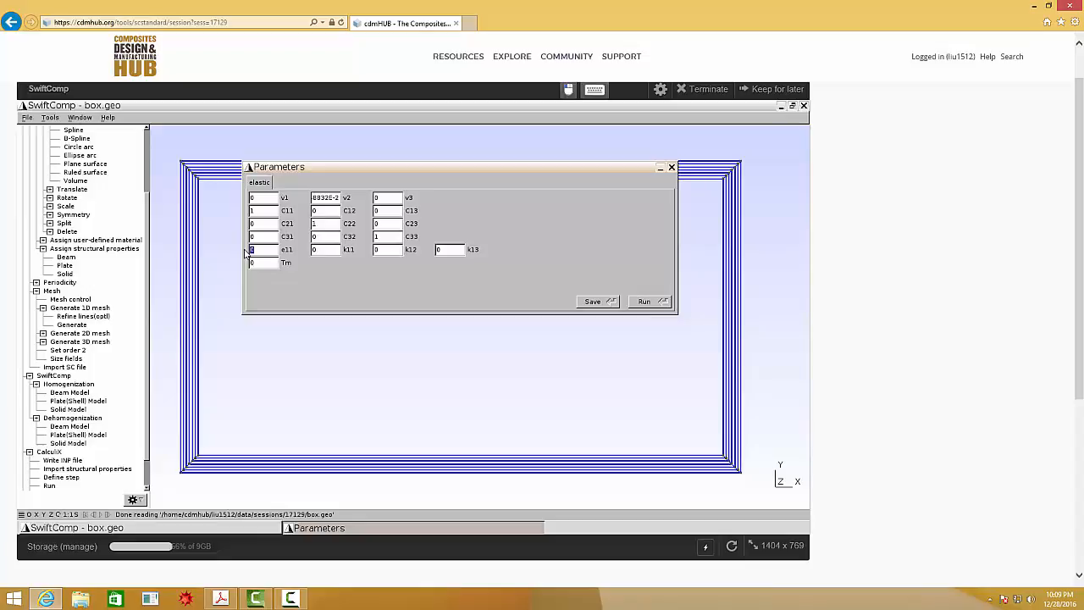
text(1.47)
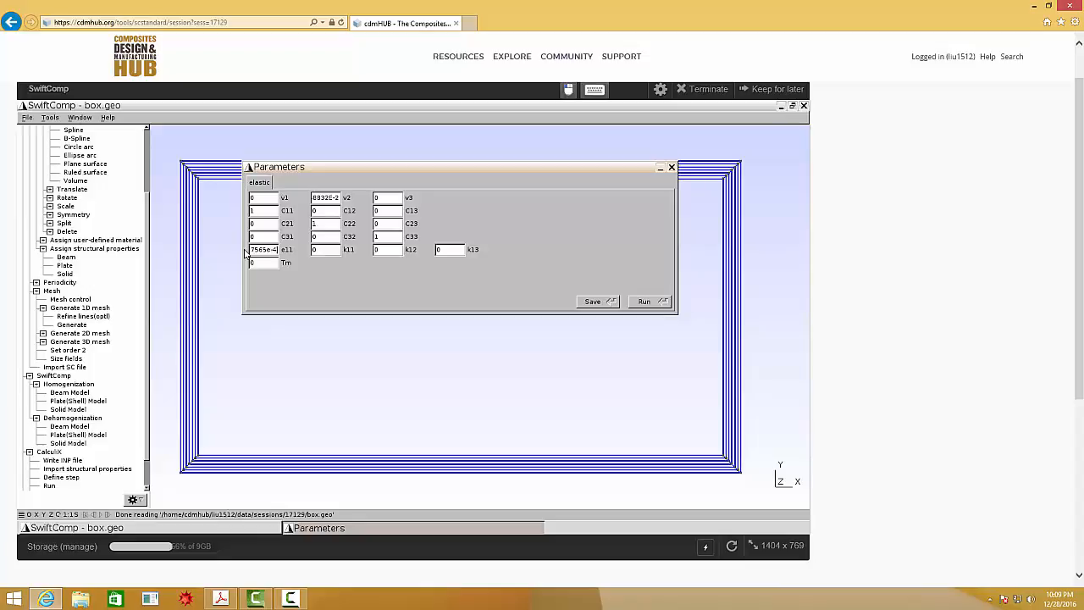
click(325, 249)
text(0)
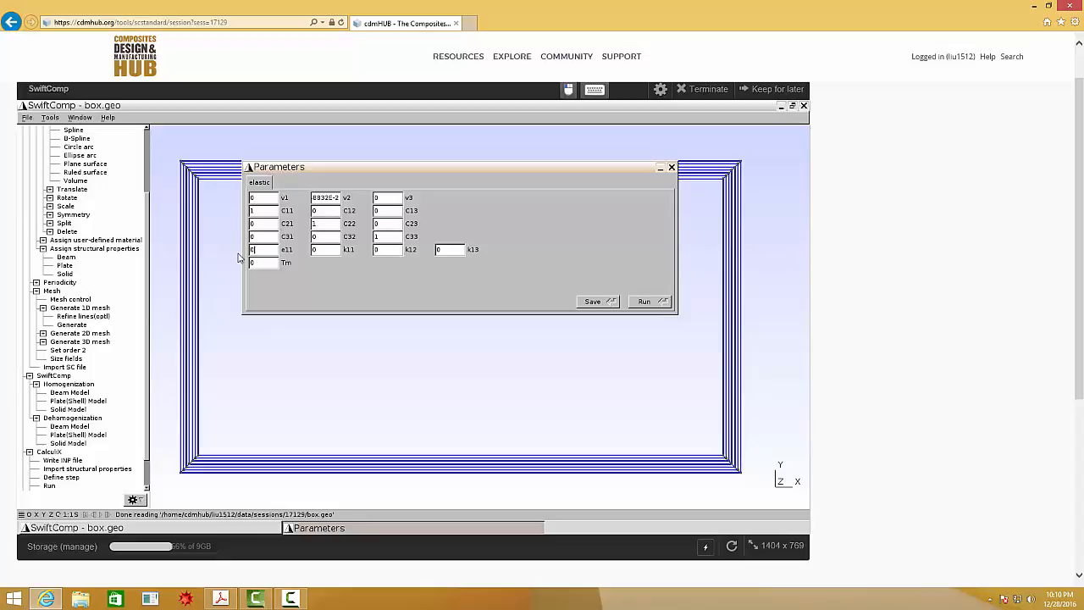
text(7565e-4)
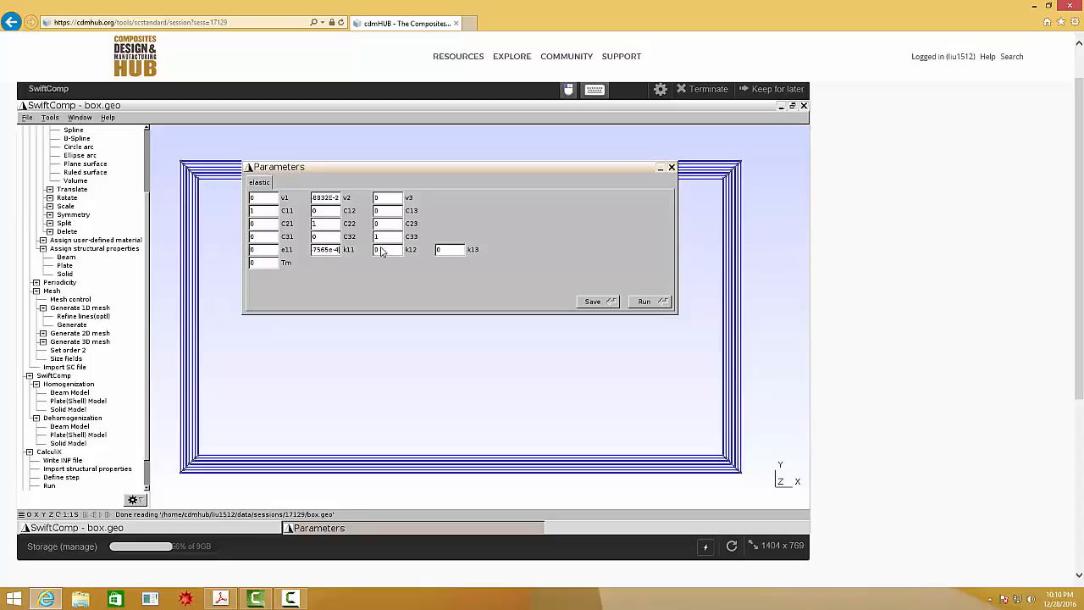
Enter the k12 and k13 curvature values (4, 7.07079069) to complete the dehomogenization parameters.
click(386, 249)
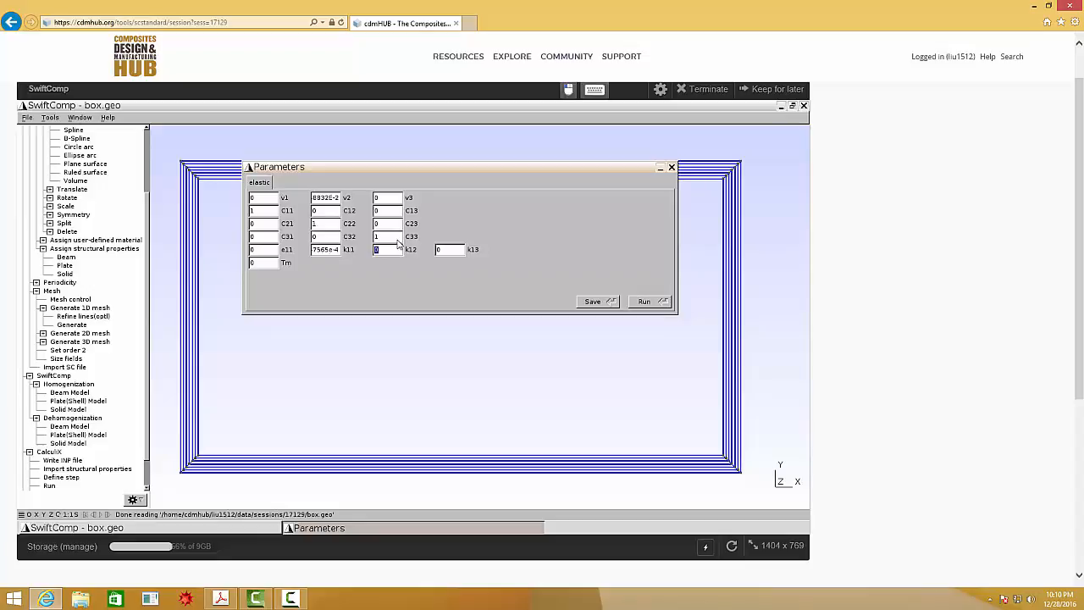
text(4)
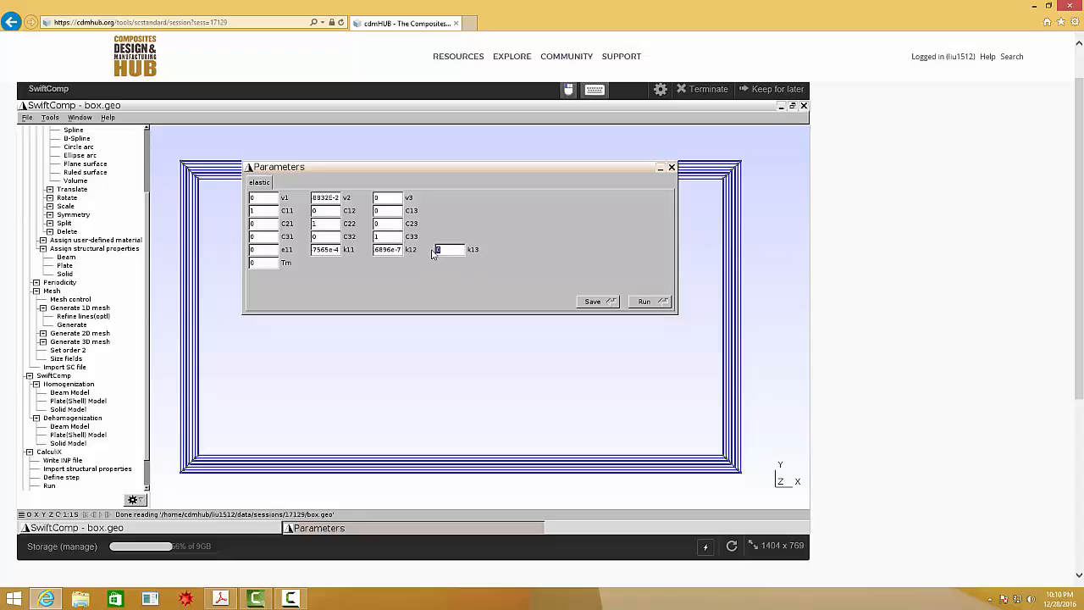
text(7.07)
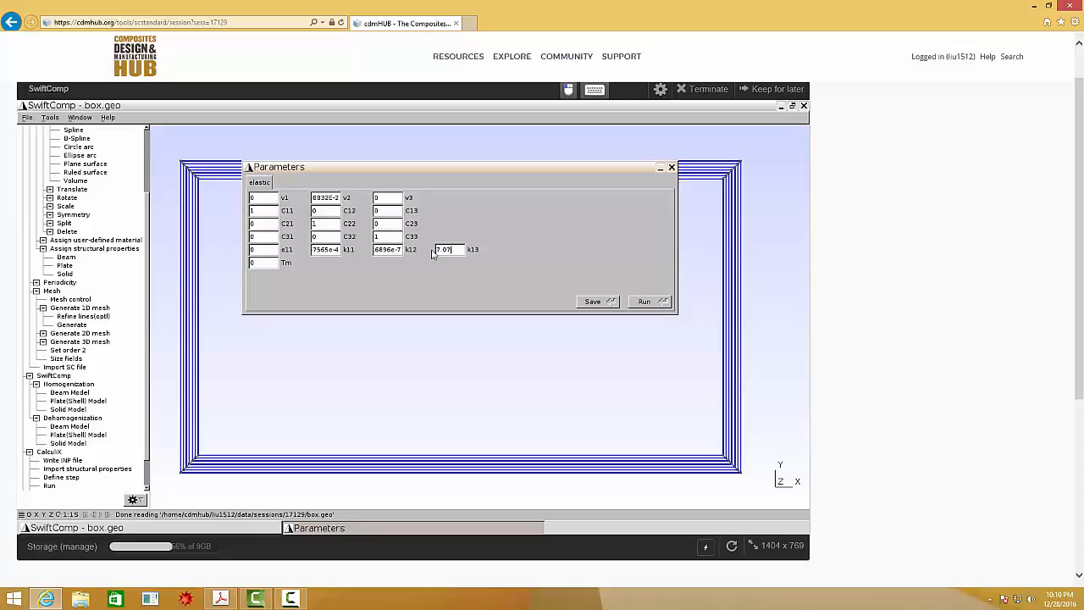
text(079069)
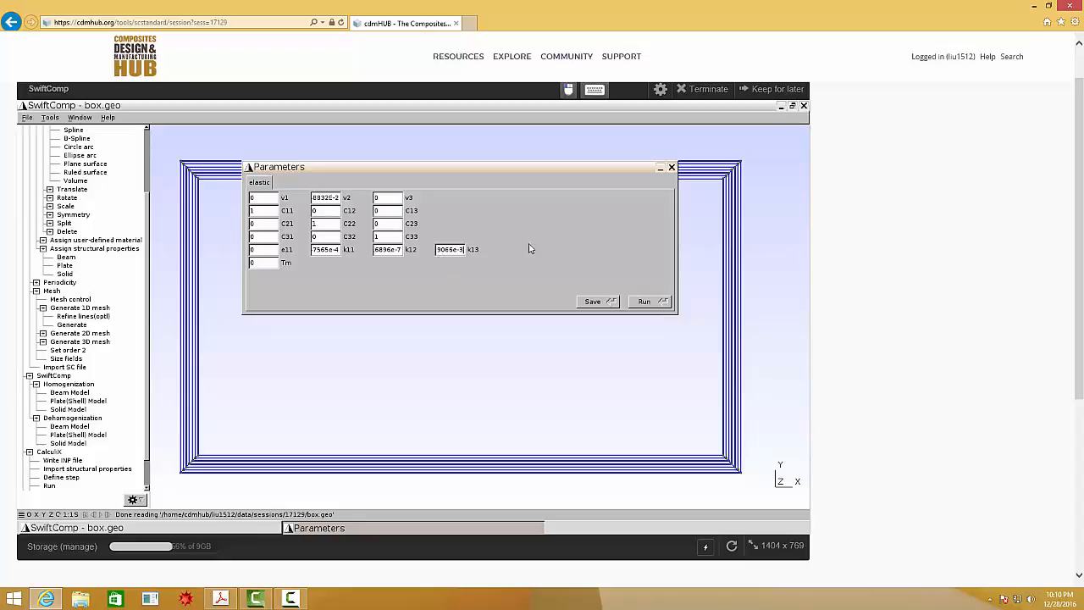
click(593, 301)
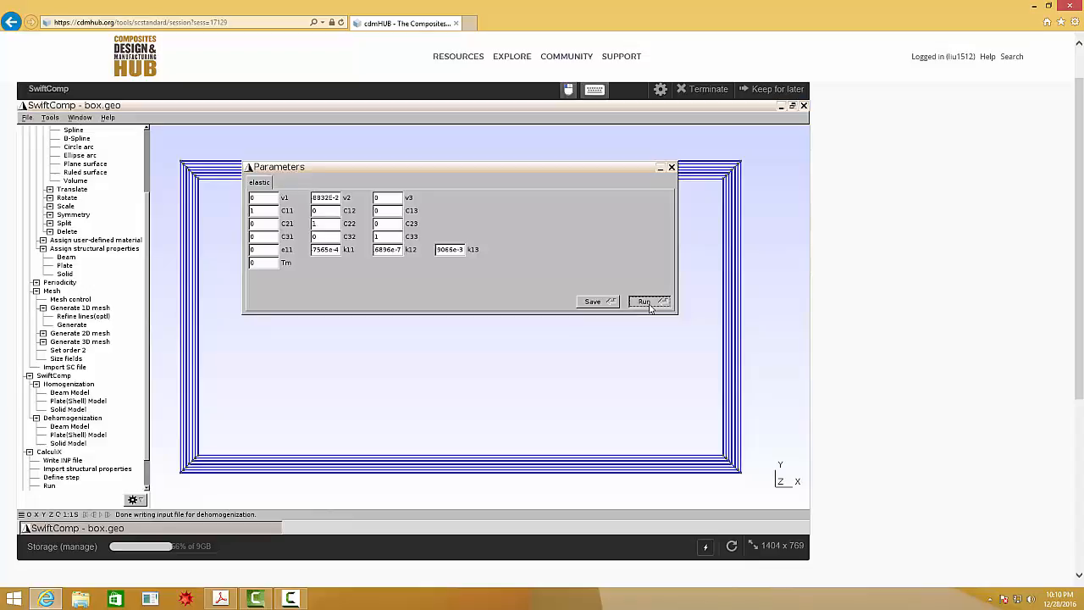
Run dehomogenization to load boxVIEW.geo with the U-Magnitude contour and its result-field list.
click(646, 302)
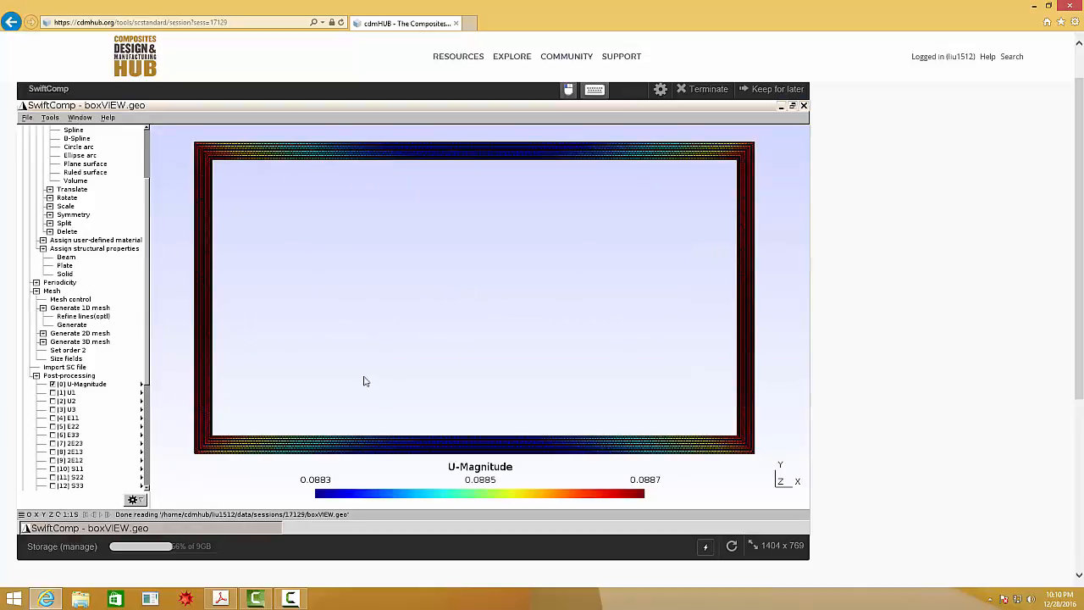
scroll(down, 3)
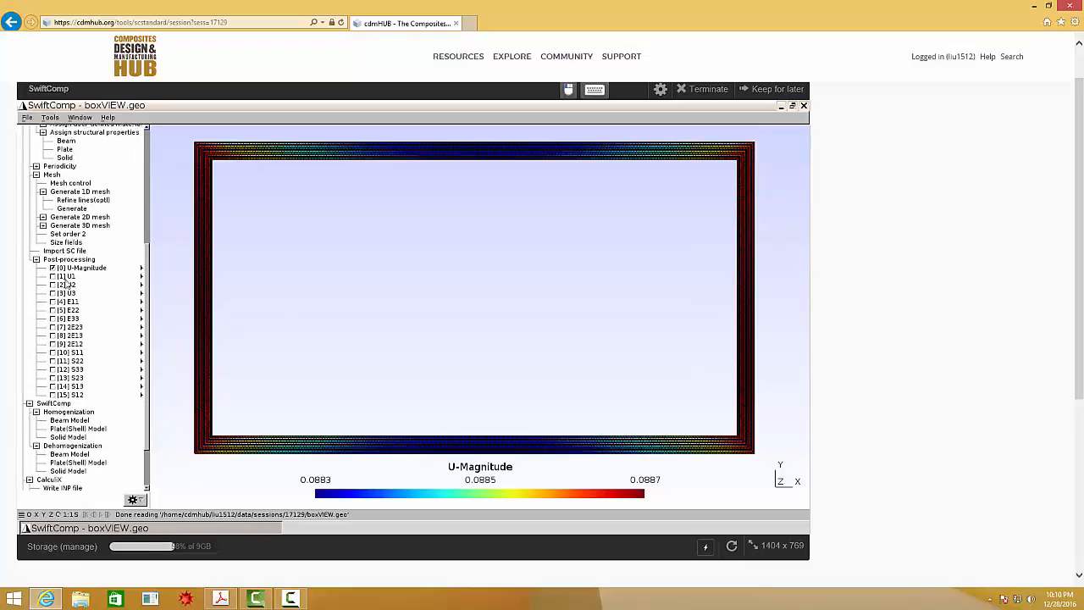
click(64, 276)
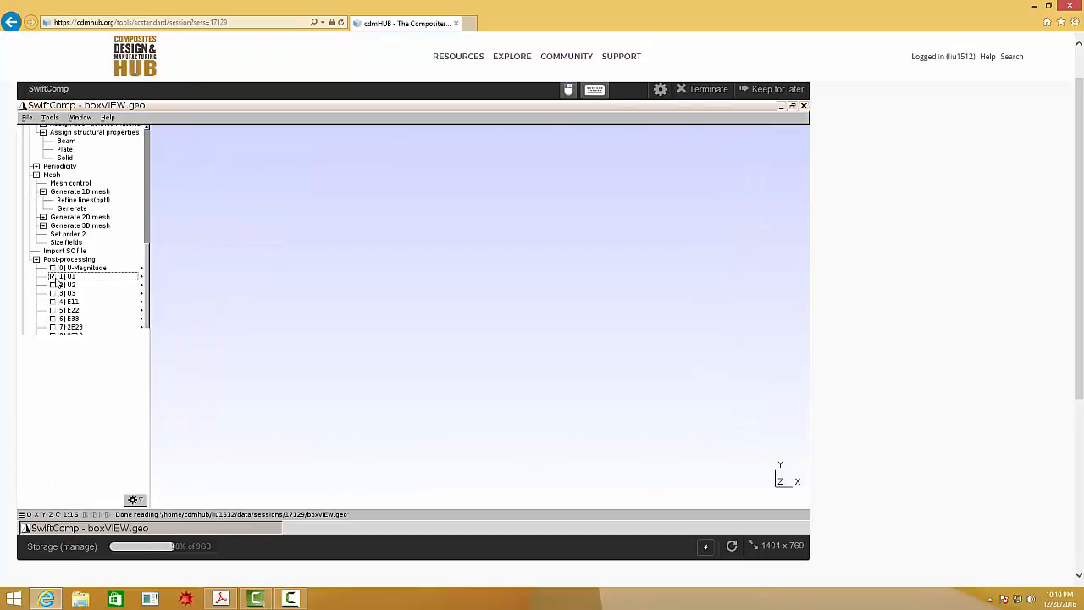
Display the U3 displacement, then the E11 and E22 strain contours over the box section.
click(58, 285)
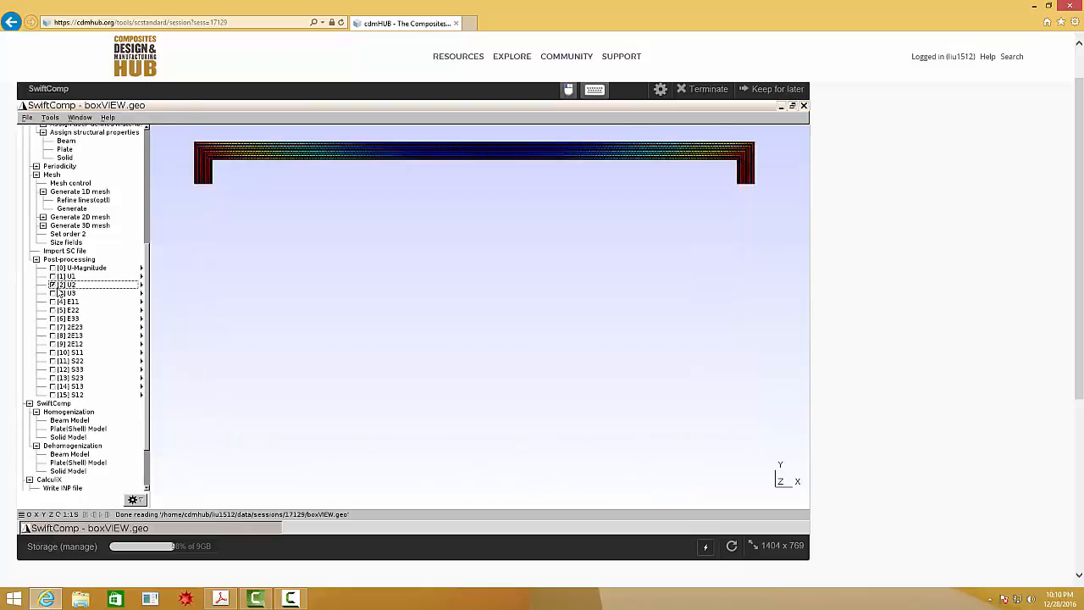
click(64, 293)
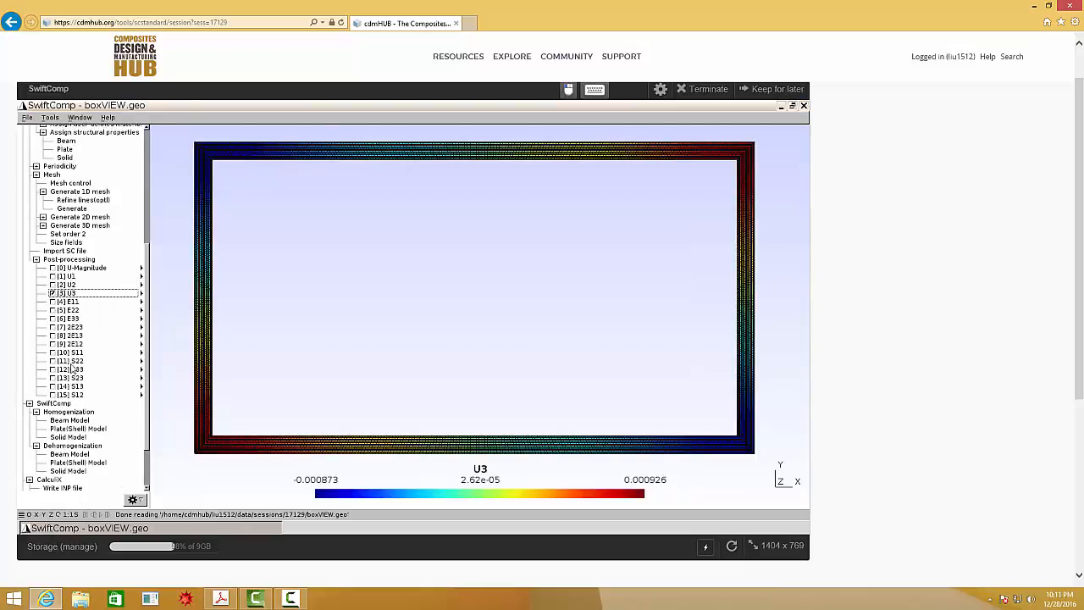
click(69, 301)
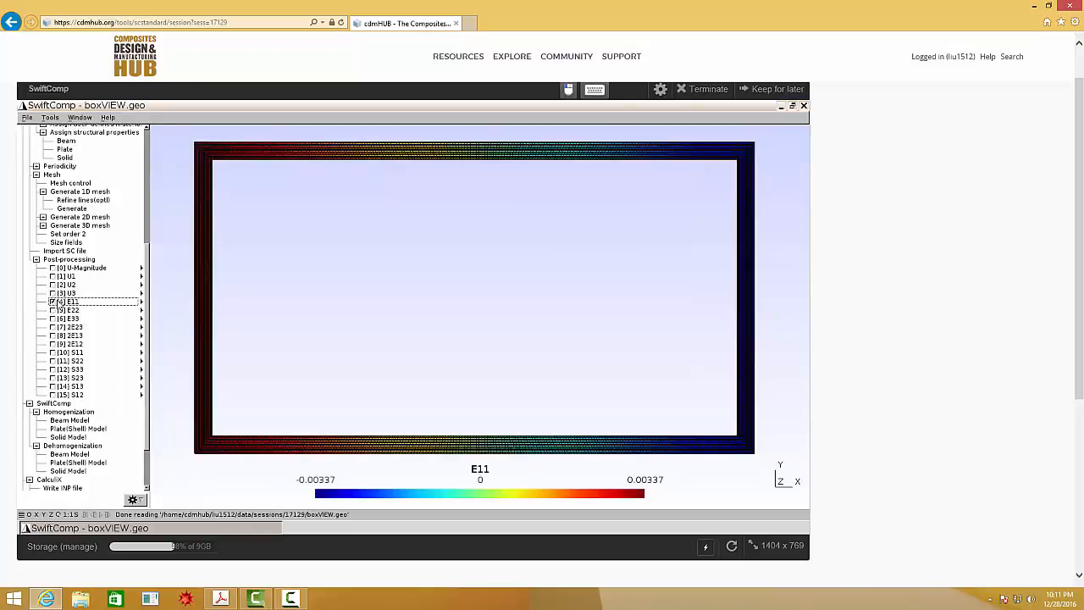
click(68, 310)
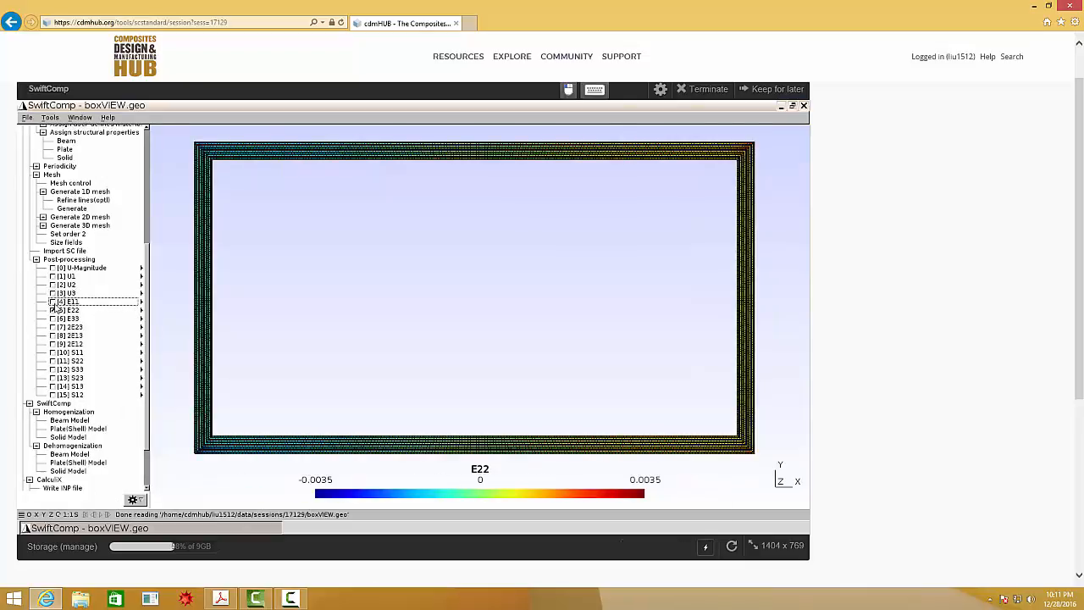
Display the E33 and 2E13 strain fields, then the S33 and S11 stress contours.
click(52, 318)
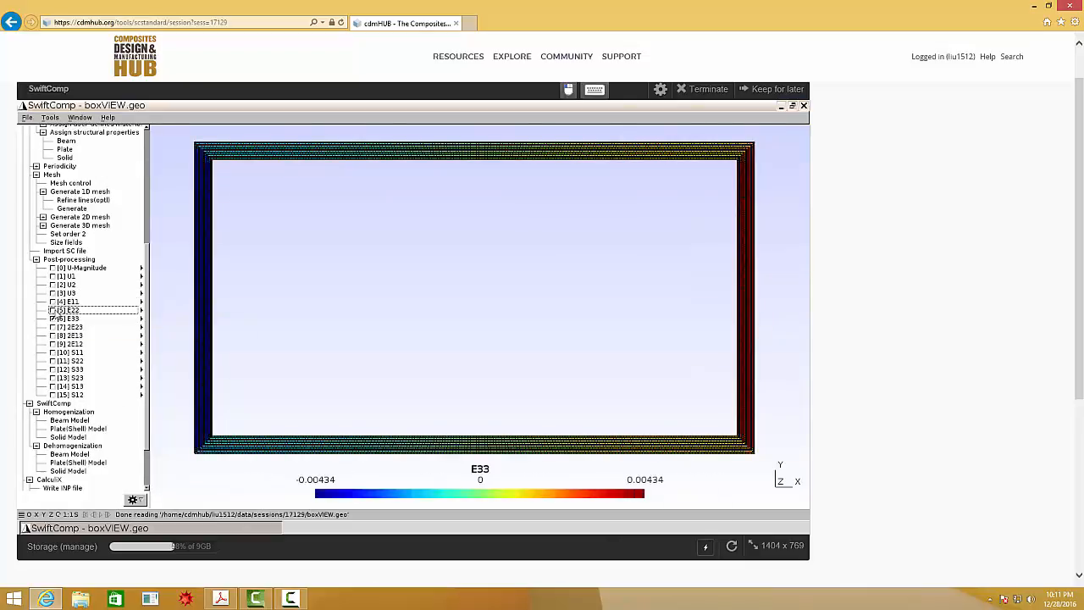
click(53, 336)
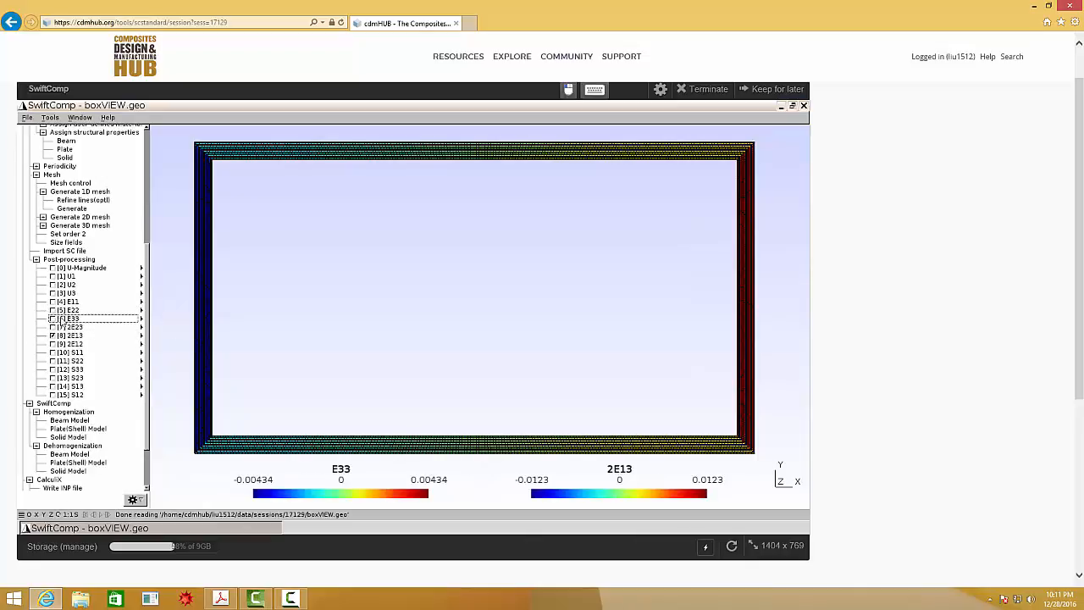
click(52, 351)
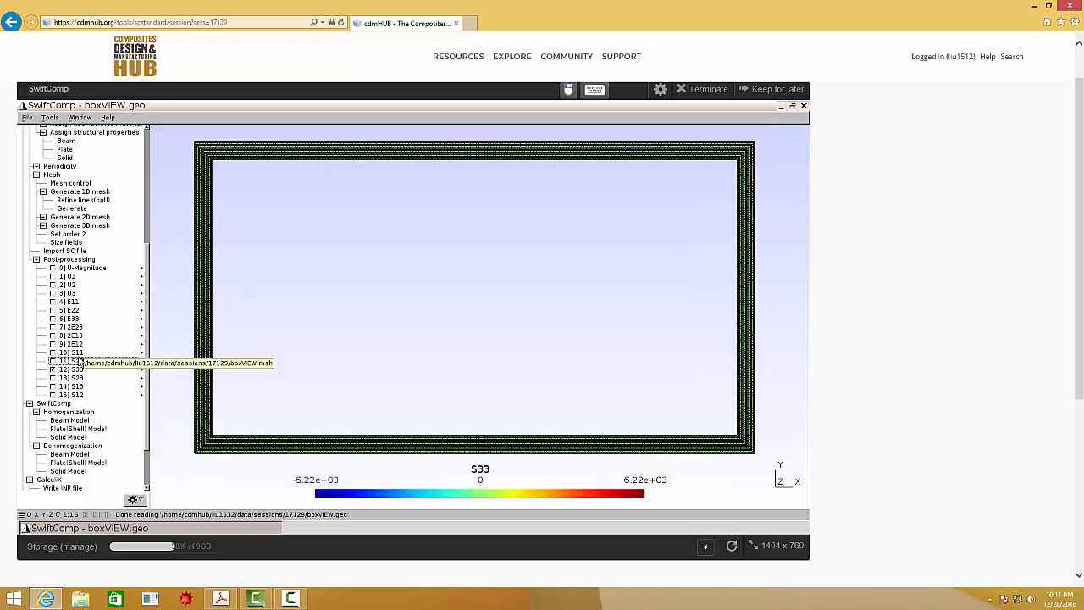
click(53, 351)
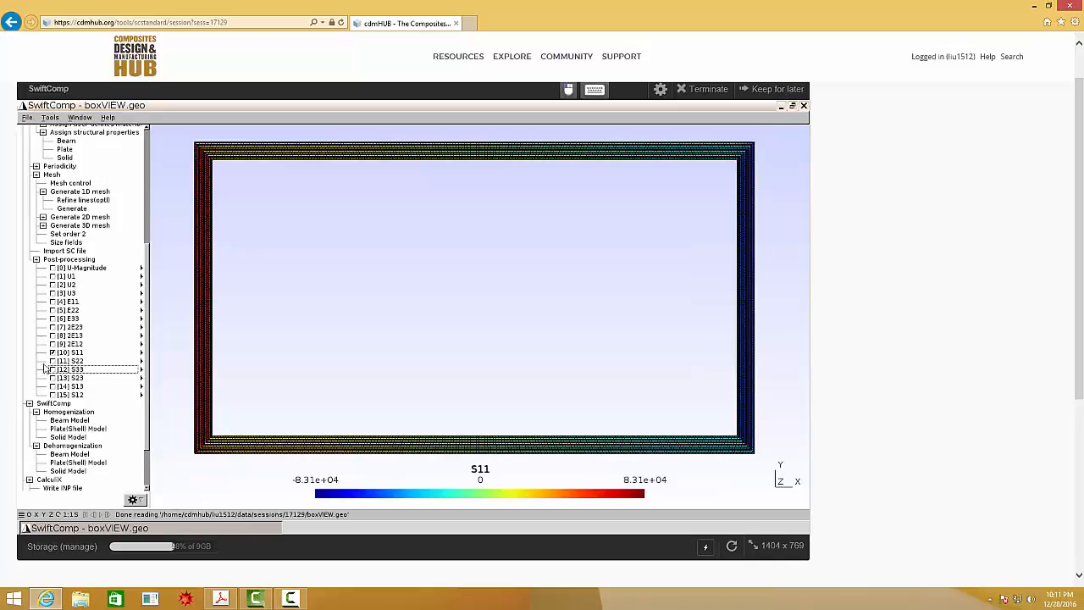
mouse_move(127, 374)
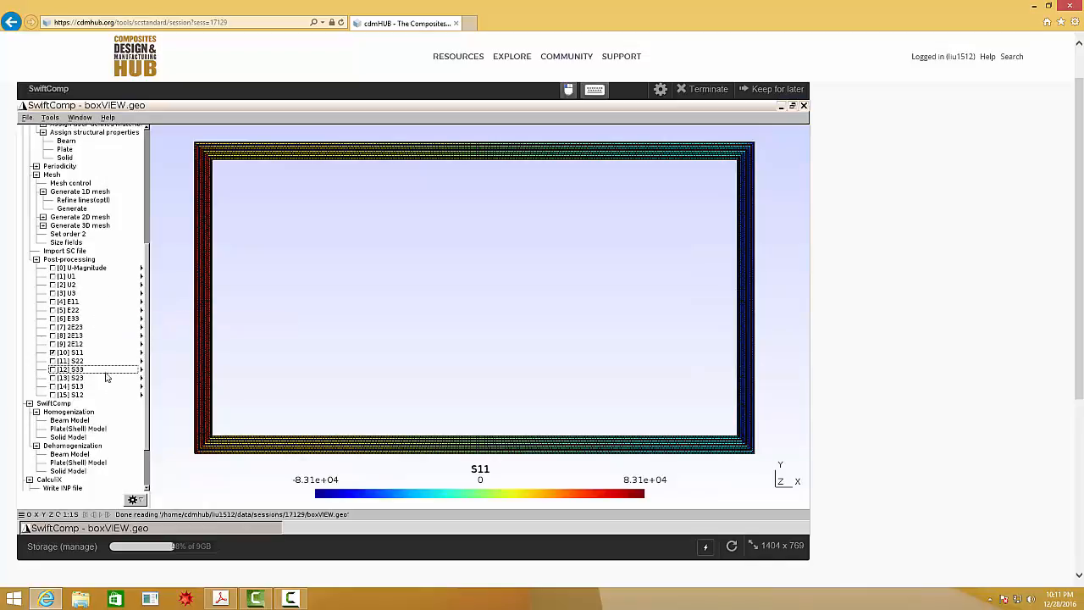
mouse_move(101, 373)
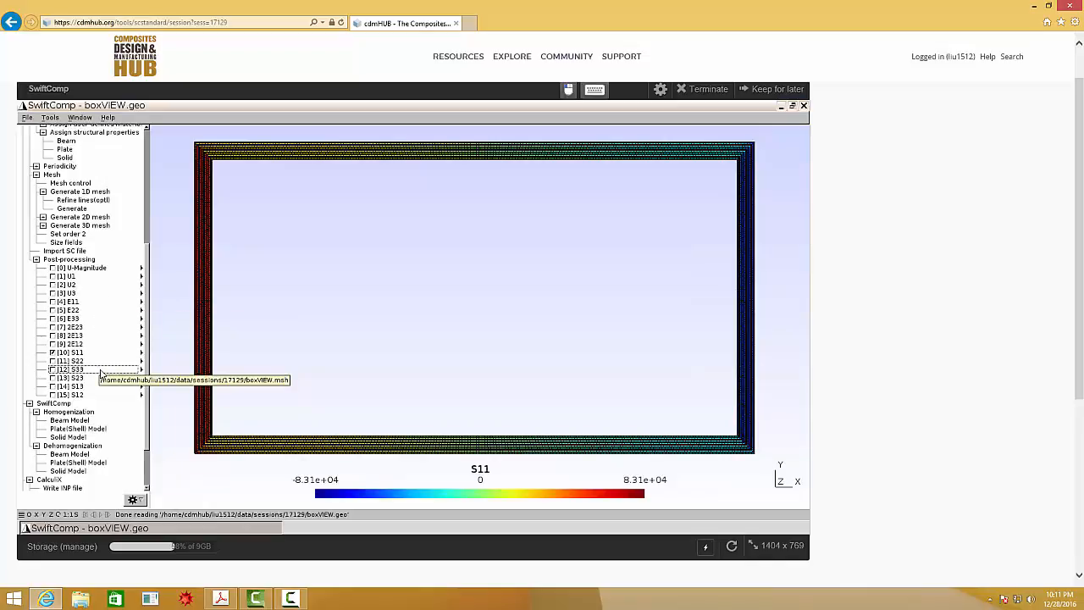
mouse_move(356, 423)
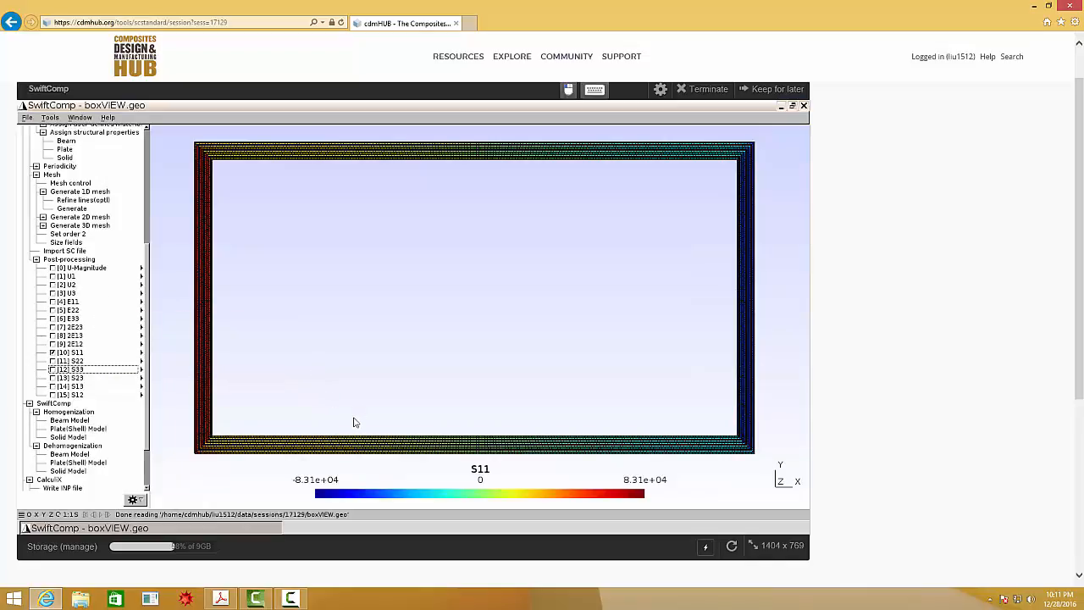
mouse_move(270, 491)
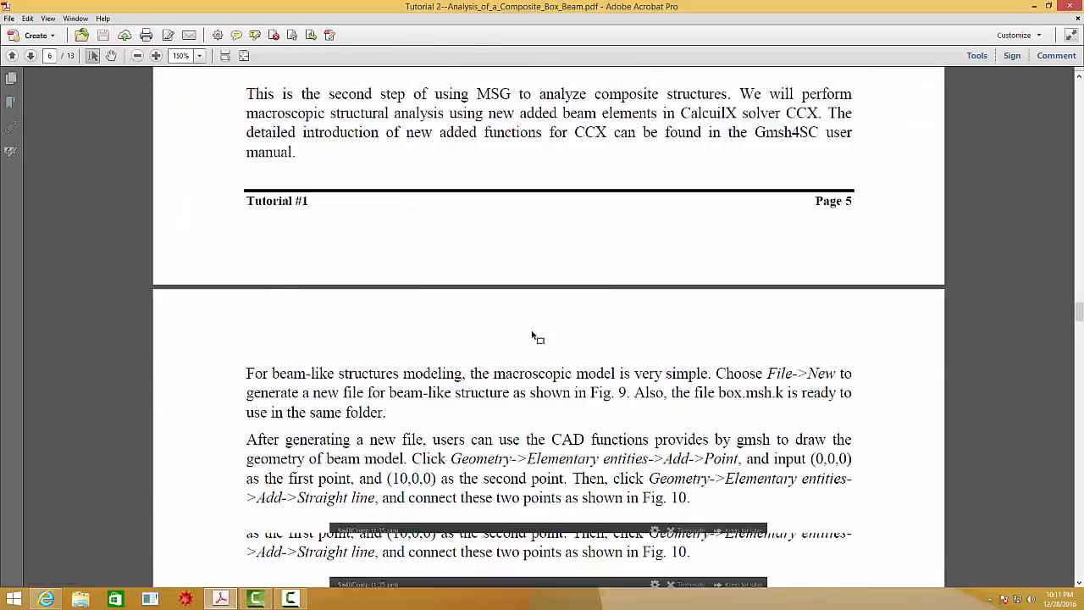
Scroll the tutorial PDF through Results and discussion, Figs. 18–20, to the acknowledgments.
scroll(down, 3)
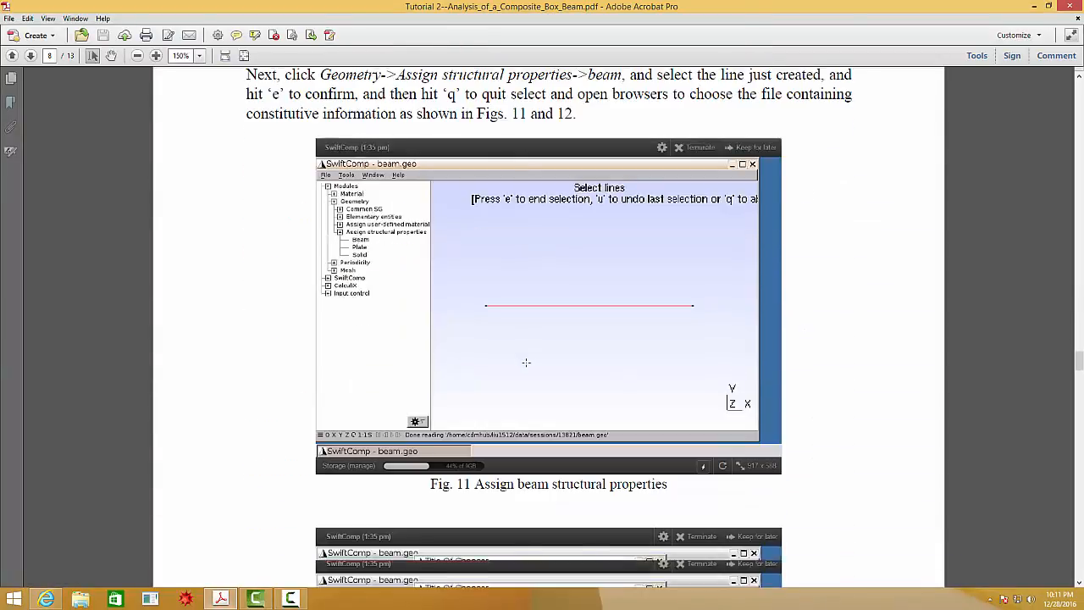
scroll(down, 3)
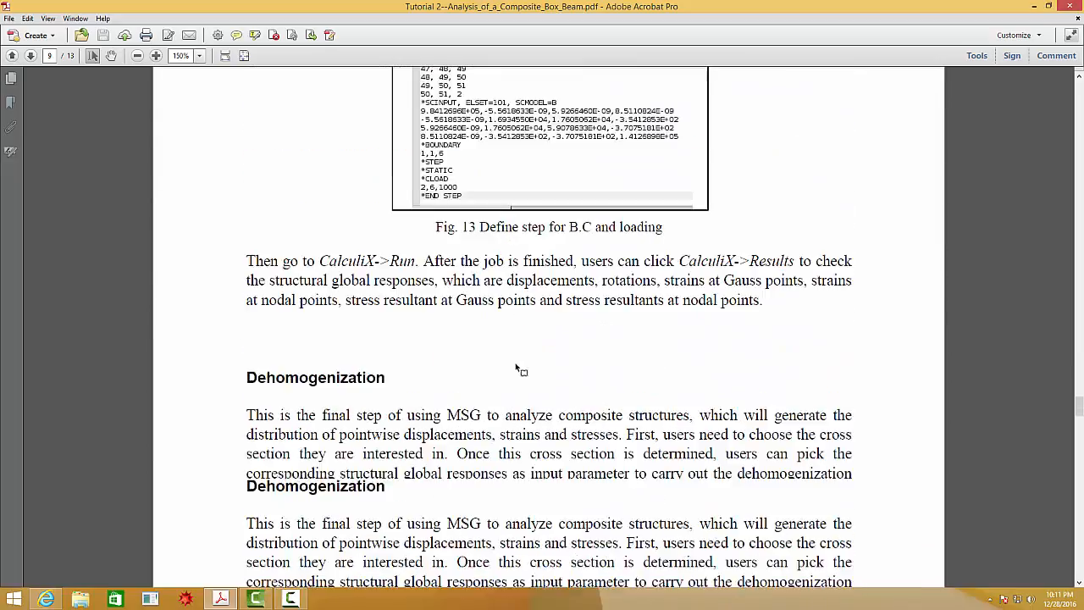
scroll(down, 3)
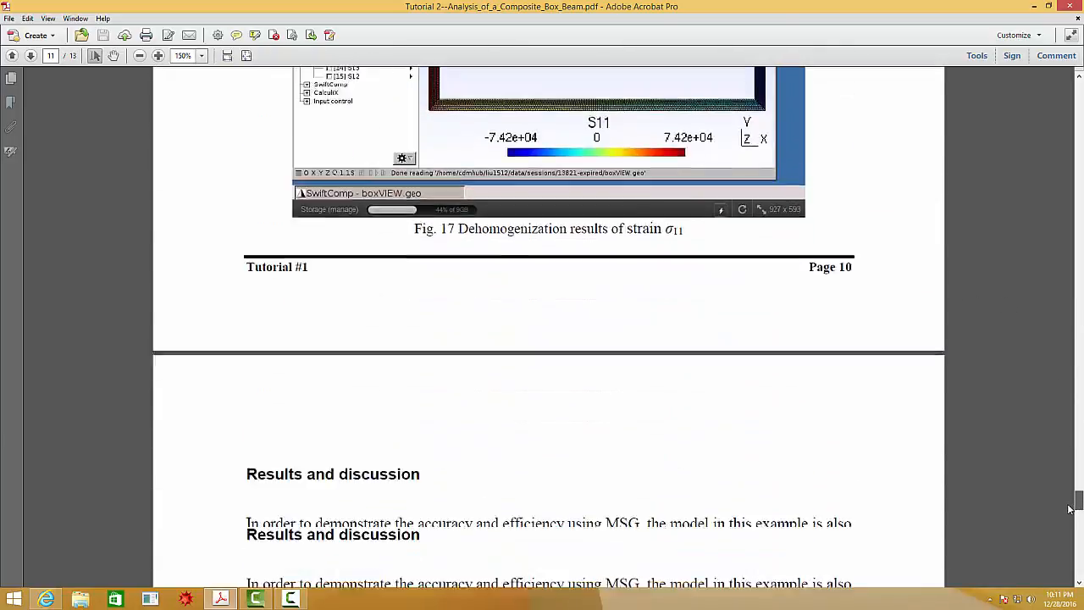
scroll(down, 3)
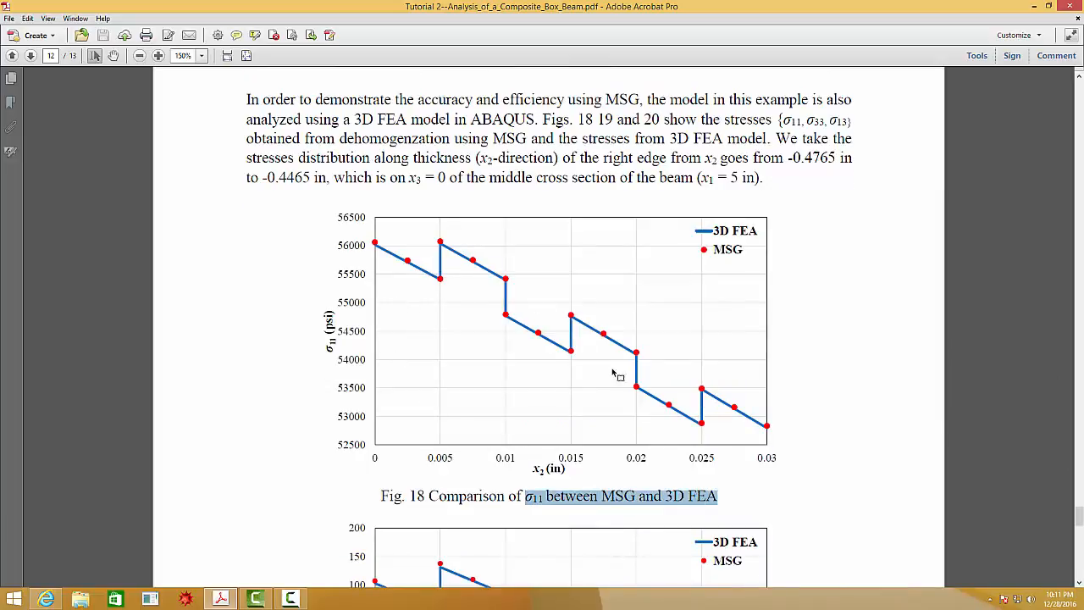
mouse_move(635, 383)
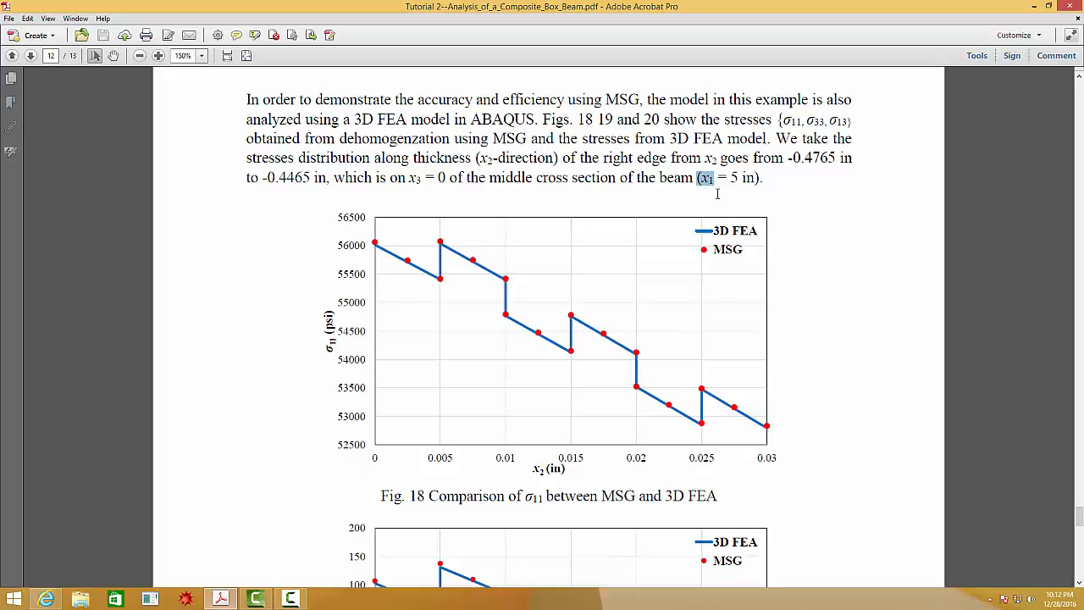
mouse_move(718, 203)
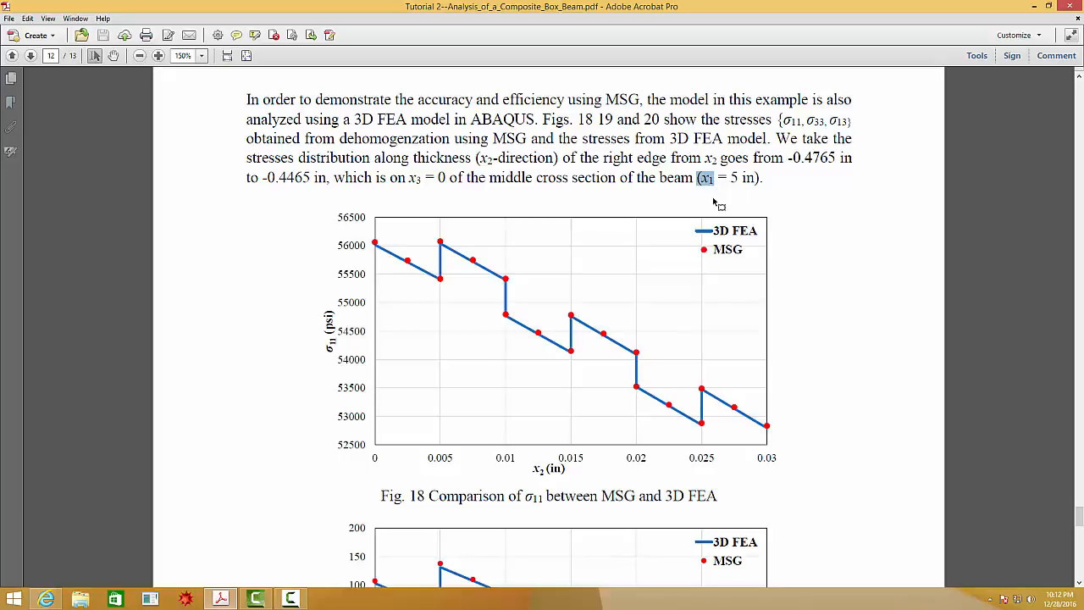
mouse_move(538, 303)
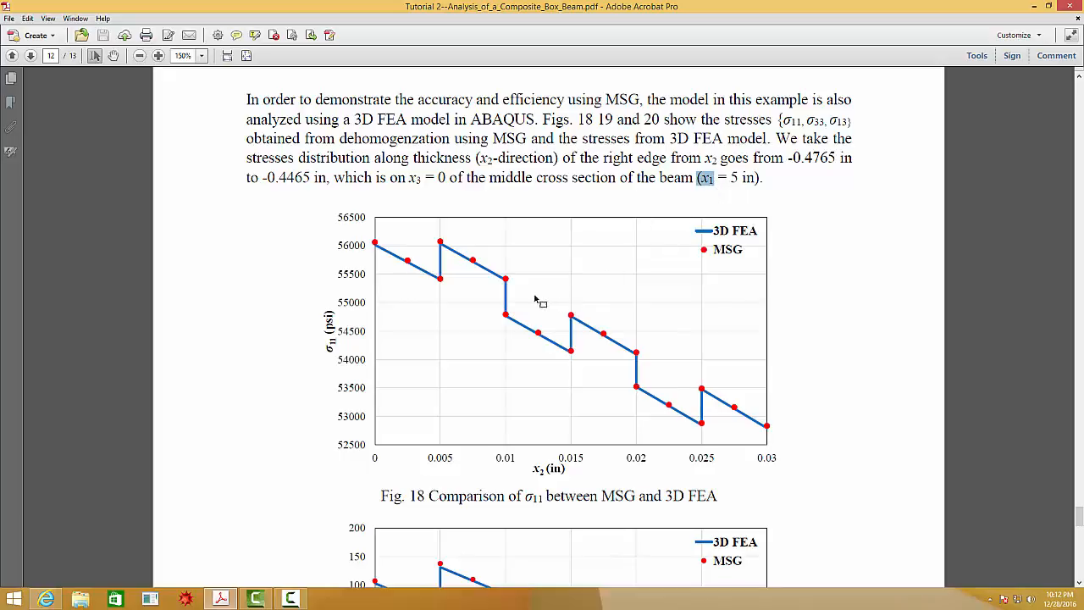
scroll(down, 3)
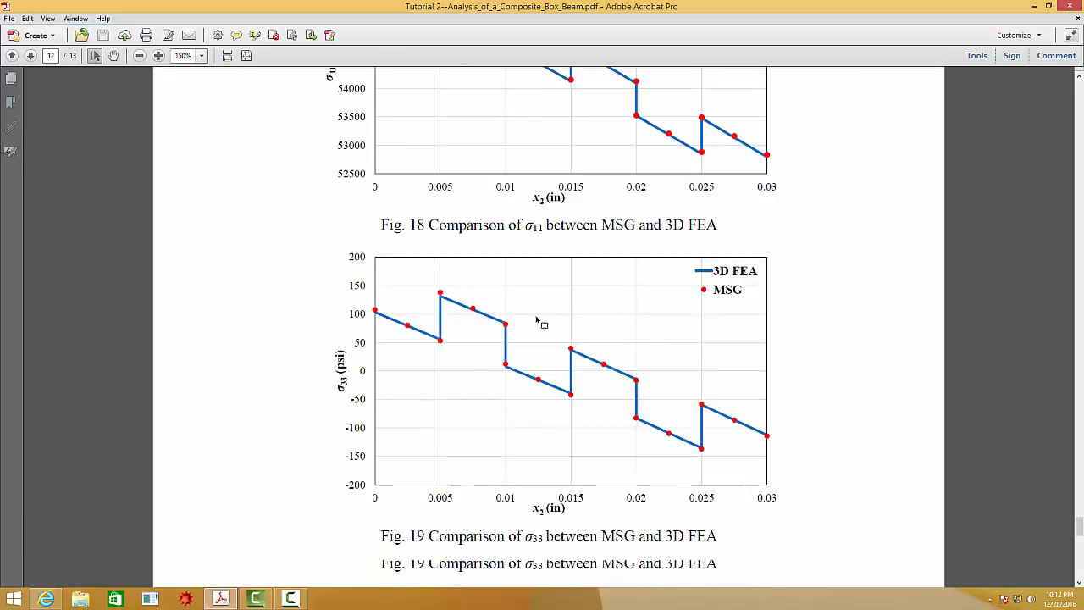
scroll(down, 3)
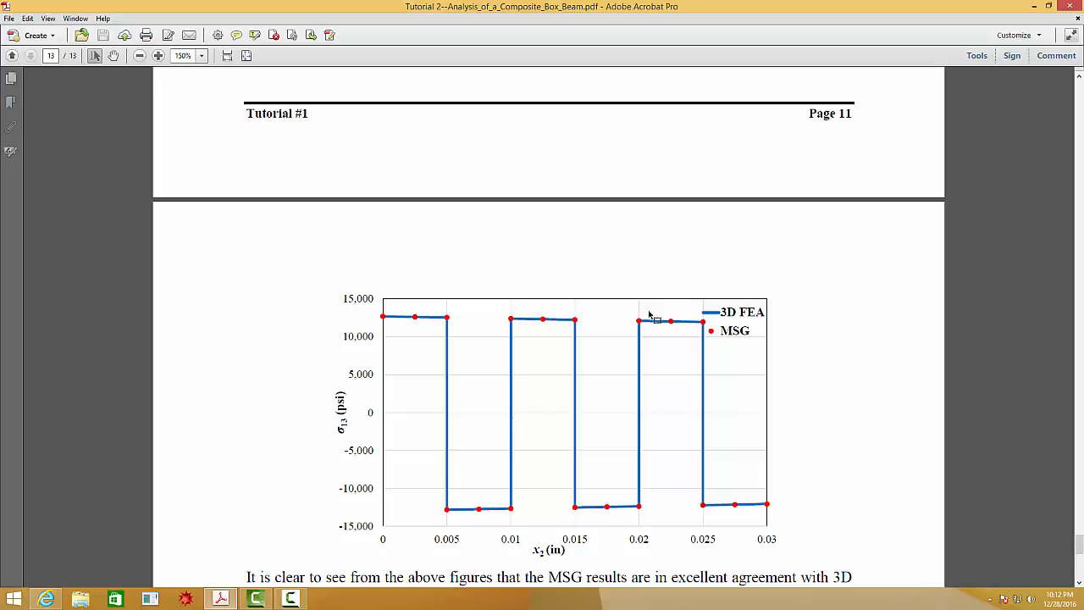
scroll(down, 3)
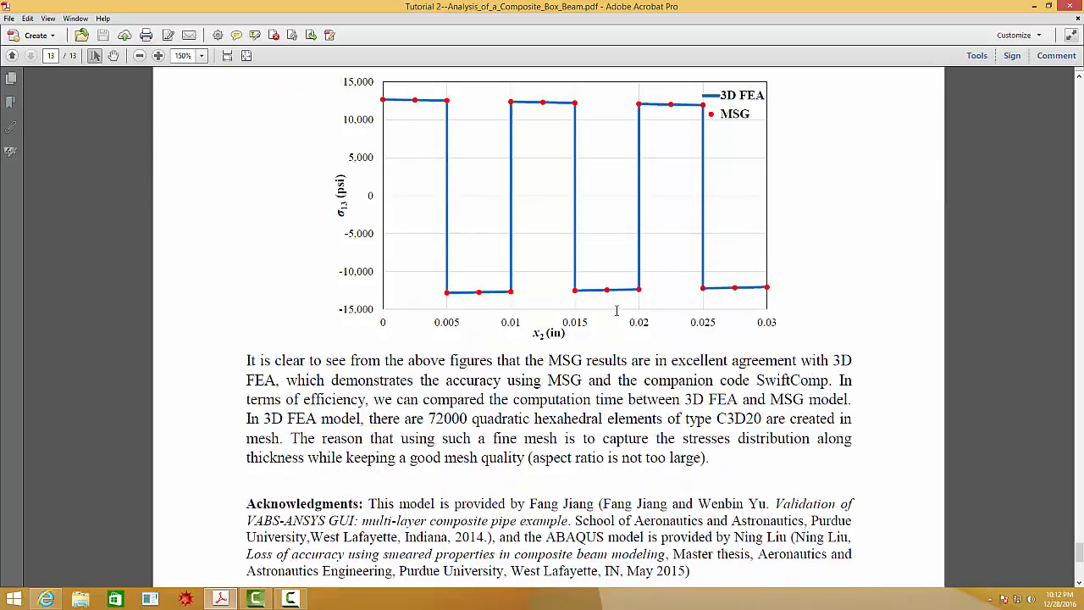
scroll(down, 3)
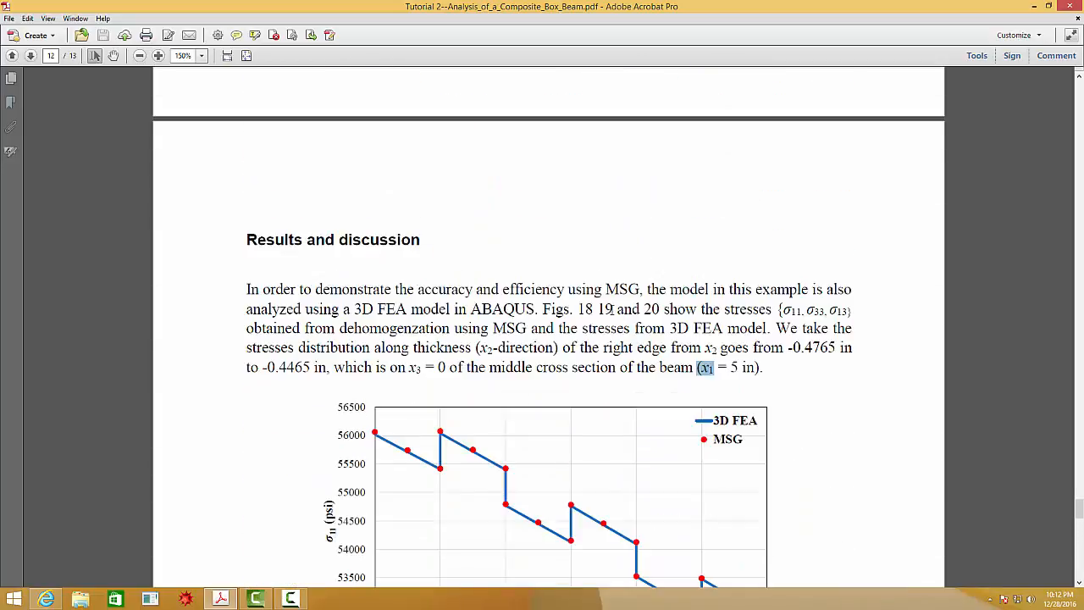
scroll(down, 3)
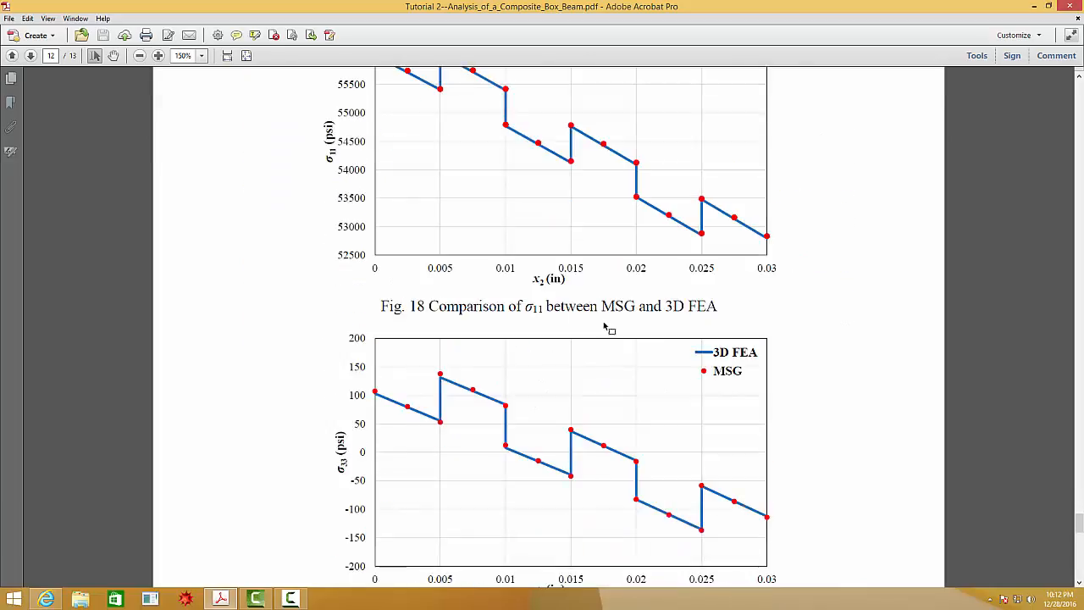
scroll(down, 3)
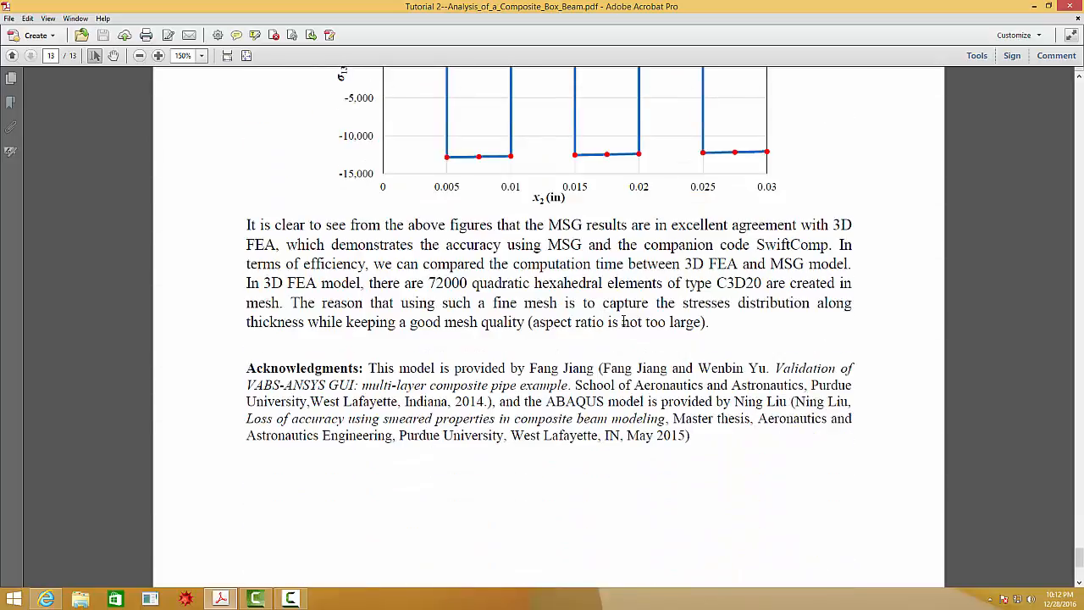